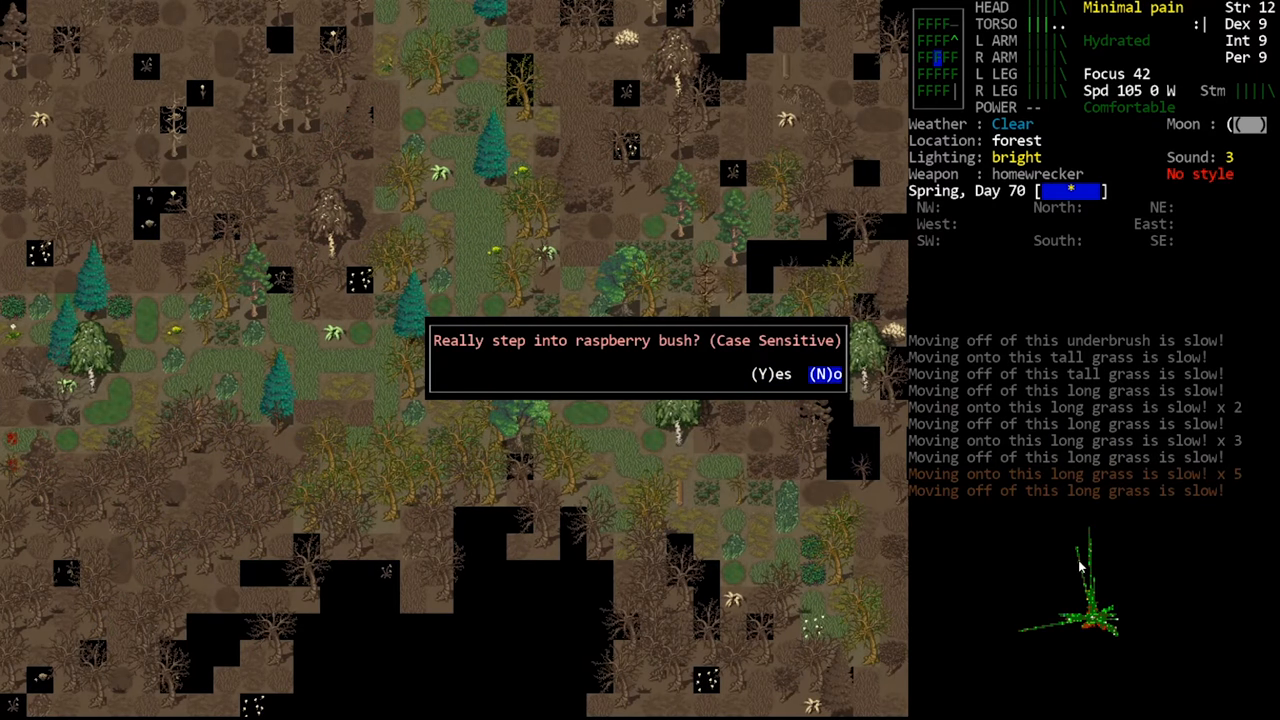
Step: Decline the raspberry bush and keep trekking through the forest until a weasel appears
key("Y")
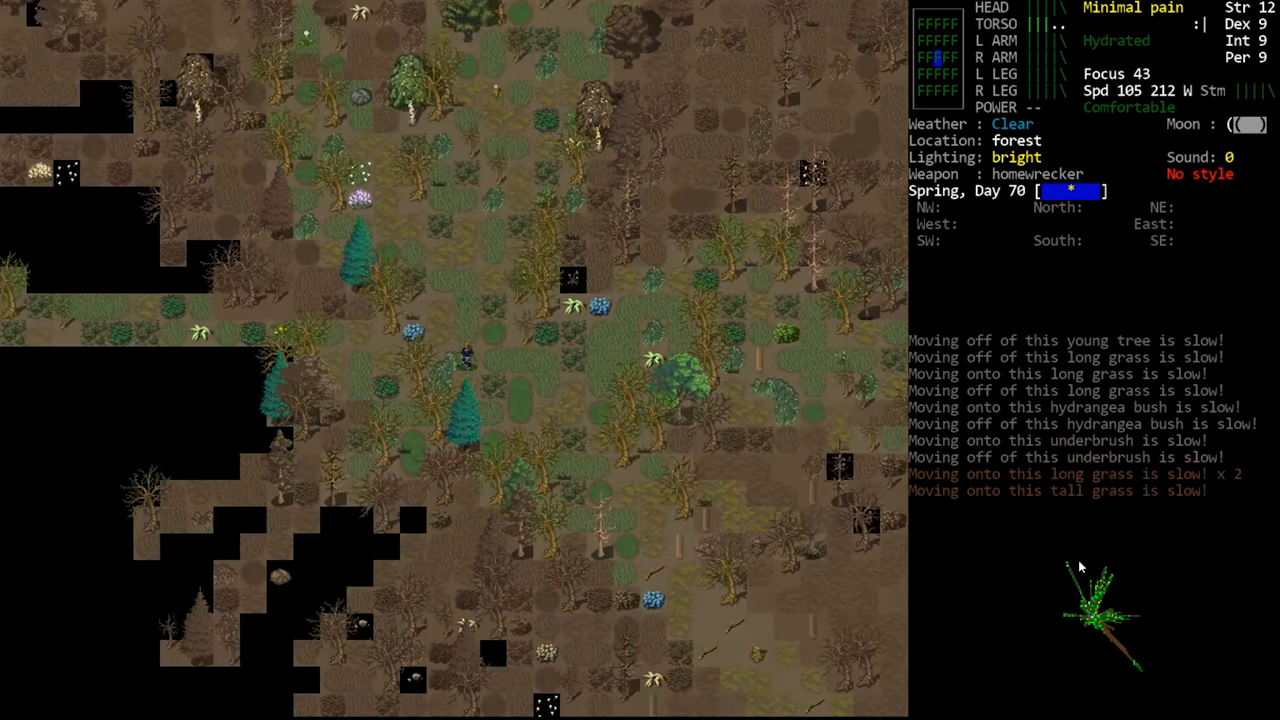
key("s")
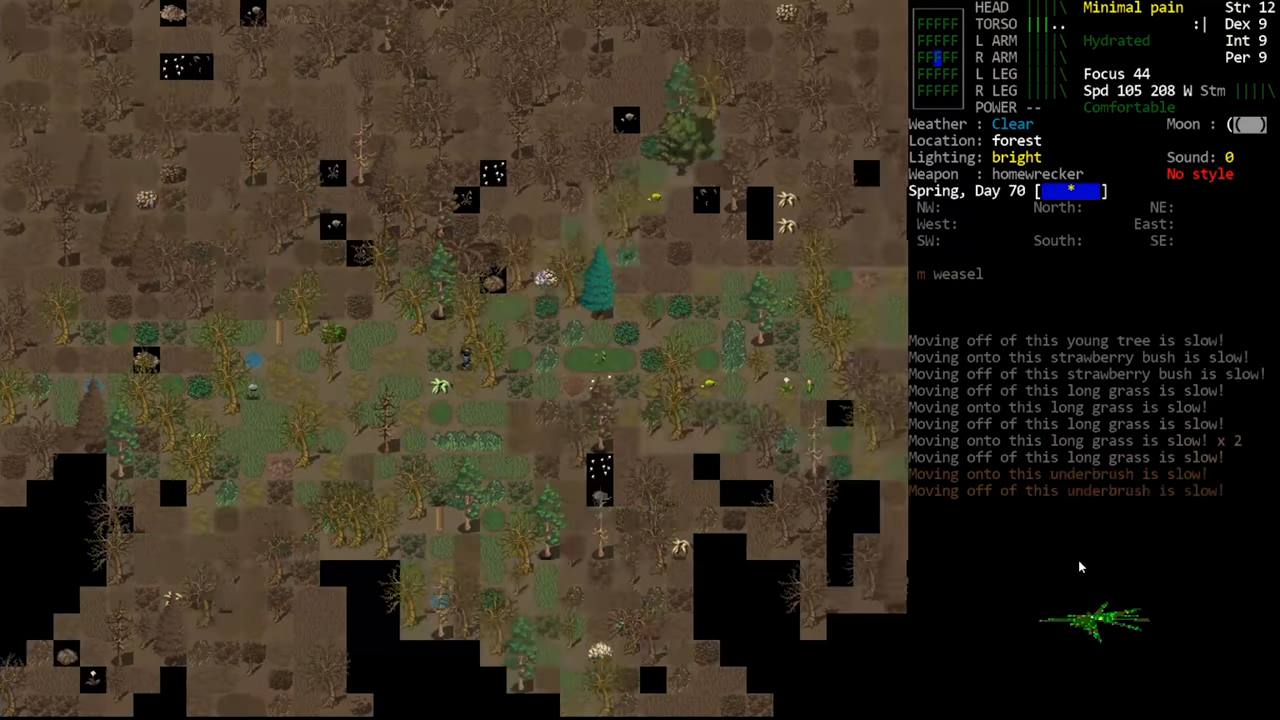
Step: Walk further through the forest and view the inventory listing tools, medicine and 37 rocks
key("Escape")
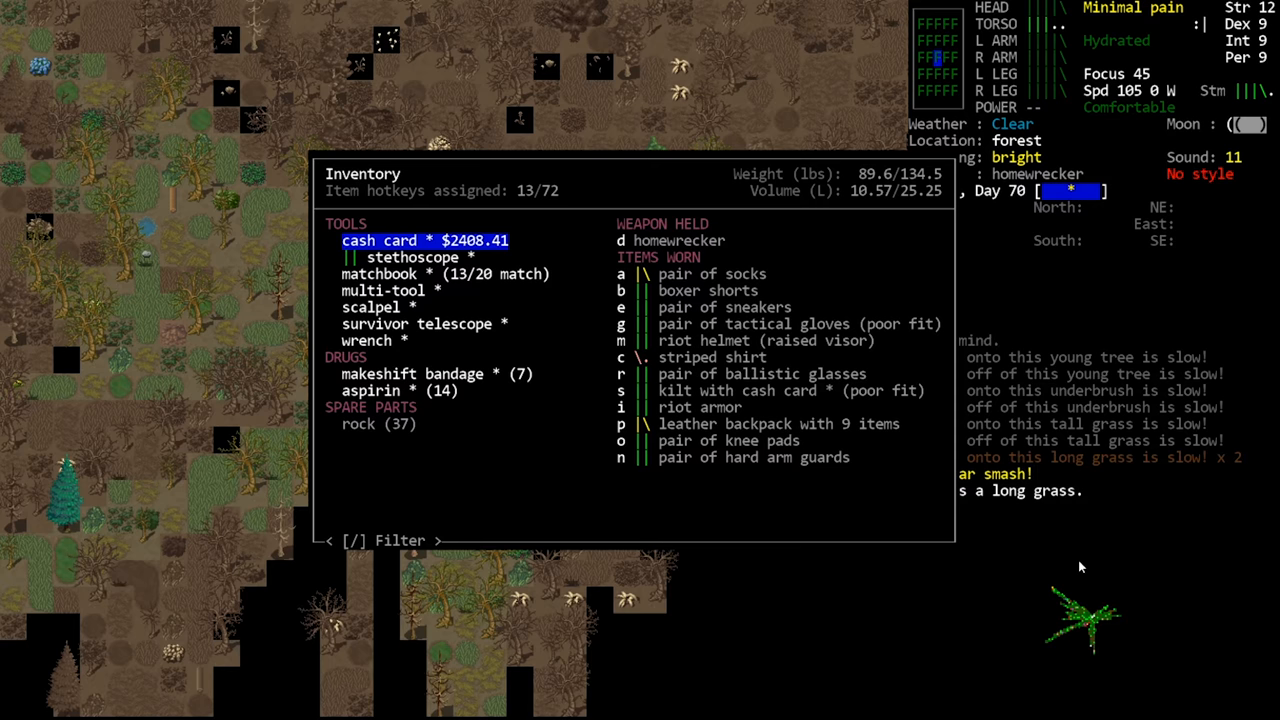
Step: Close the inventory, walk on, and view the overmap near the road southwest of Jamestown
key("Escape")
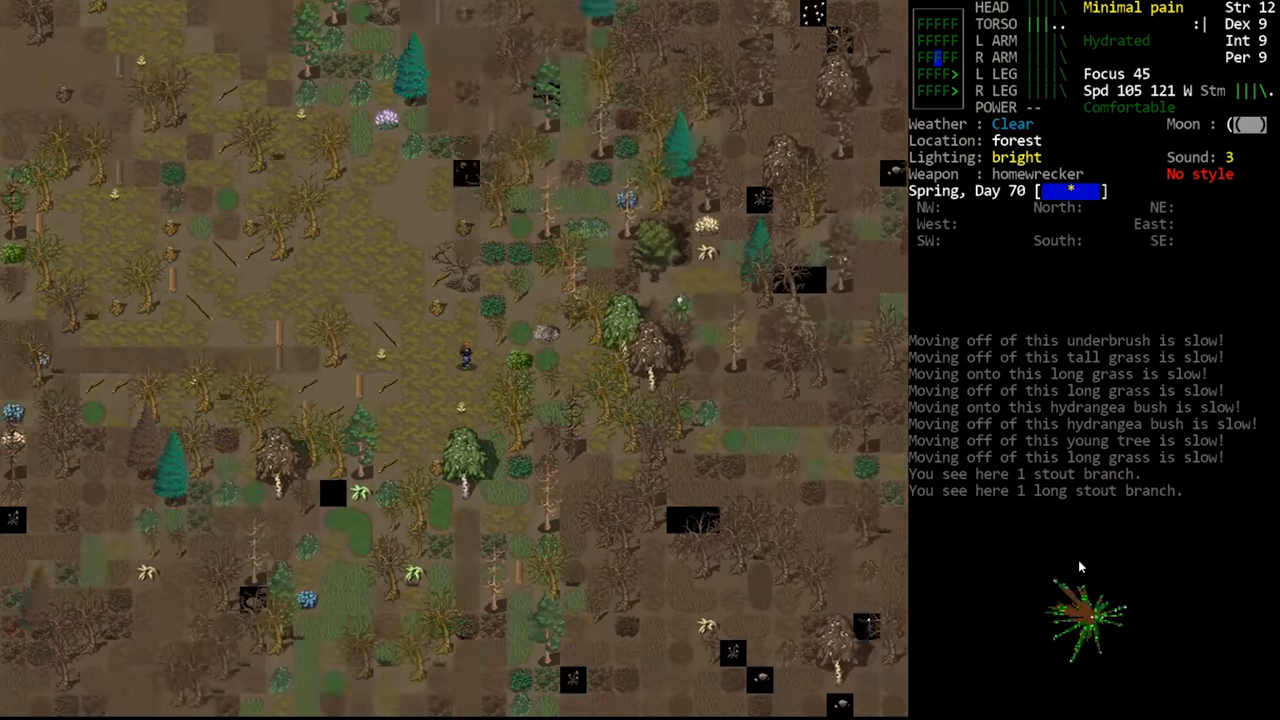
key("m")
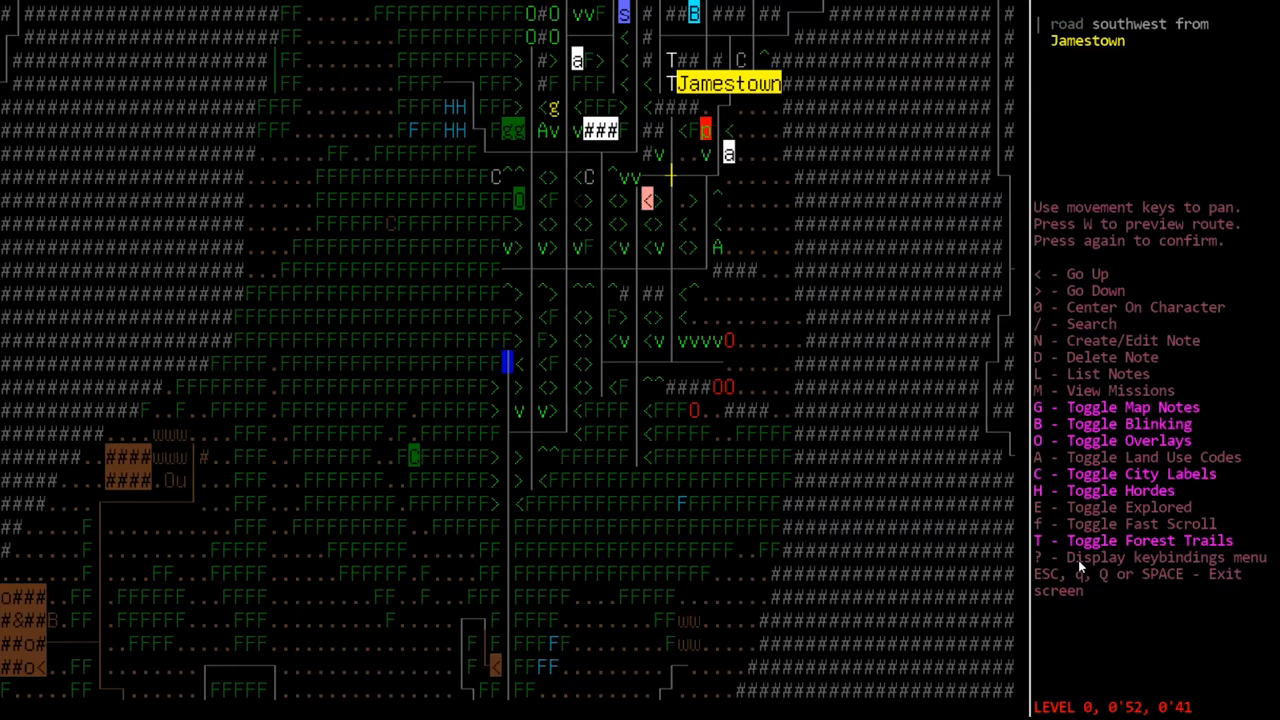
Step: Leave the overmap and walk back onto the road beside the house
key("Escape")
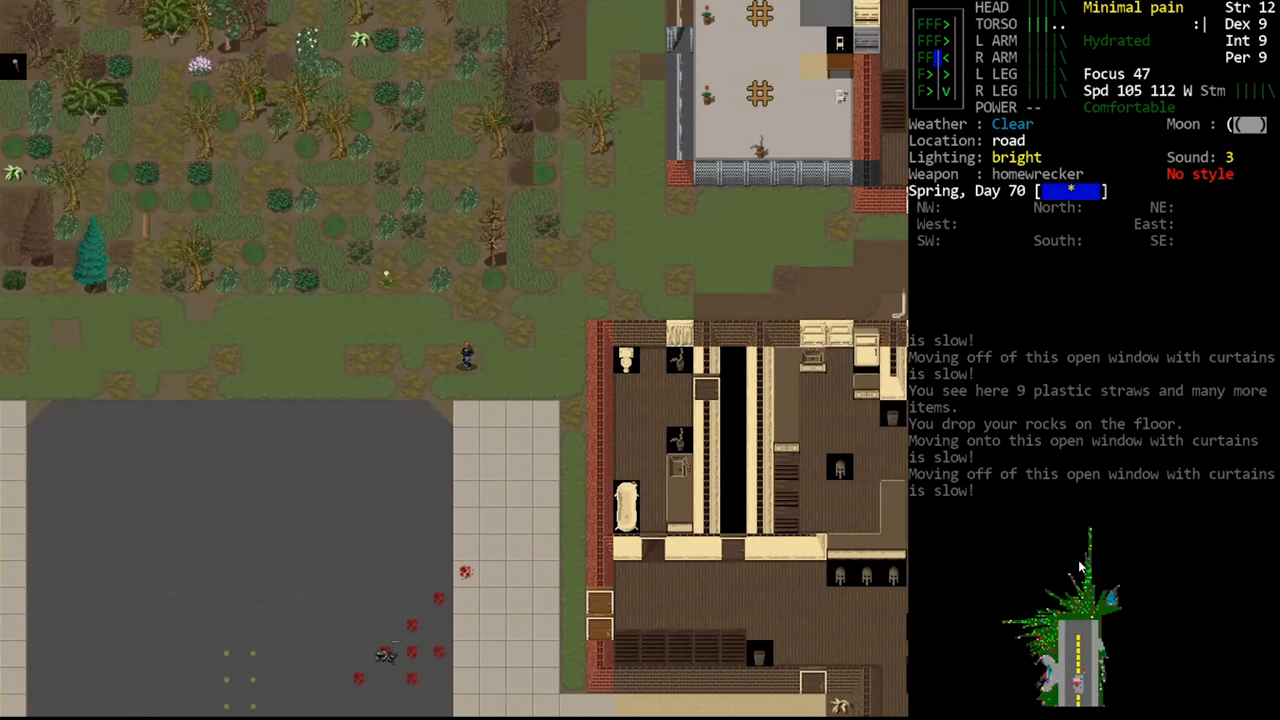
Step: Walk along the road, then head off it into the forest toward the blackberry bush
key("up")
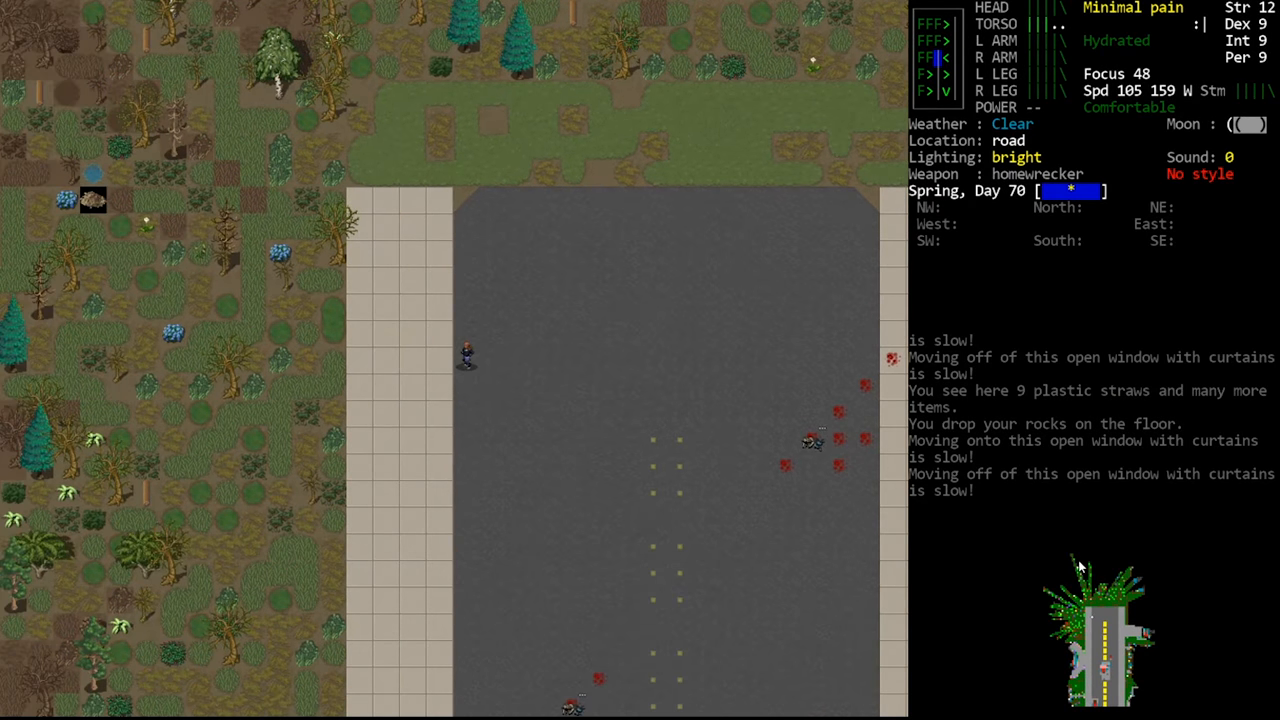
key("down")
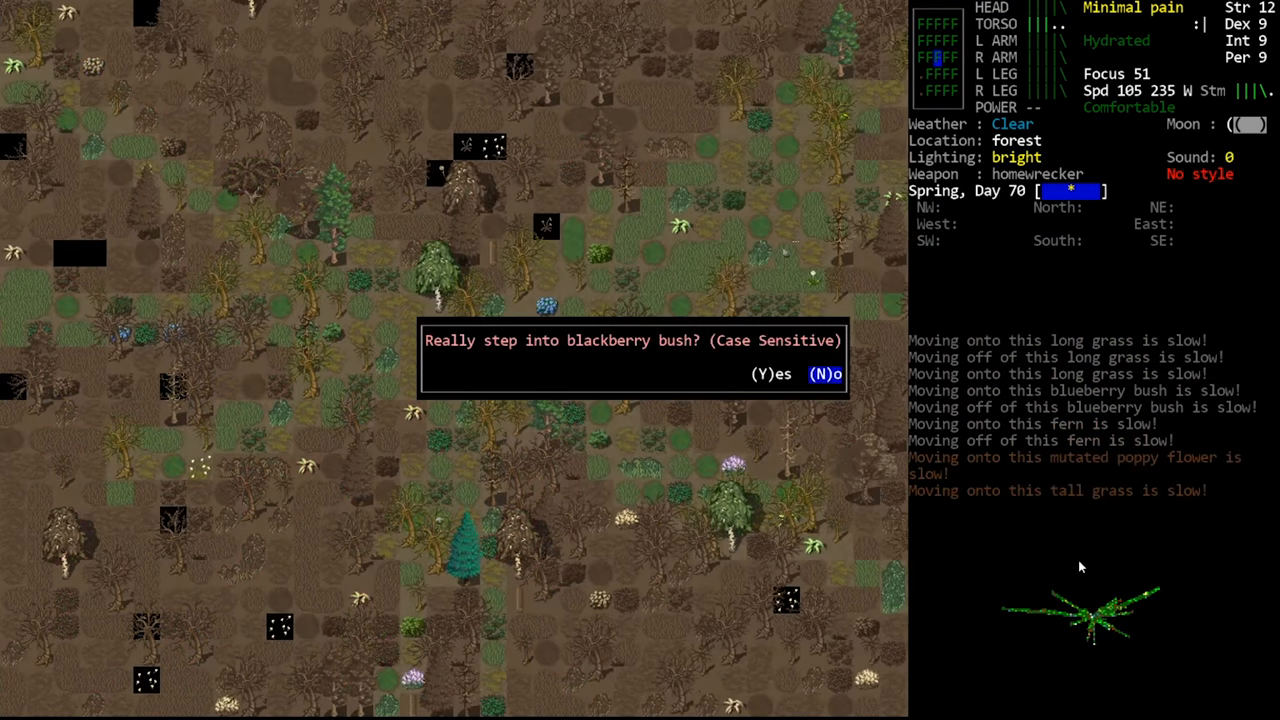
Step: Decline the blackberry bush and walk back through the forest to the house
key("y")
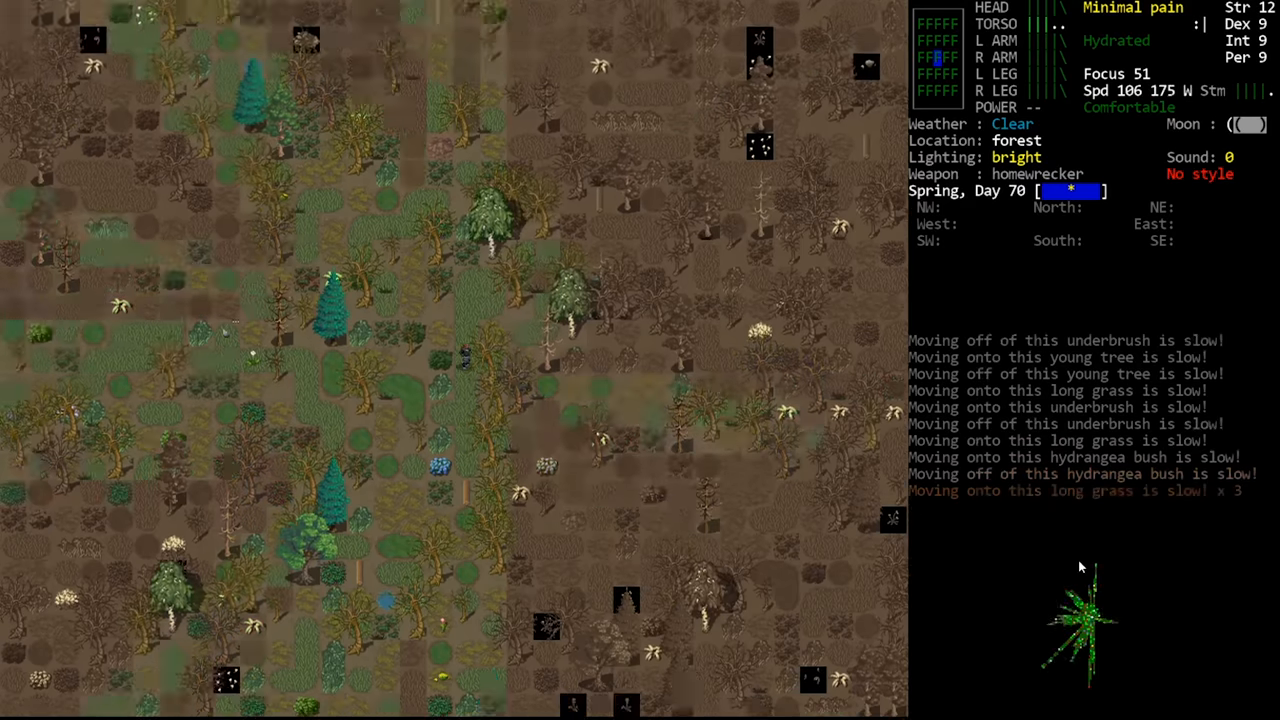
key("up")
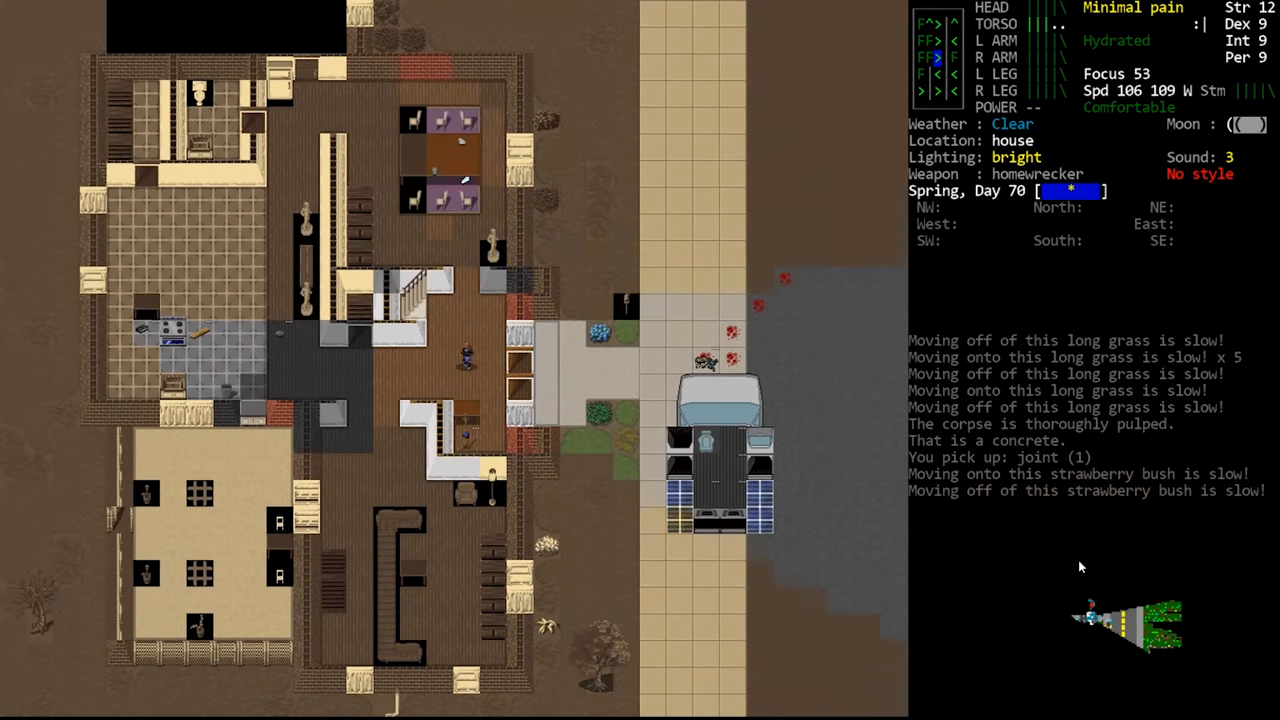
Step: Drop the rocks and joint in the kitchen and filter nearby items for 'rock'
key("d")
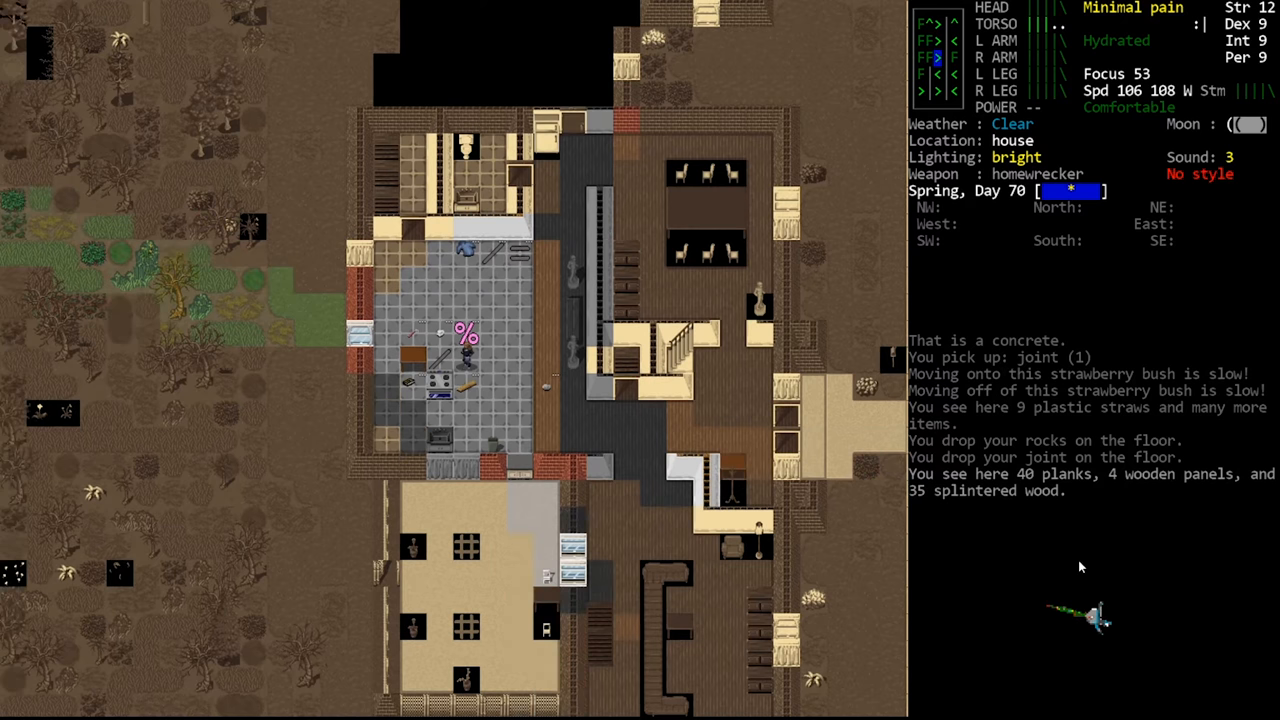
key("up")
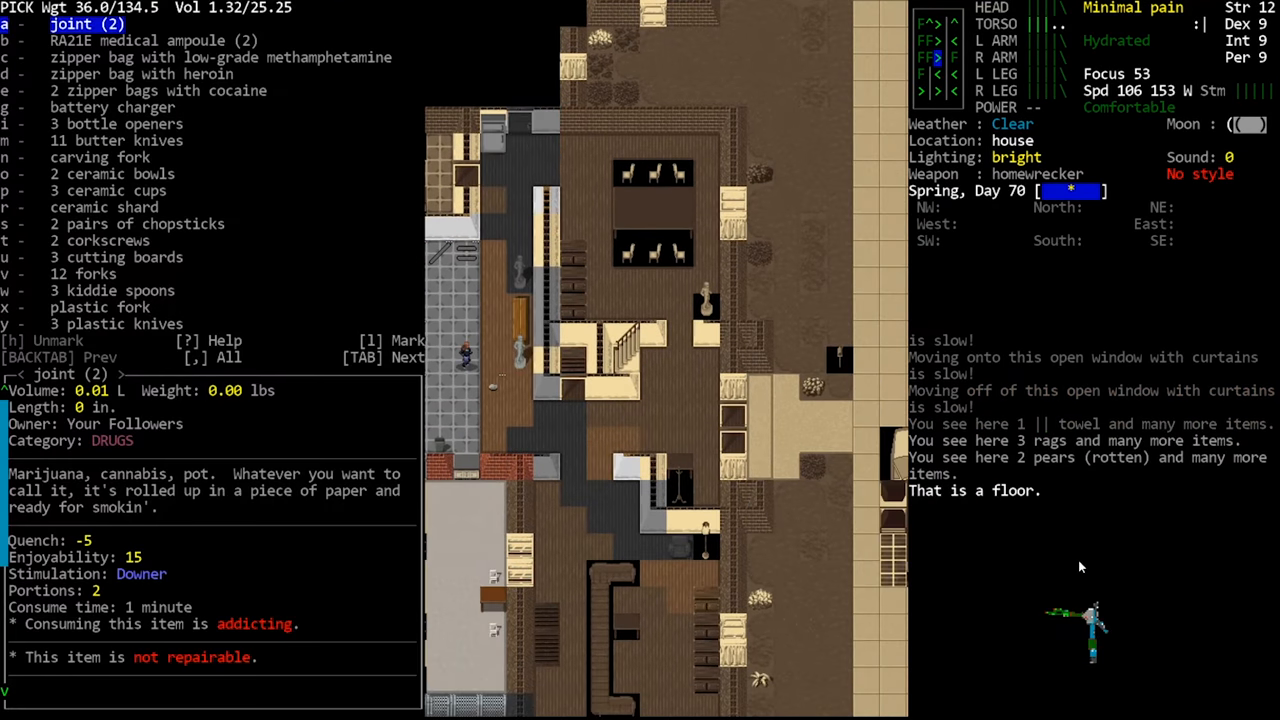
type("rock")
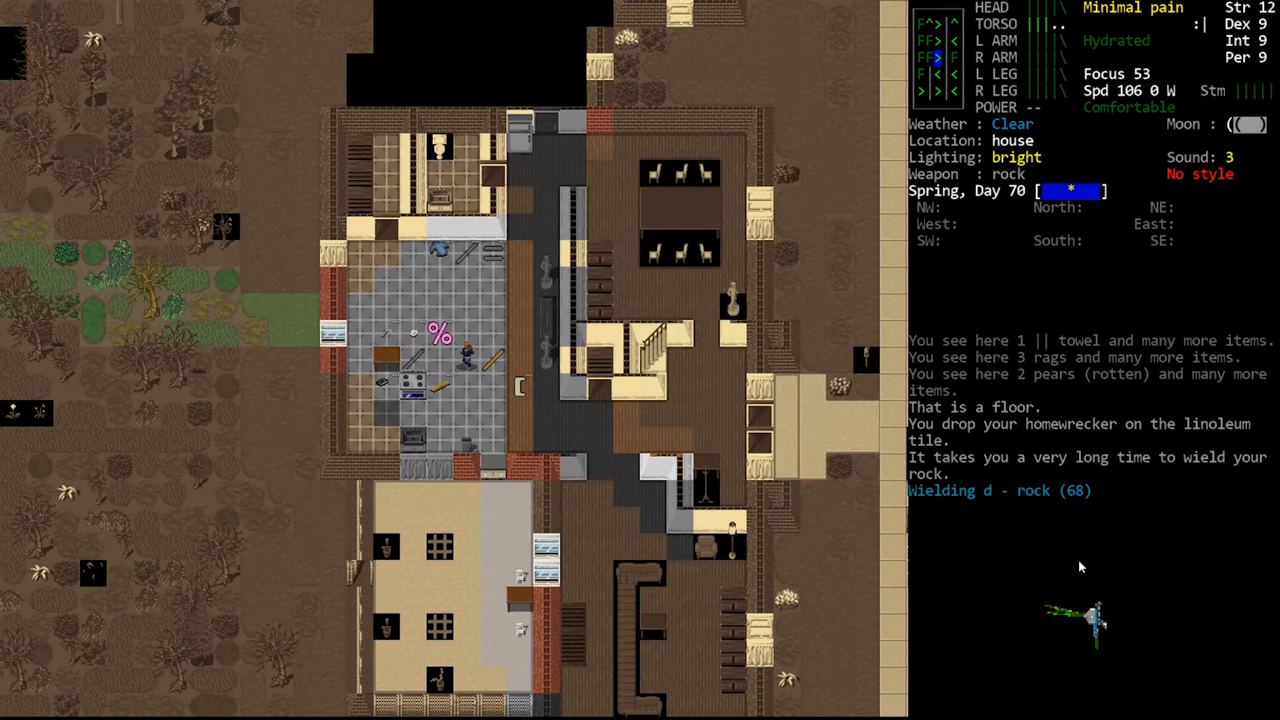
key("d")
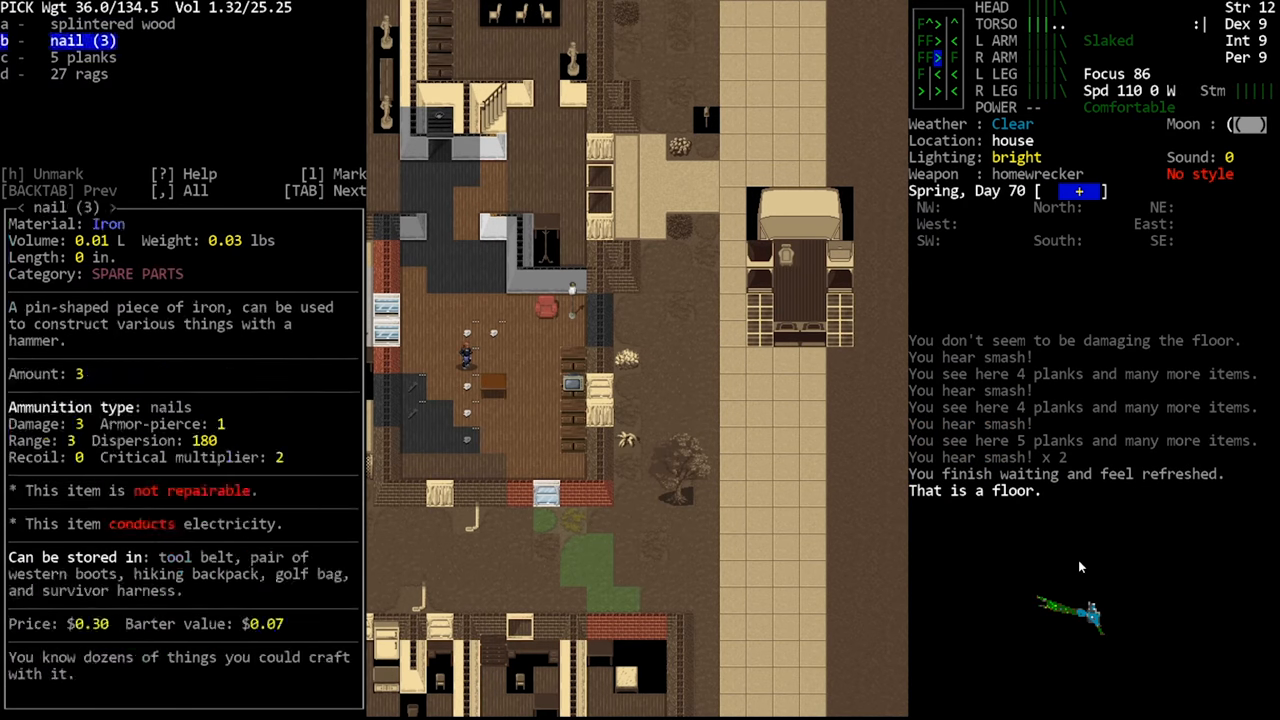
Step: Carry the 60 planks and 26 splintered wood outside onto the grass by the kiln
key("Escape")
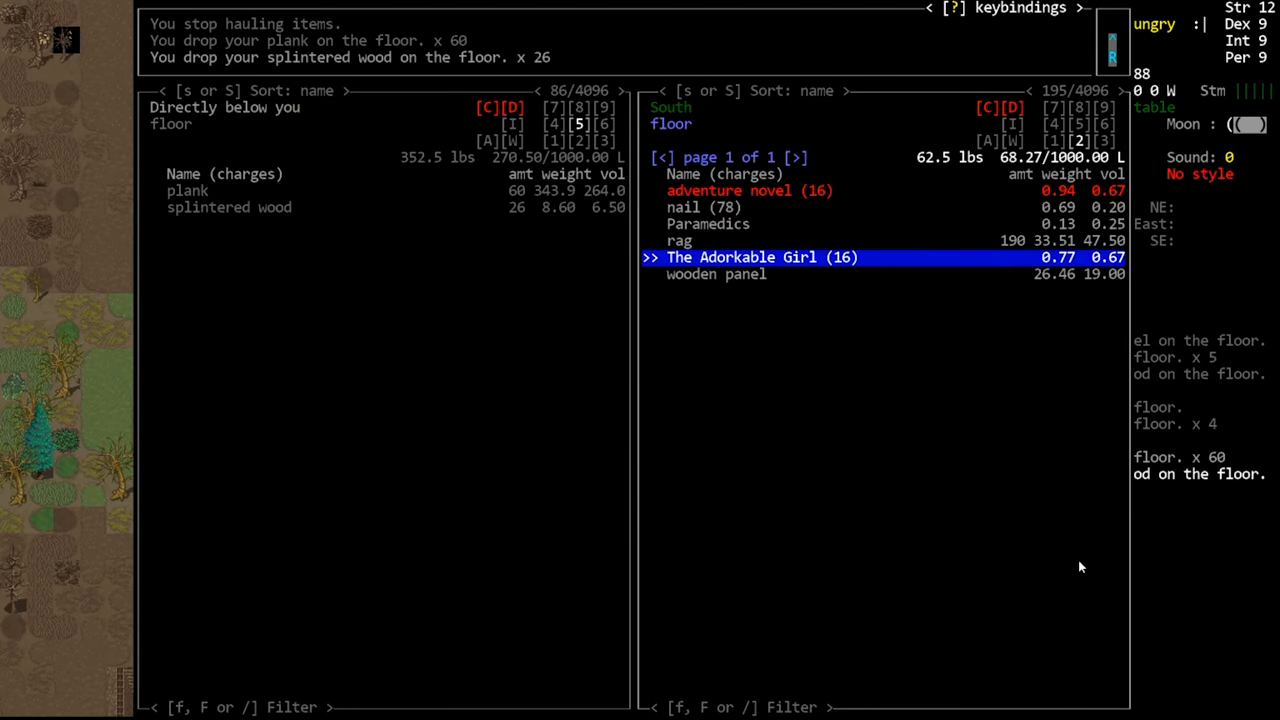
key("Escape")
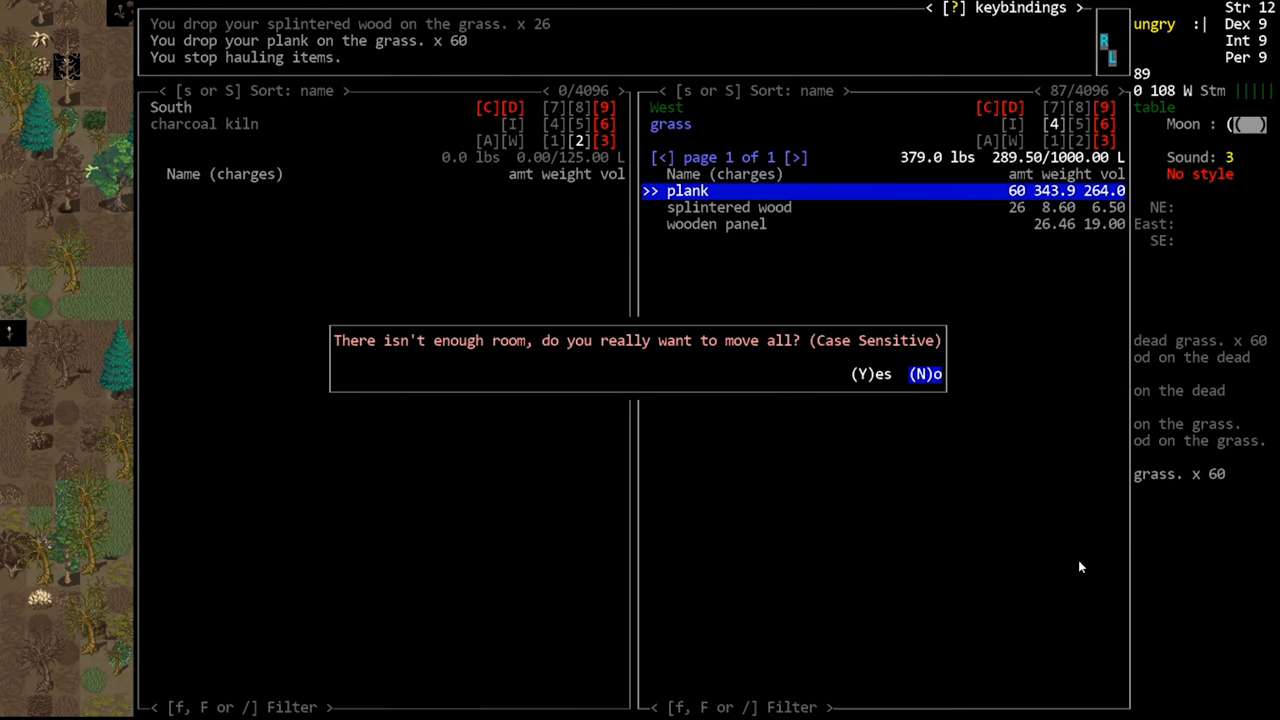
Step: Move the planks into the kiln to the south, which fits only 28 planks
key("n")
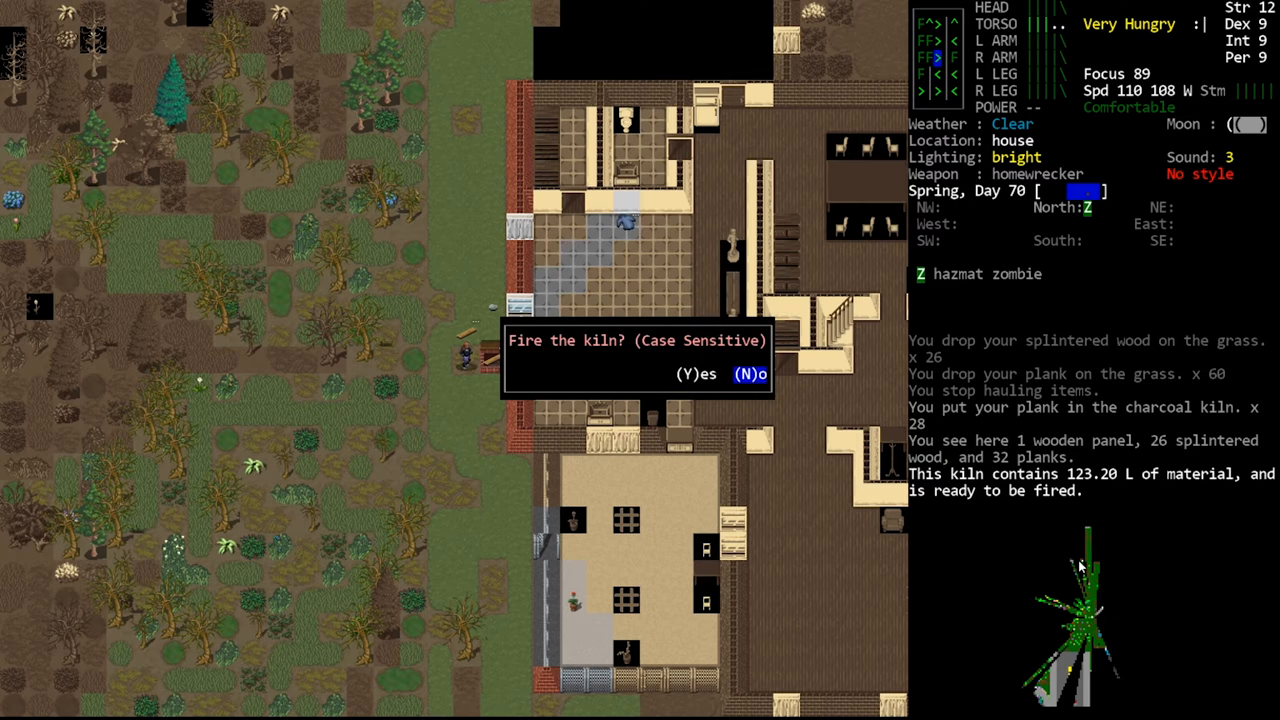
Step: Answer the fire-the-kiln prompt, then check the Rock Forge's 28-rock requirement
key("y")
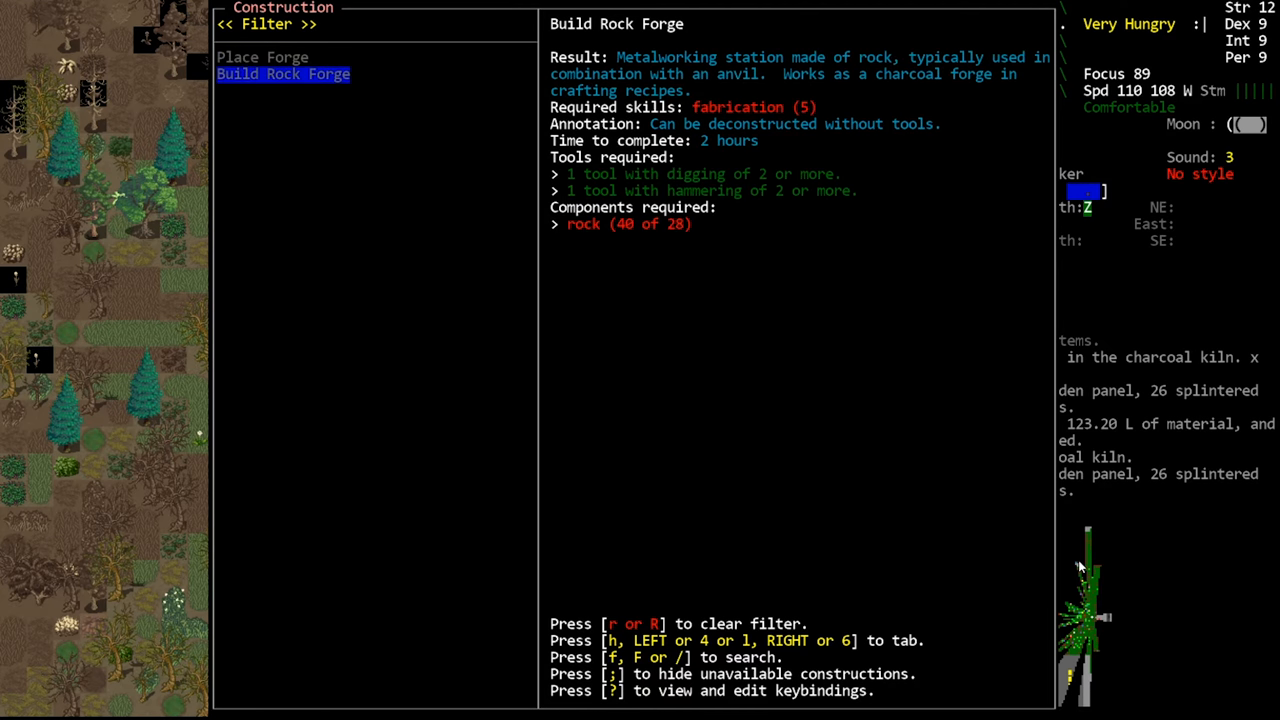
Step: Close the rock forge details and return to the kitchen to browse its items
key("Escape")
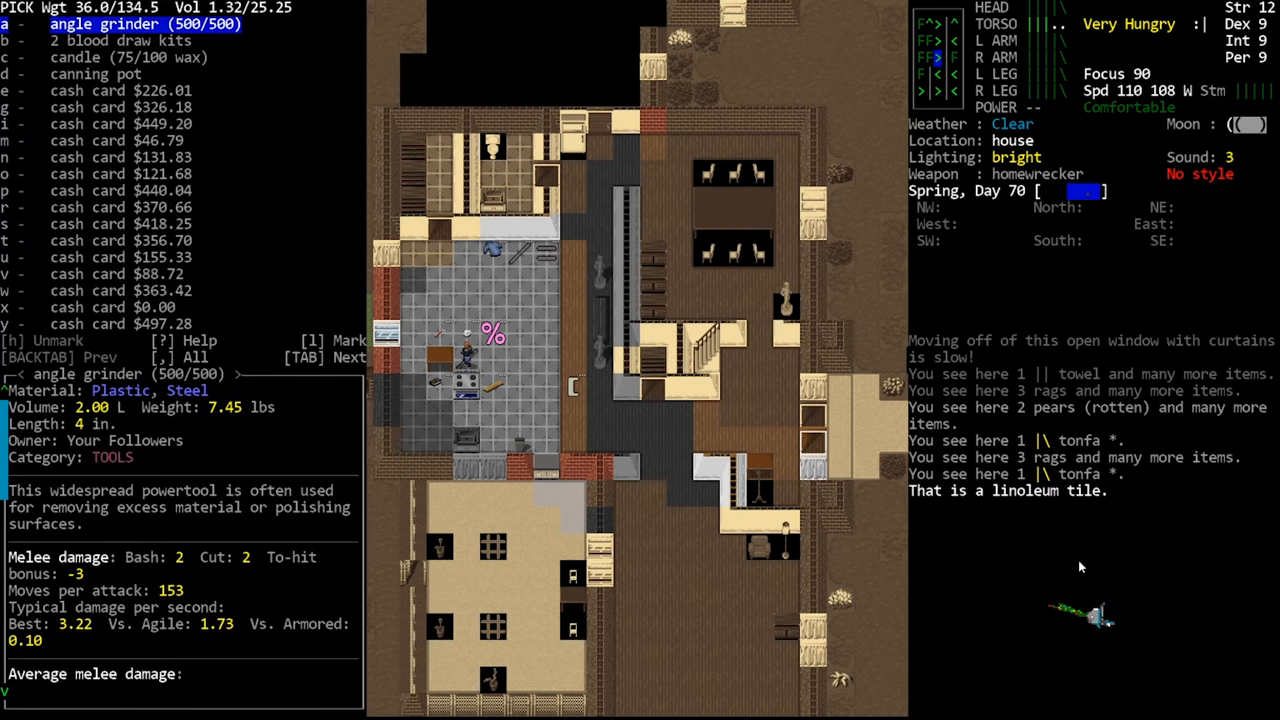
Step: Dismiss the kitchen pick-up list and walk out onto the road beside the house
key("Escape")
type("a")
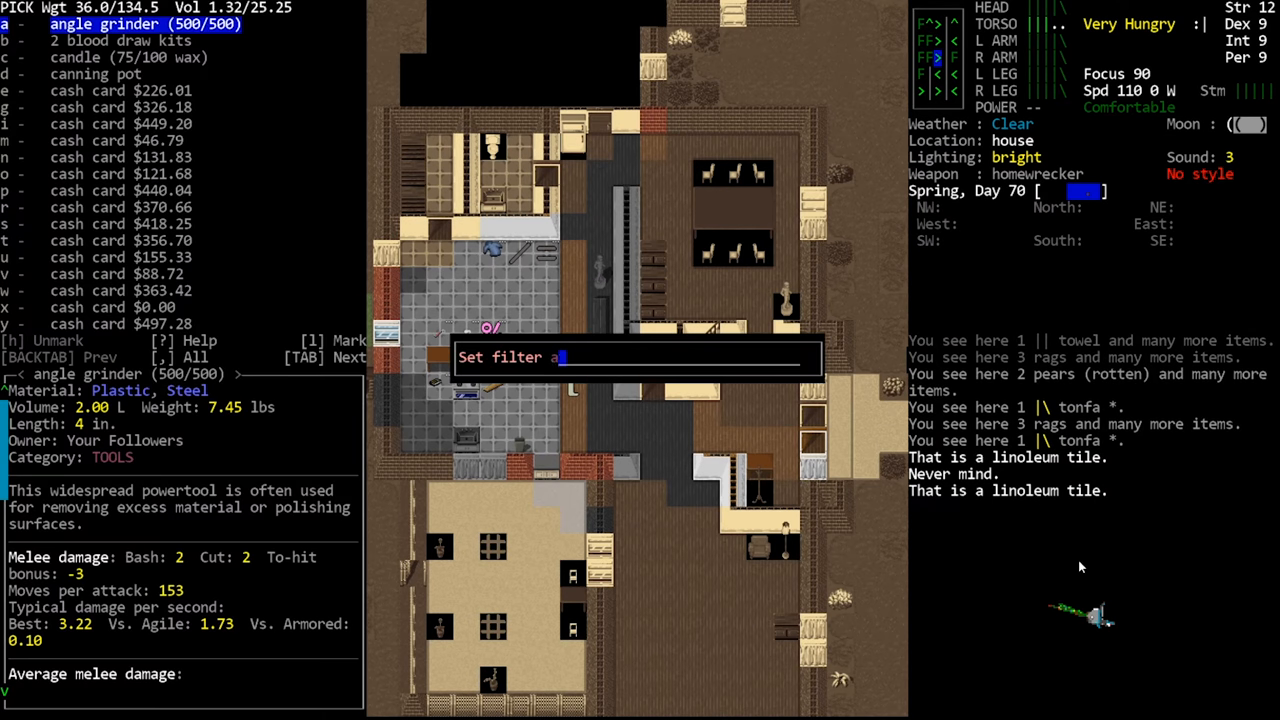
type("x")
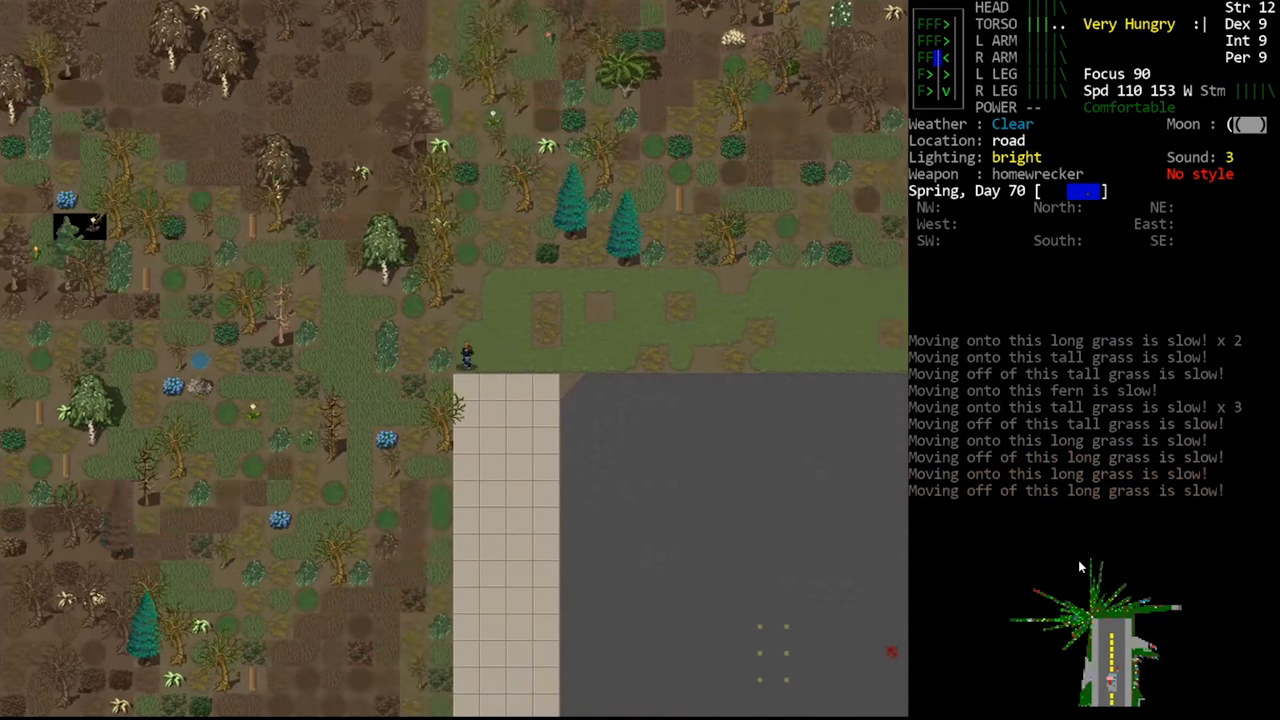
Step: Walk north off the road into the forest beside the large rock
key("up")
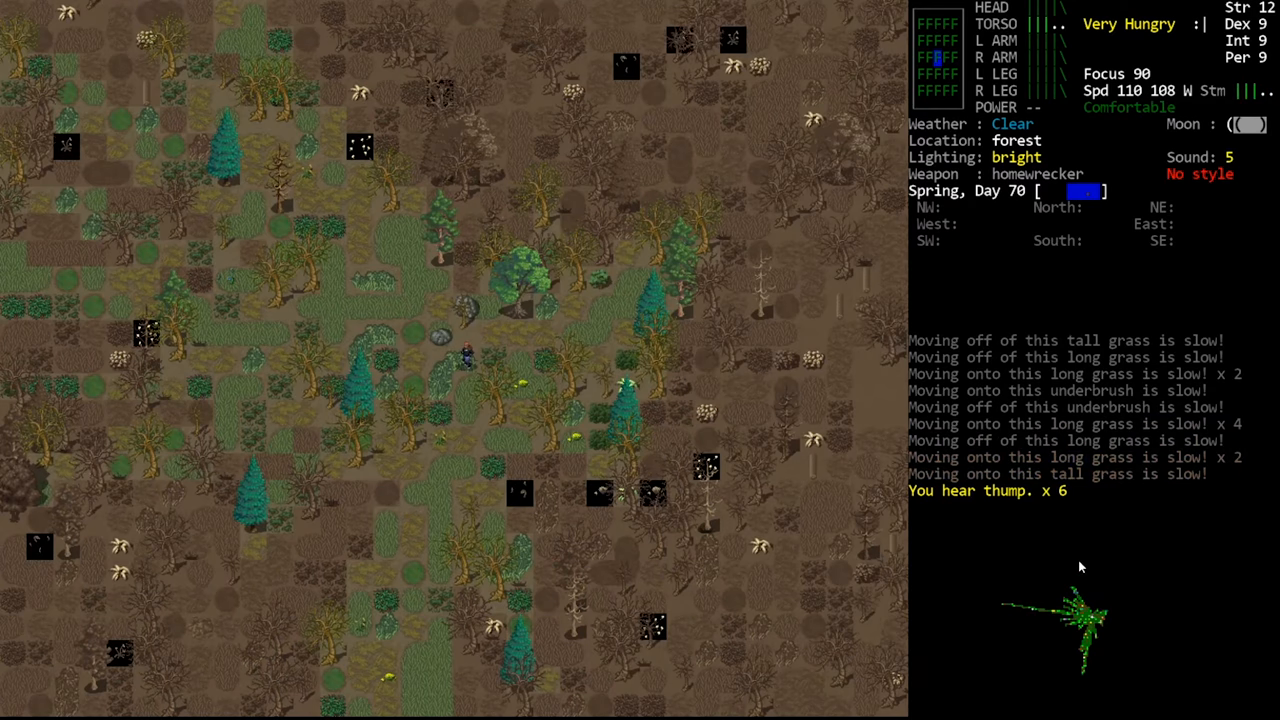
Step: Travel through the forest toward the house until the raspberry bush prompt appears
key("s")
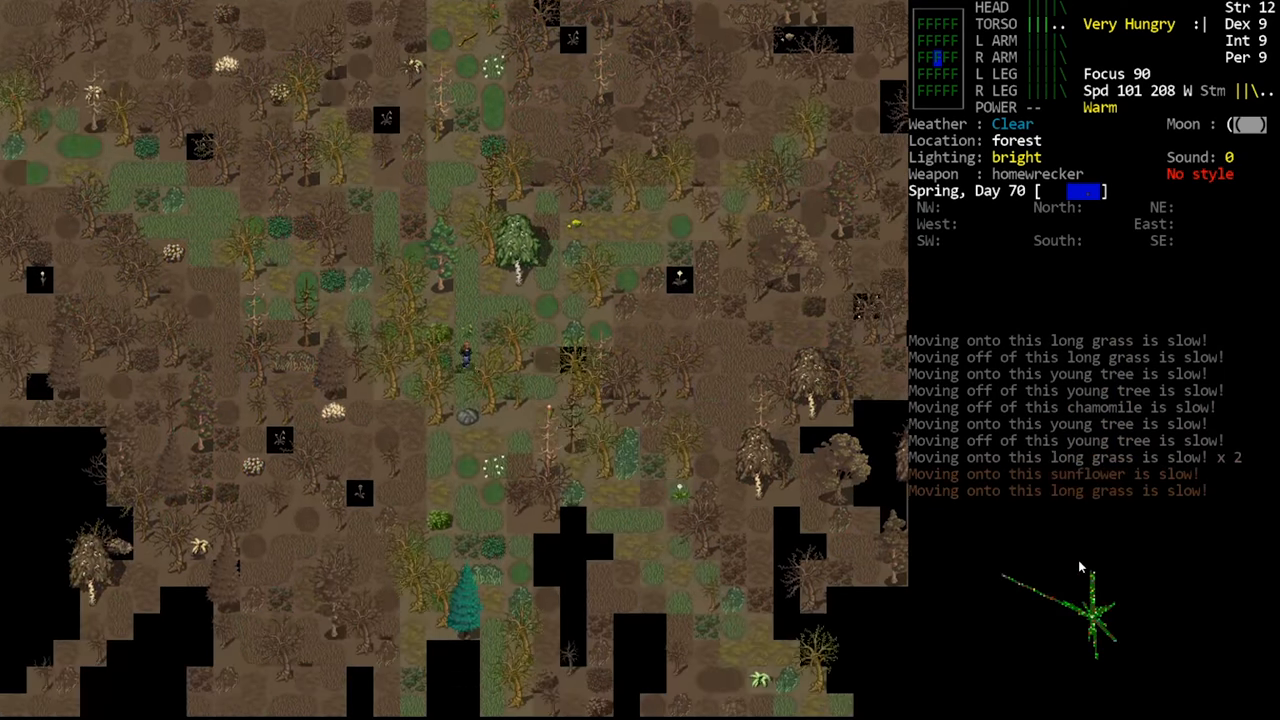
key("@")
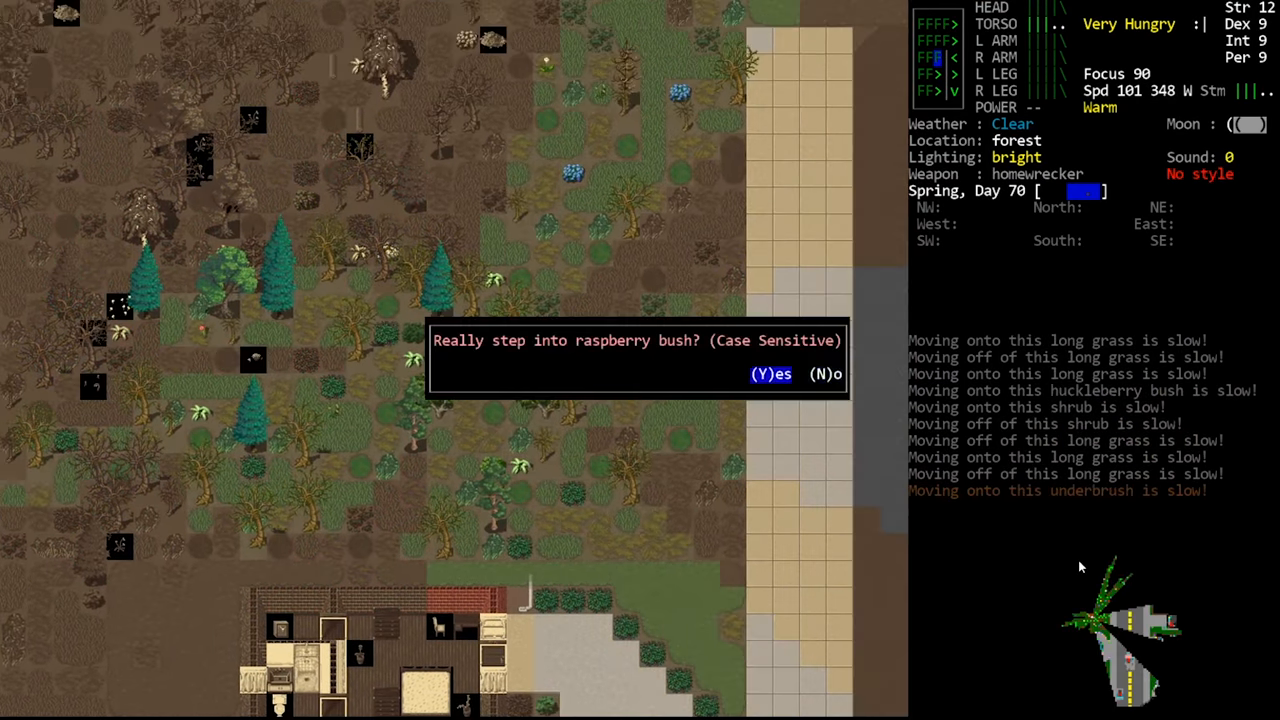
Step: Confirm stepping into the raspberry bush and continue into the kitchen
key("y")
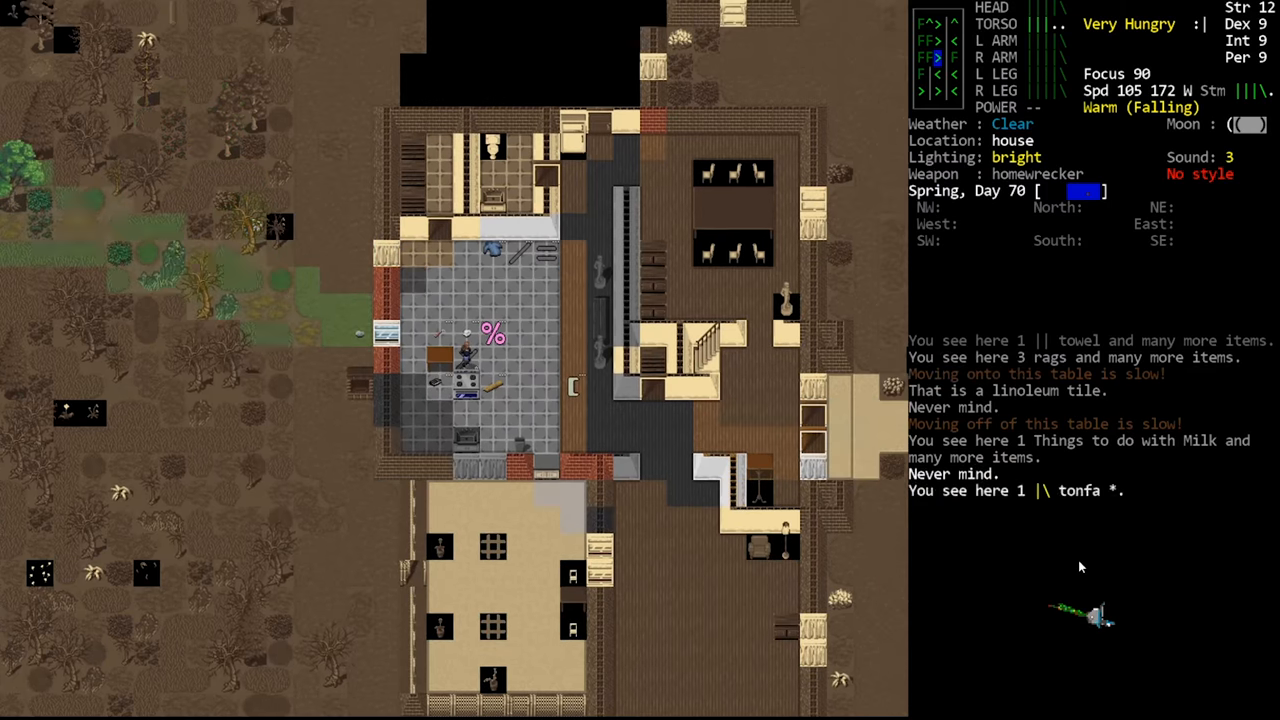
Step: Check the consume list, then craft a meat sandwich onto the kitchen table
key("E")
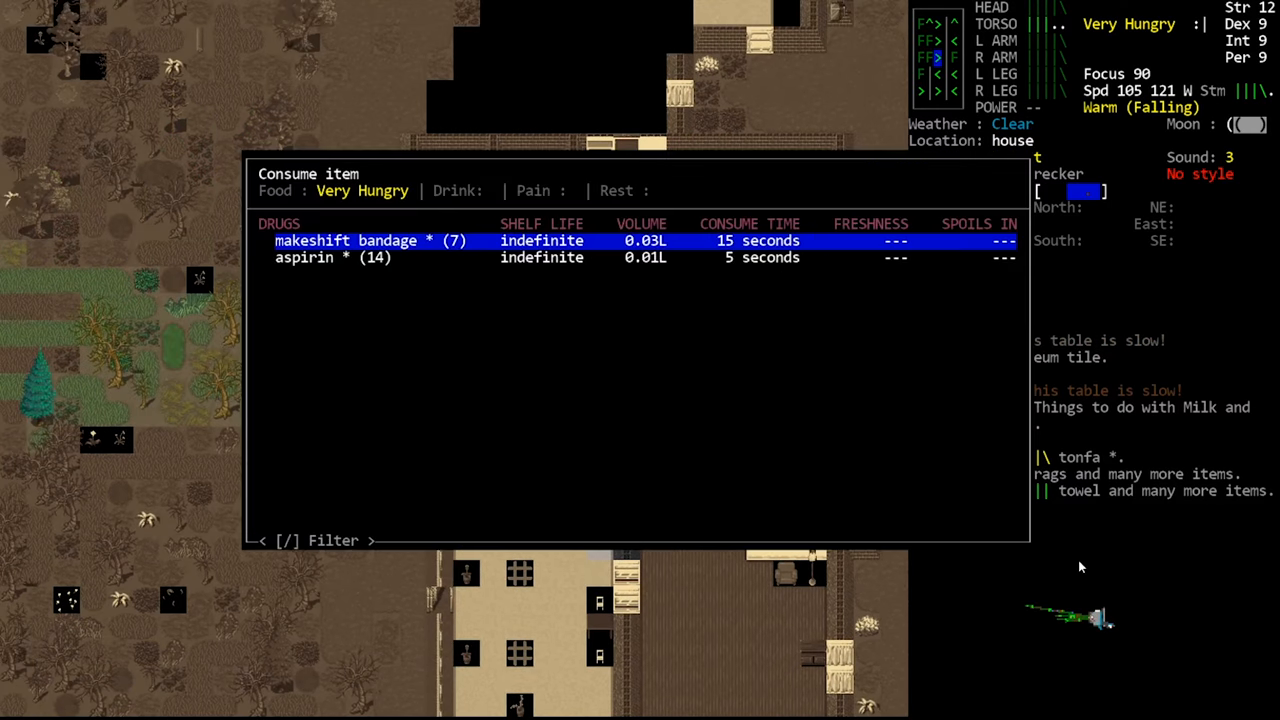
key("Escape")
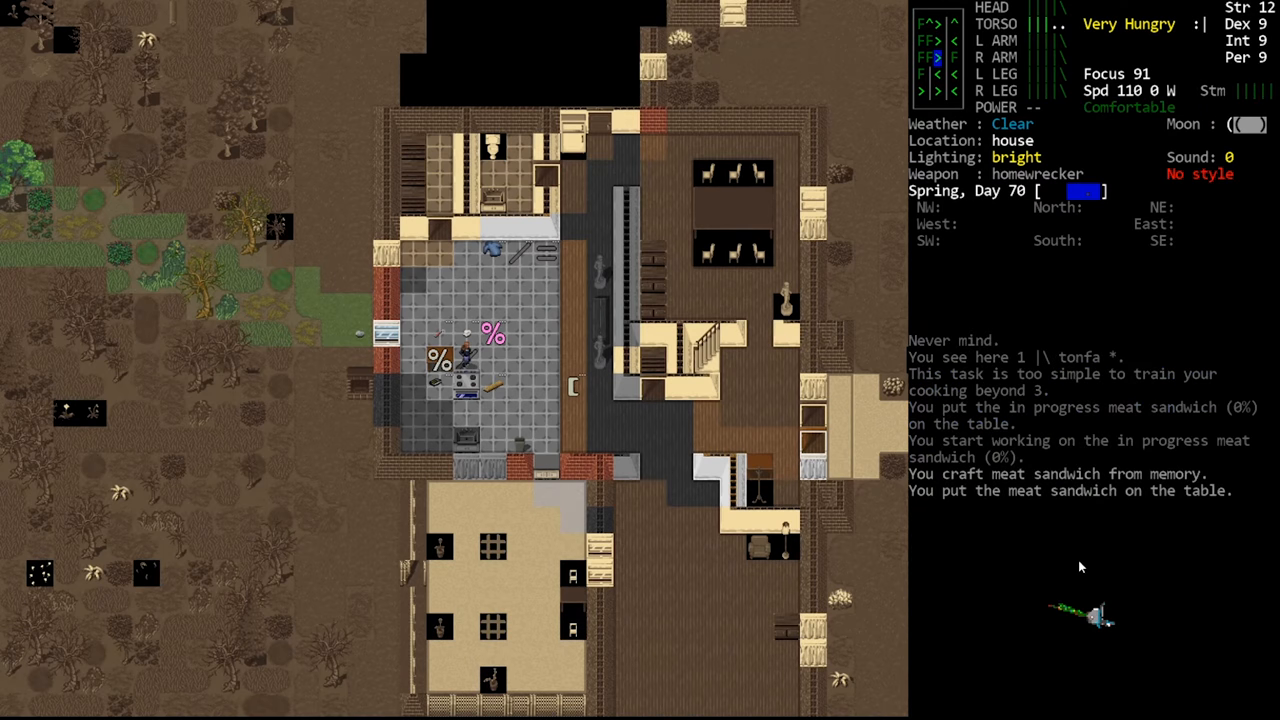
Step: Eat the meat sandwich and drink the green tea
key("E")
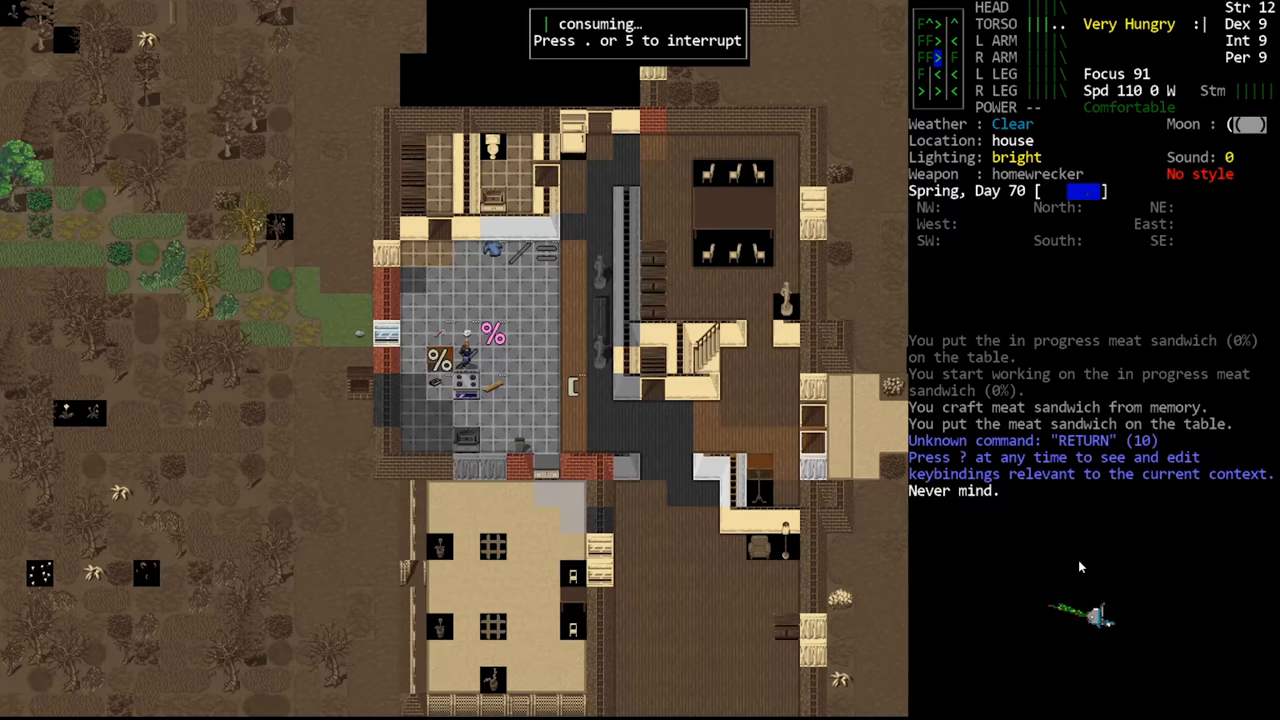
key("E")
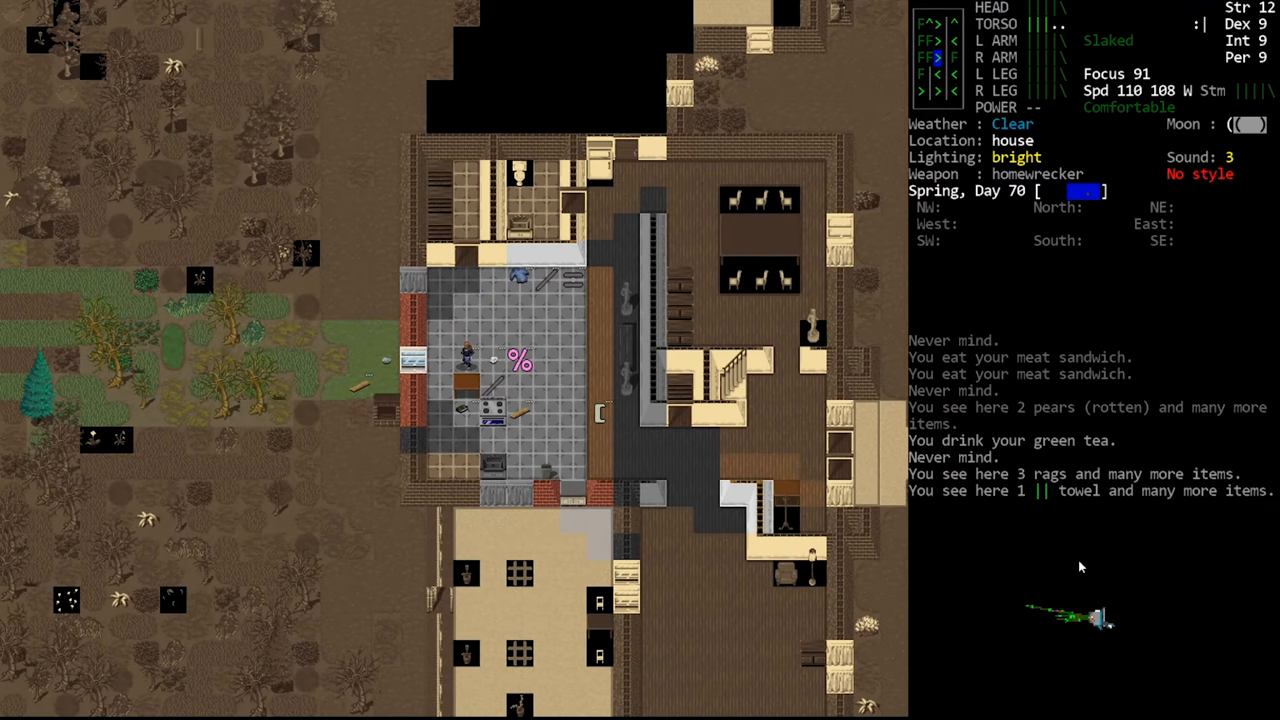
Step: Scroll the Consume list past yogurt, SPAM and pickles, then eat the hard cheese
key("E")
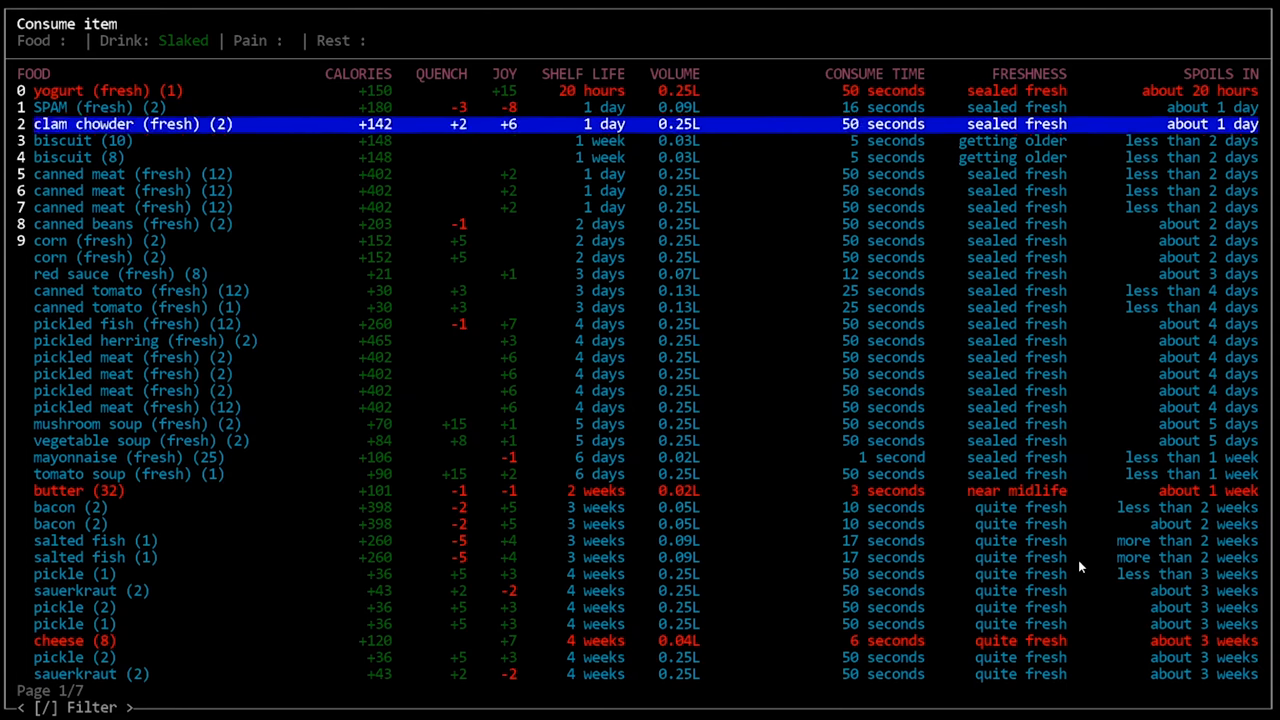
key("Down")
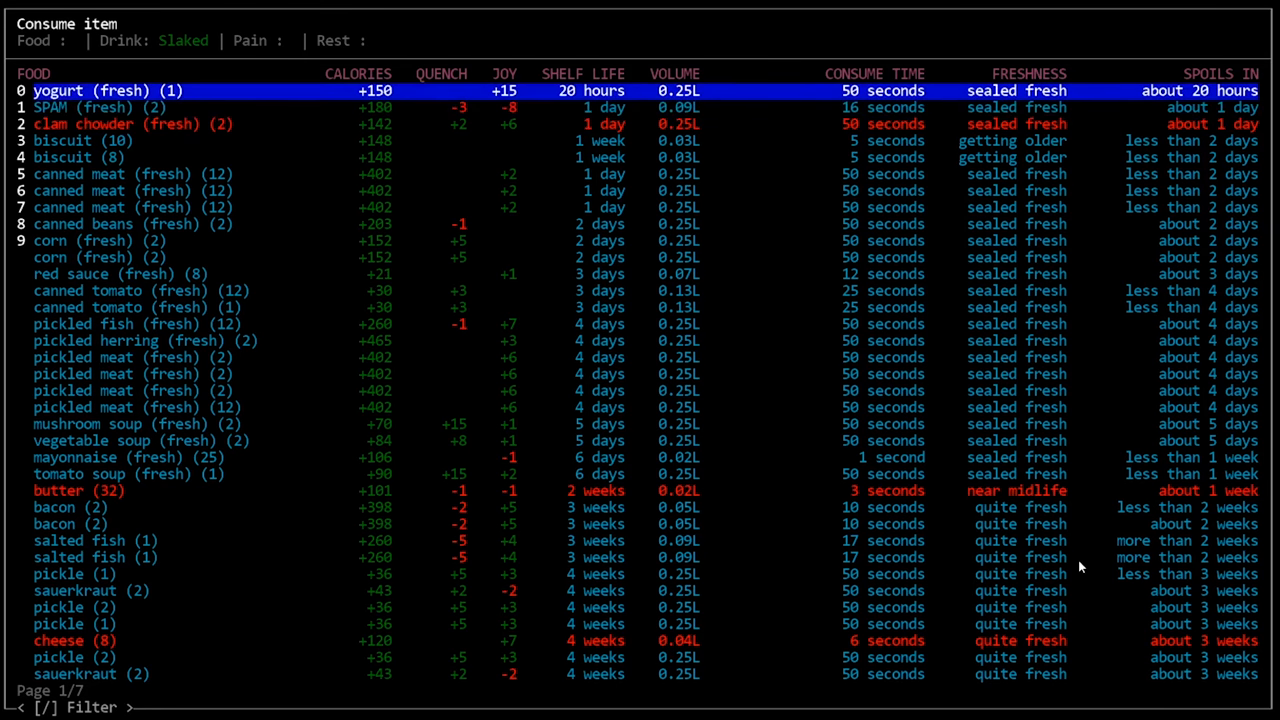
key("Down")
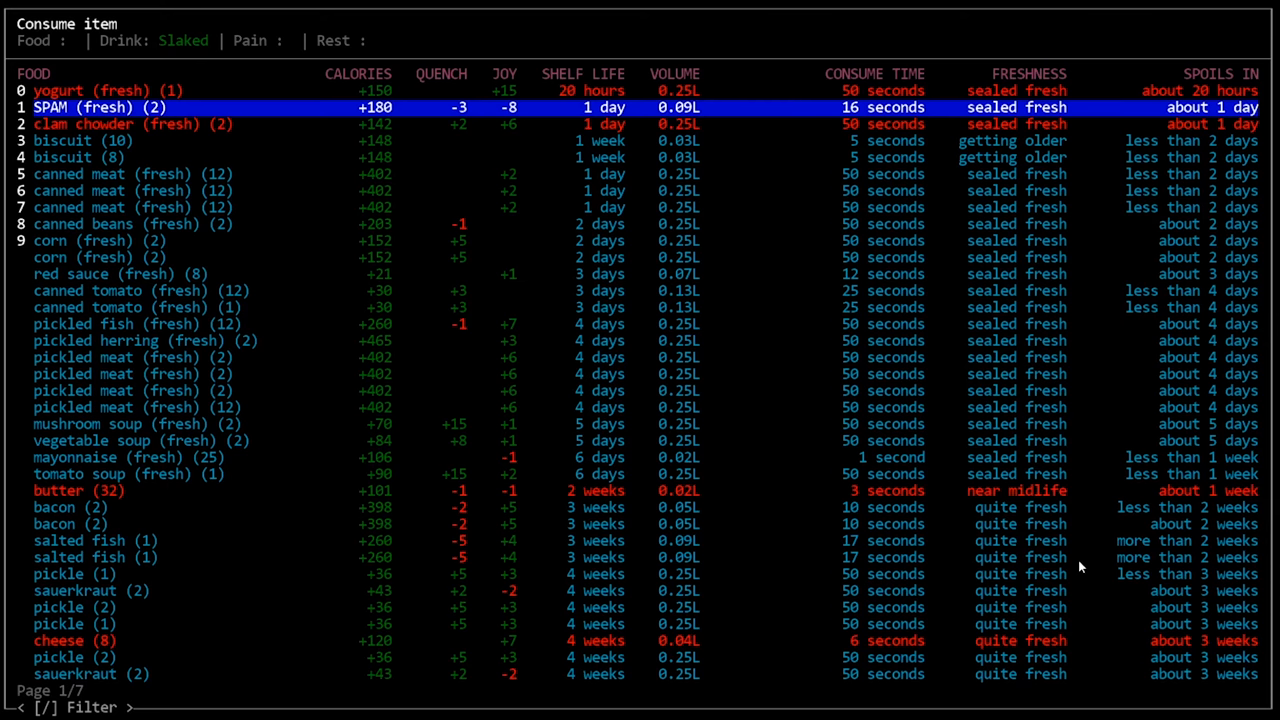
key("up")
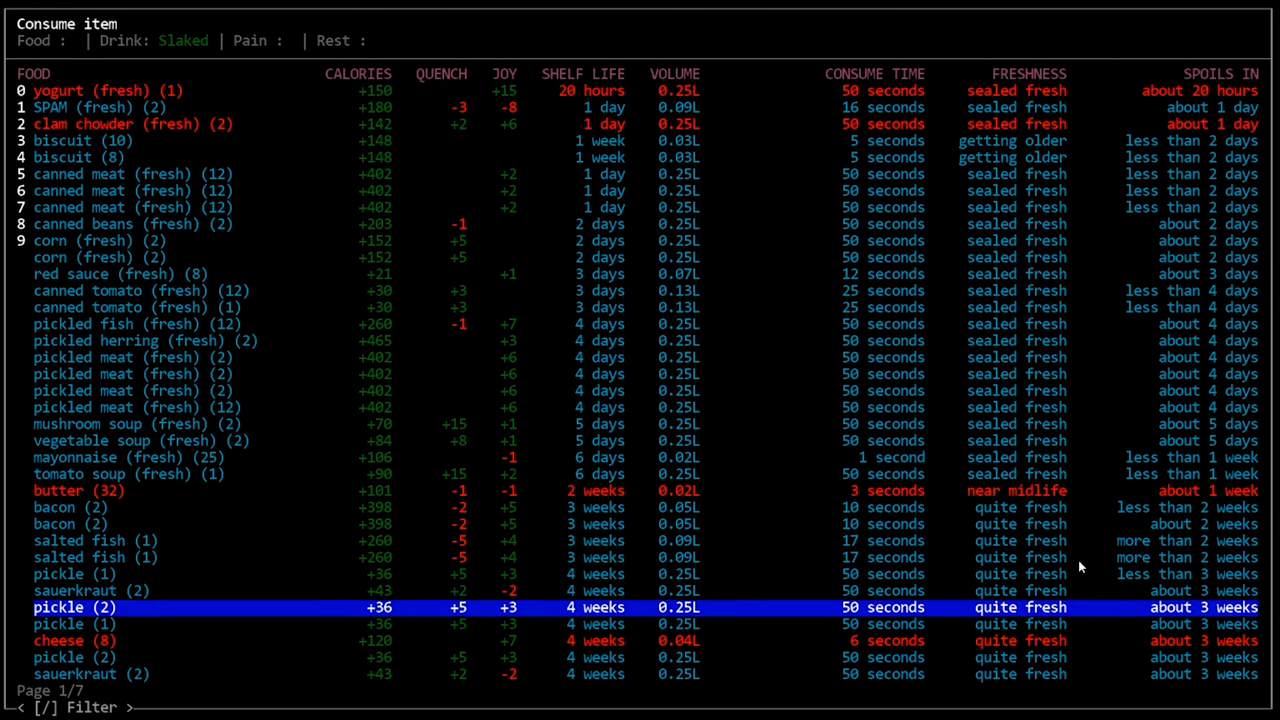
key("Down")
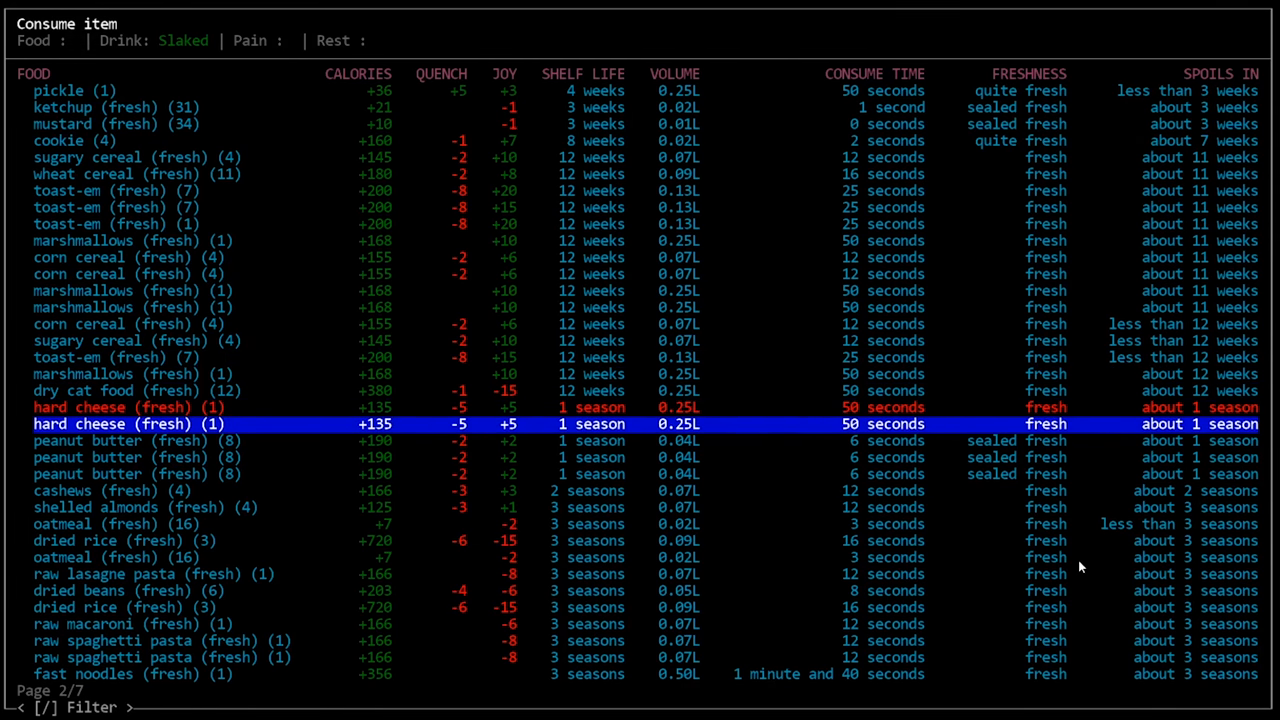
key("up")
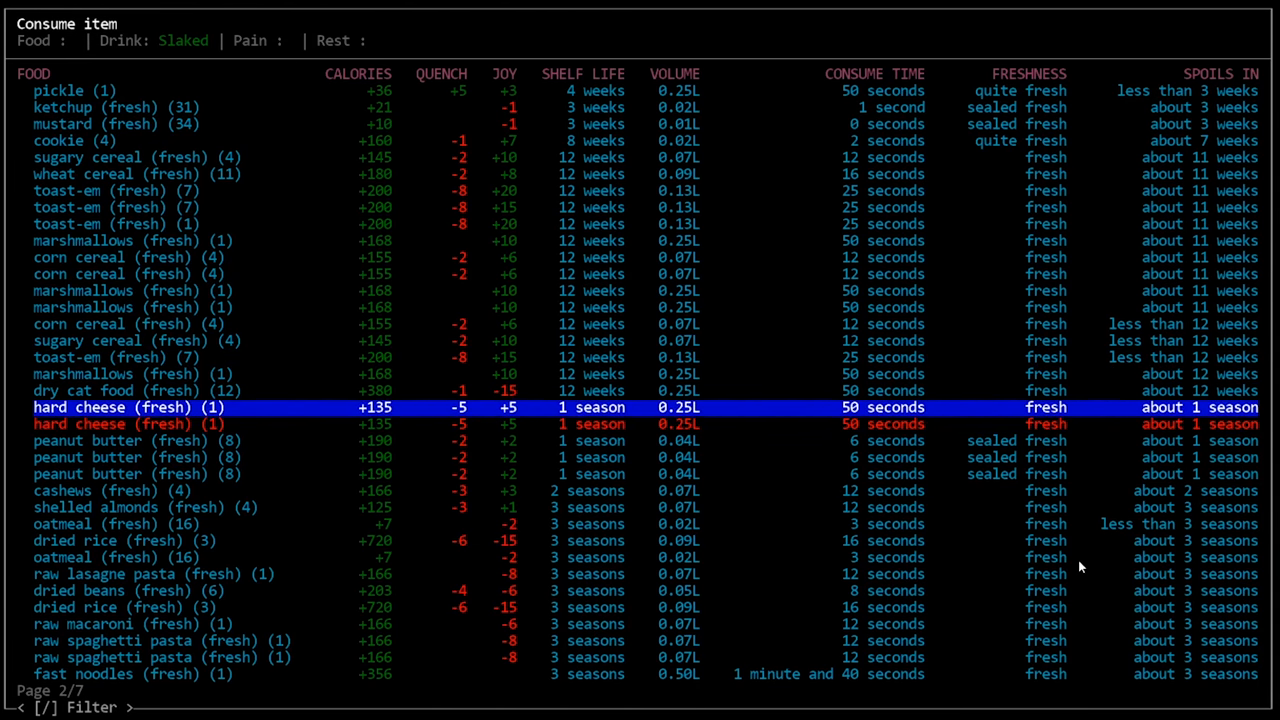
key("Up")
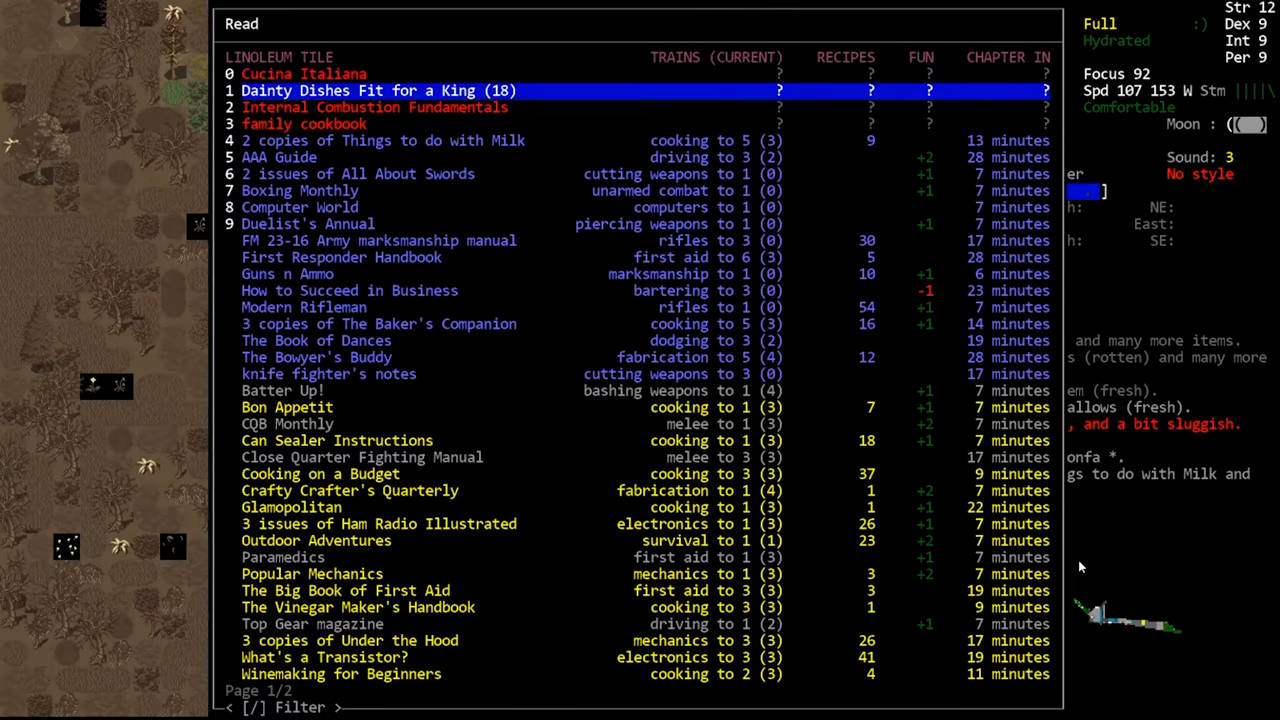
Step: Read The Bowyer's Buddy, then interrupt and confirm stopping the reading
left_click(316, 357)
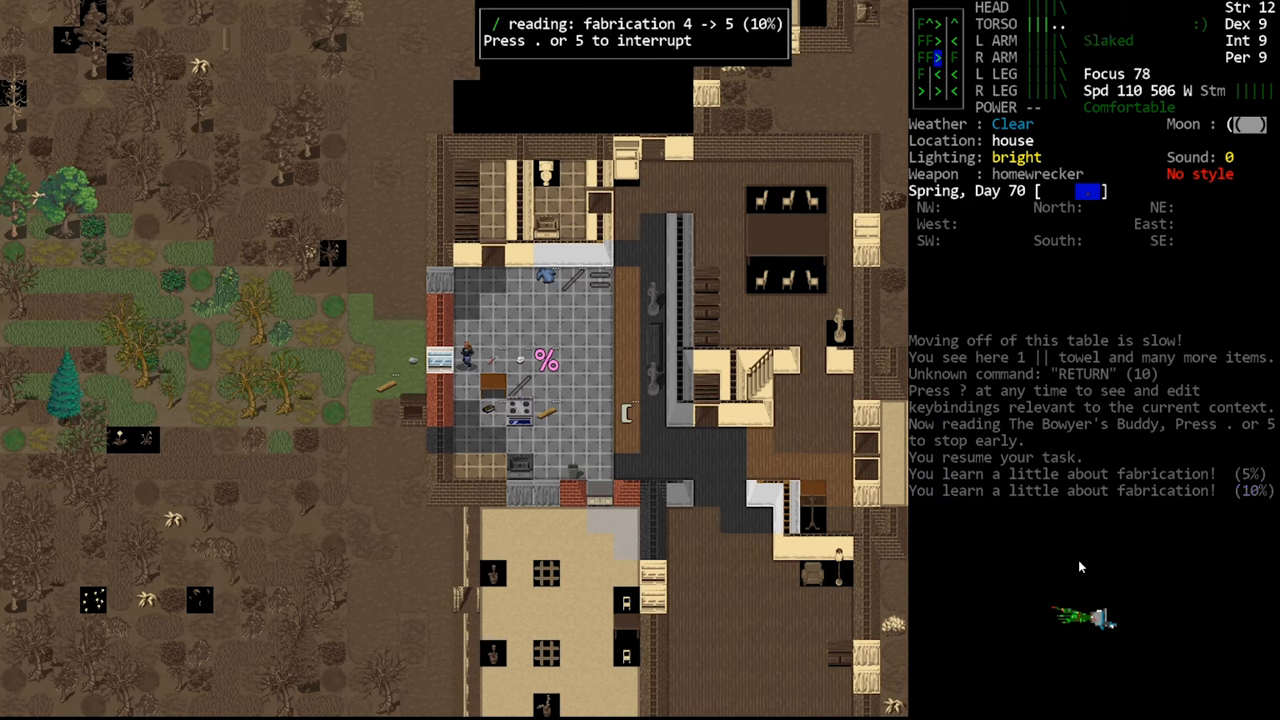
key(".")
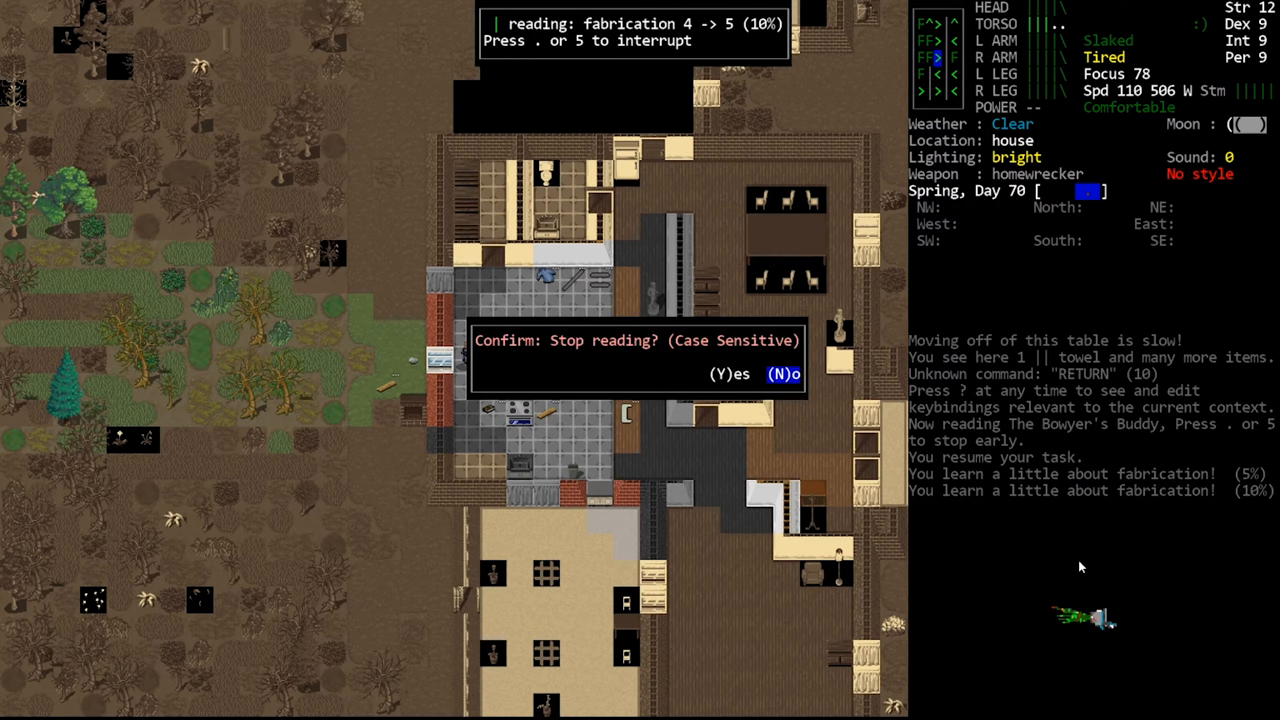
key("y")
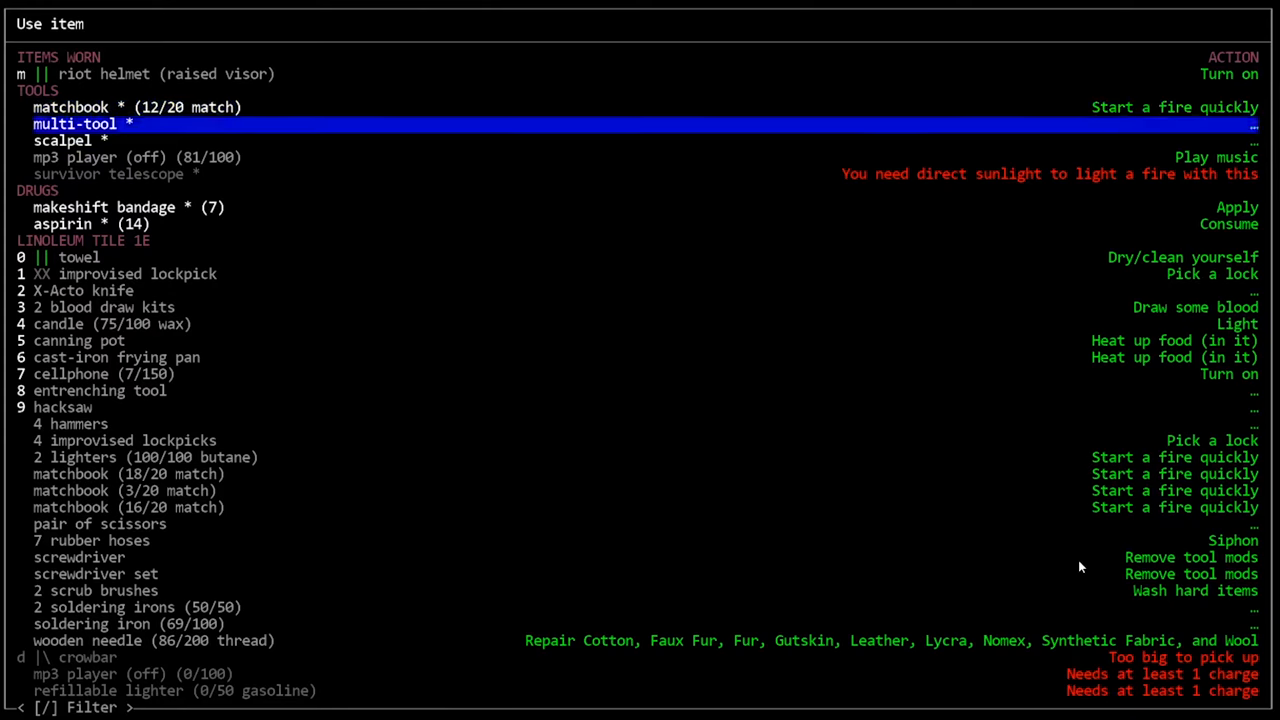
Step: Turn on the mp3 player so reading continues to 44% fabrication
left_click(1216, 157)
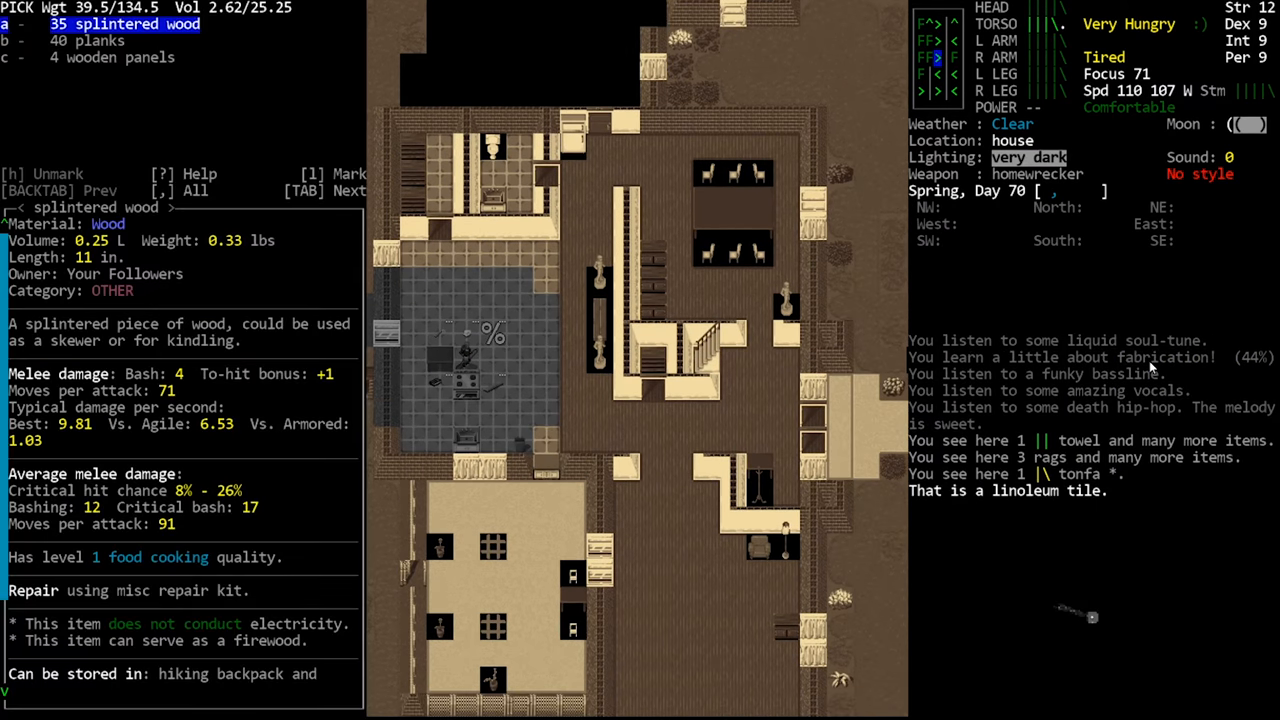
Step: Place the splintered wood on the oven, light the fire, and leave the recipe list
key("enter")
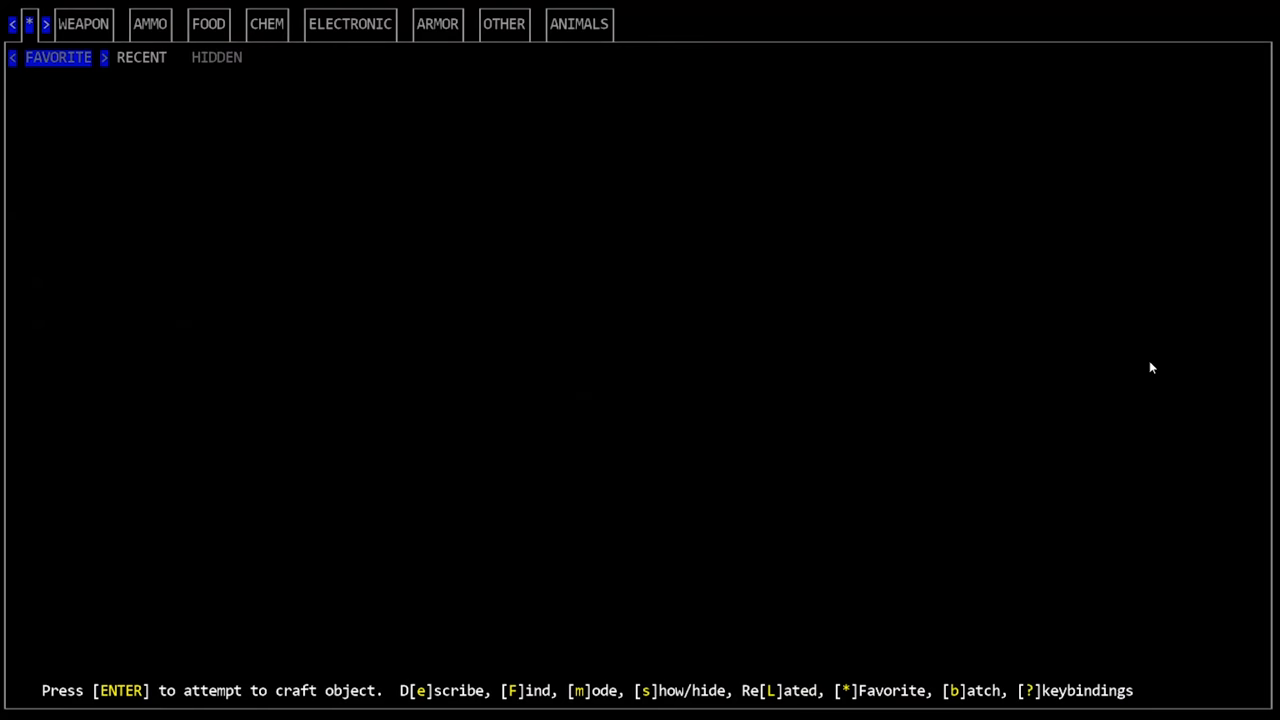
key("f")
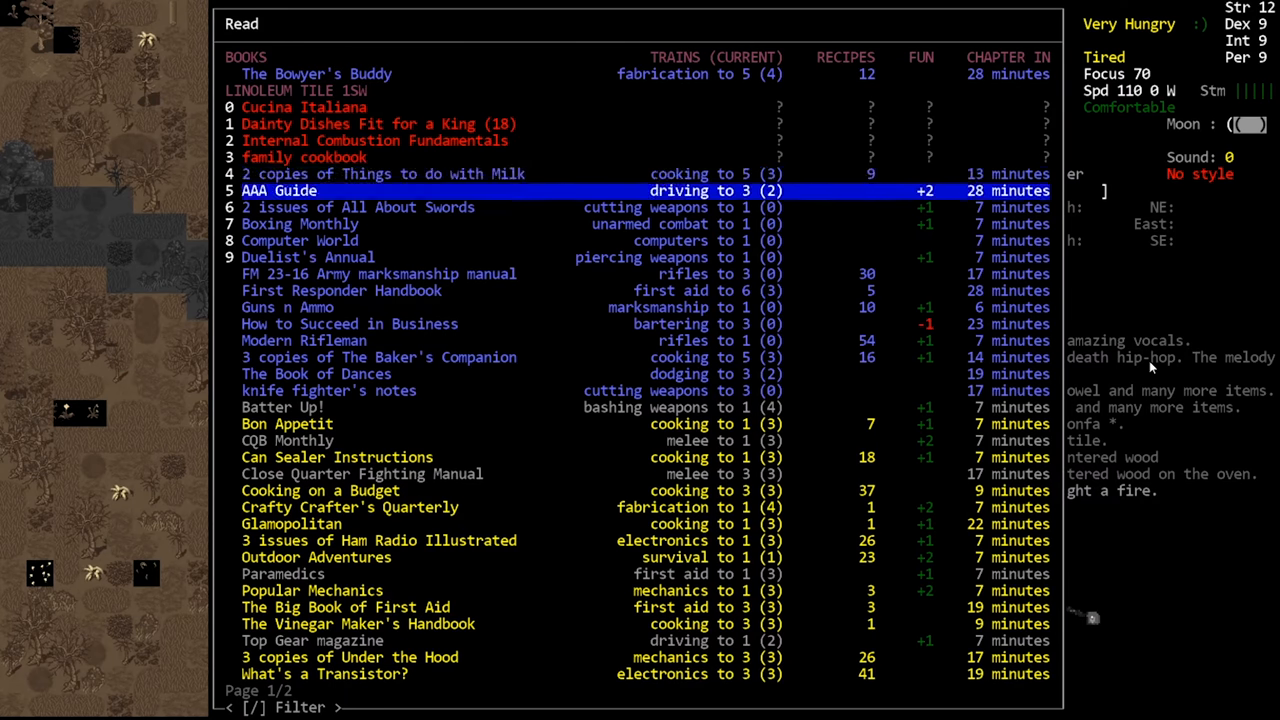
Step: Keep reading The Bowyer's Buddy into Day 71, fire the charcoal kiln, and return to the kitchen
left_click(317, 73)
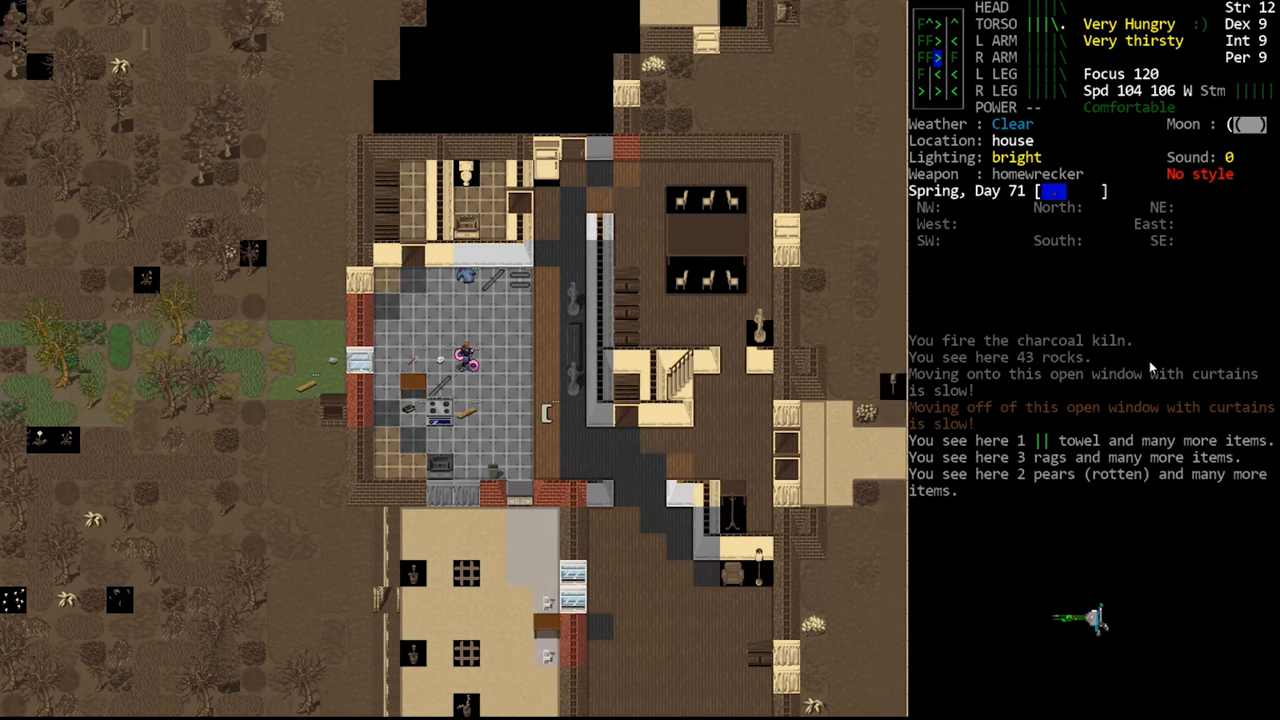
Step: Open the crafting menu and search 'meat' to show the meat sandwich recipe
key("E")
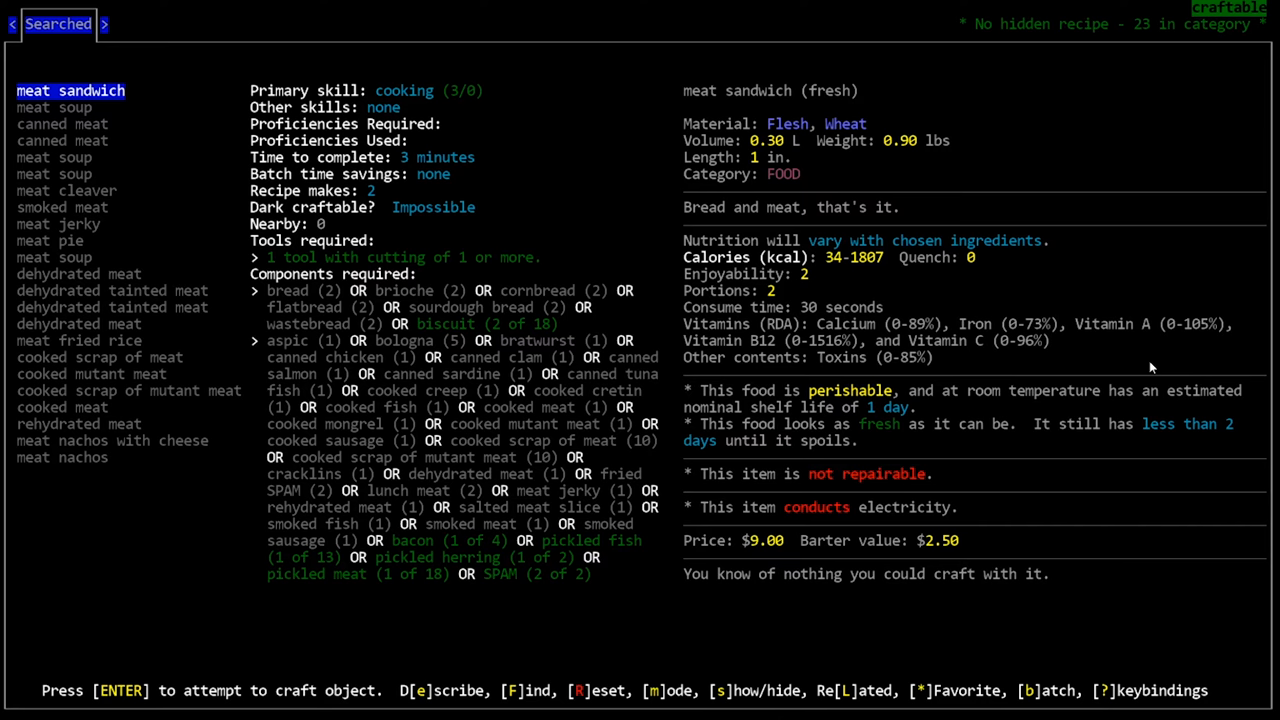
Step: Begin crafting the meat sandwich and drop the 0% unfinished sandwich on the floor
key("b")
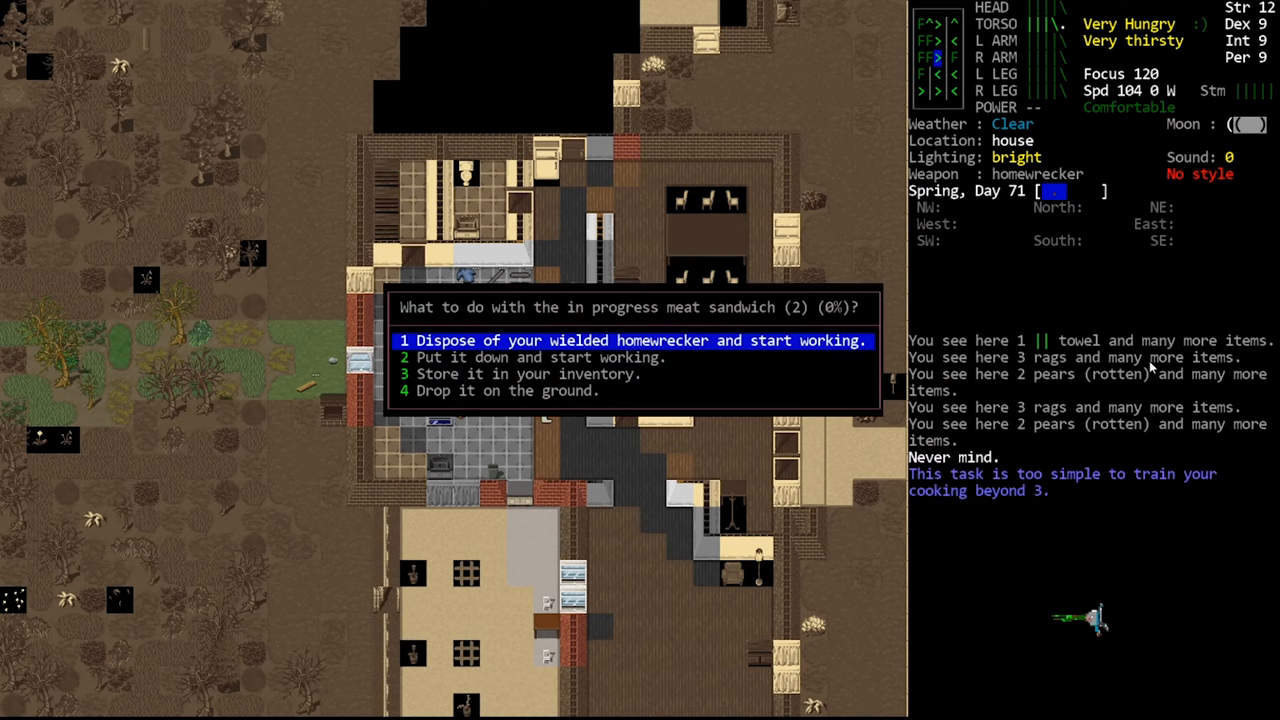
key("4")
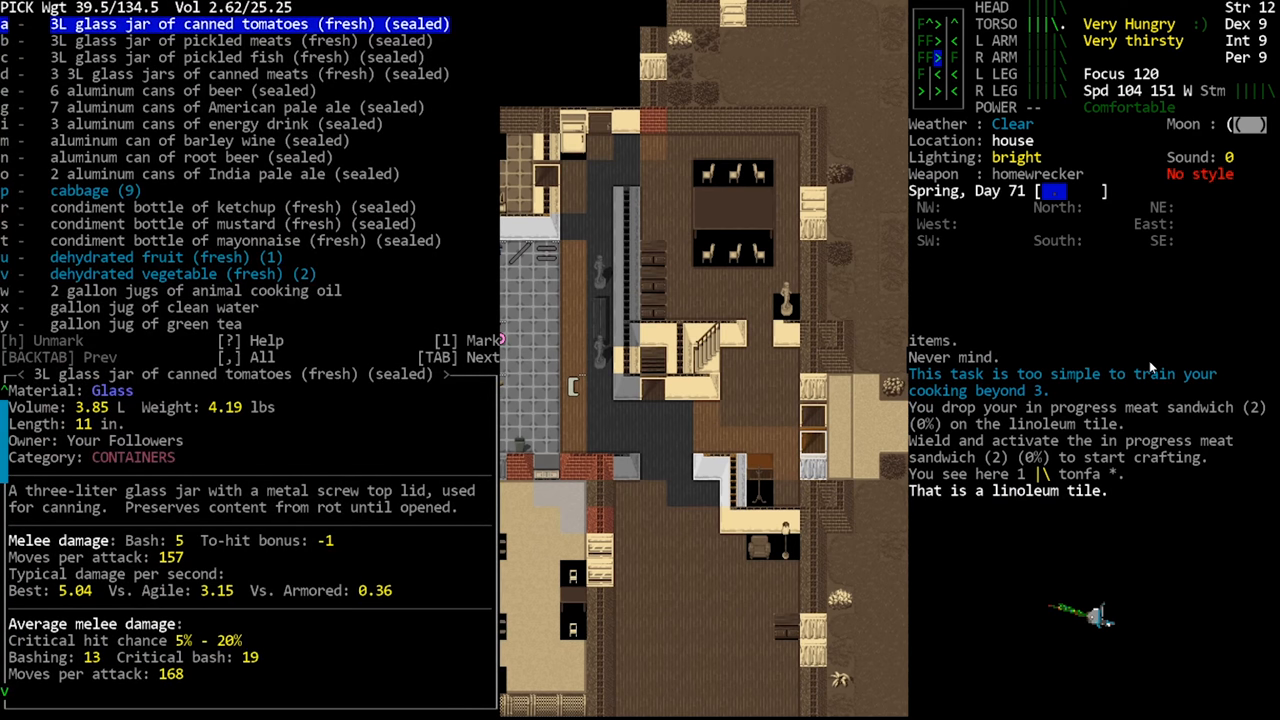
Step: Put the unfinished meat sandwich on the table and resume working on it there
key("Escape")
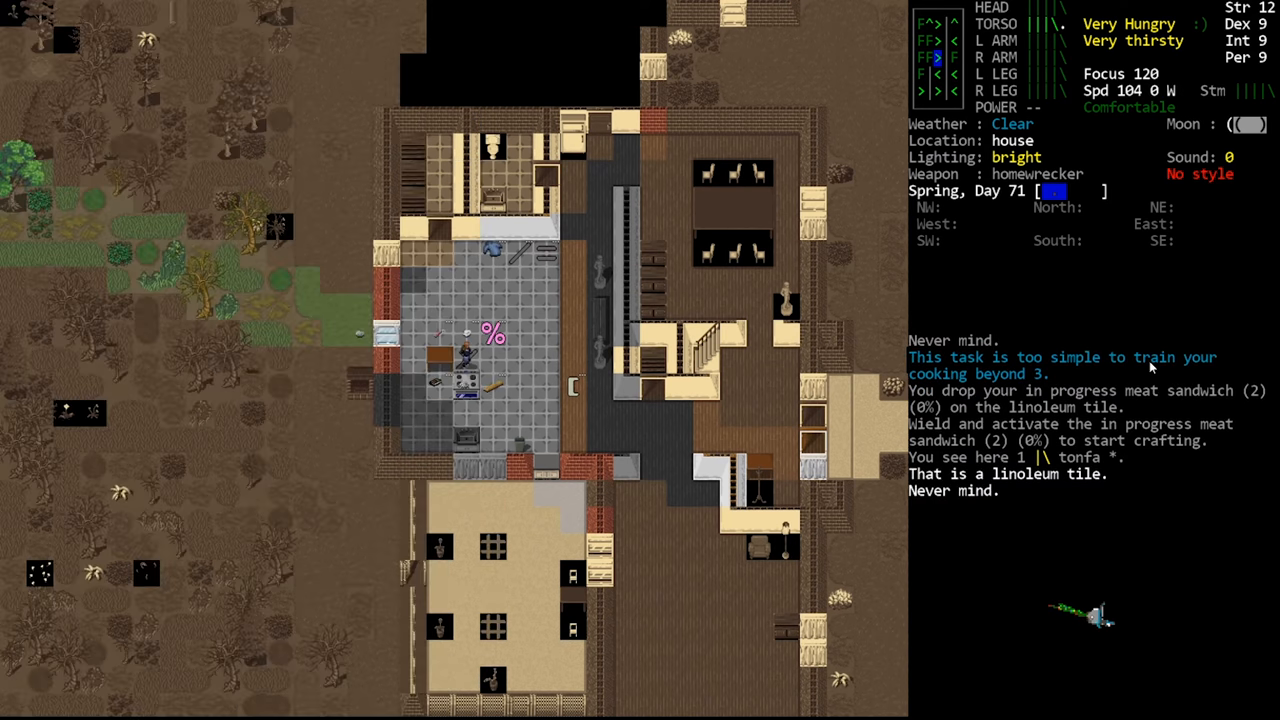
key("e")
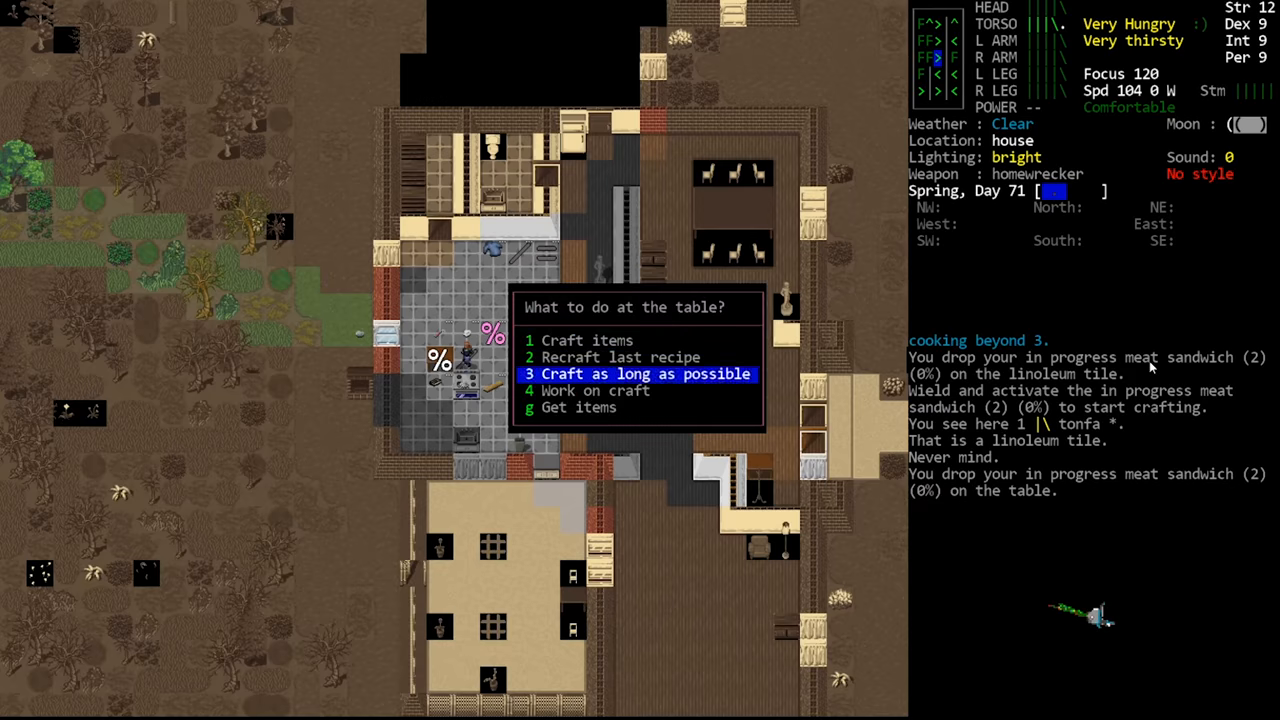
left_click(640, 373)
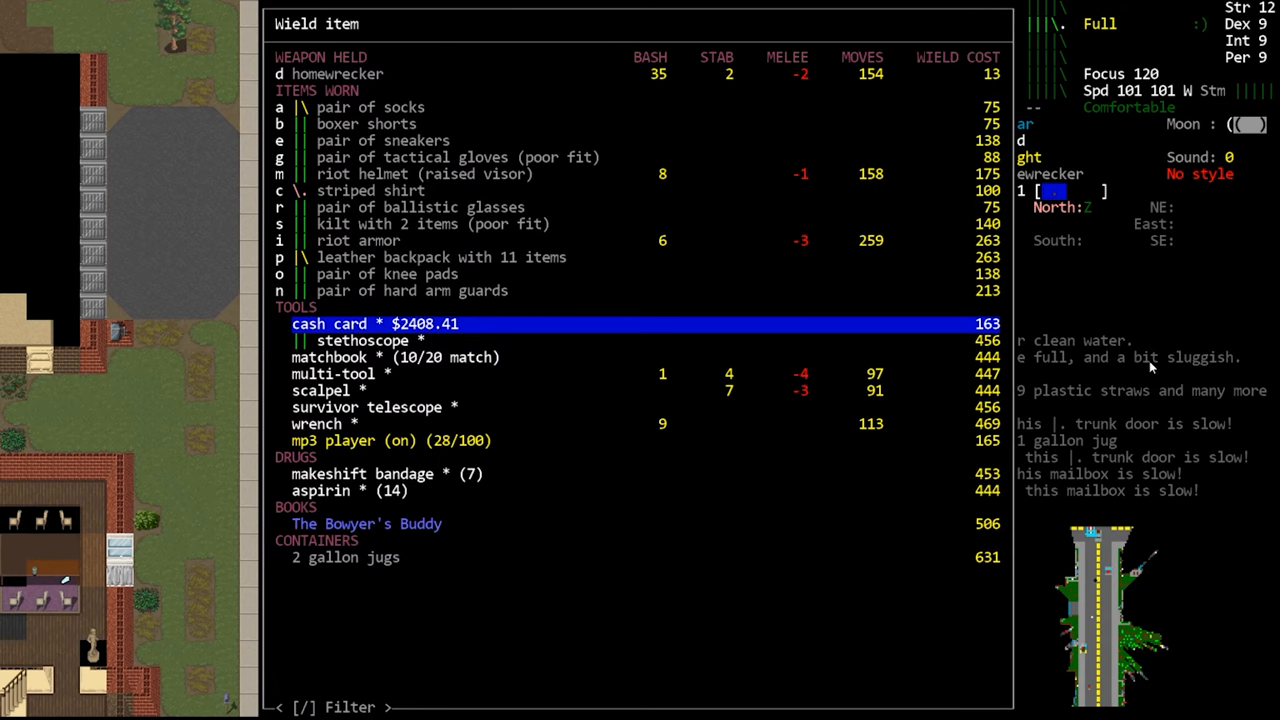
Step: Browse the Wield menu of held weapon, worn items and tools, then back out
key("Escape")
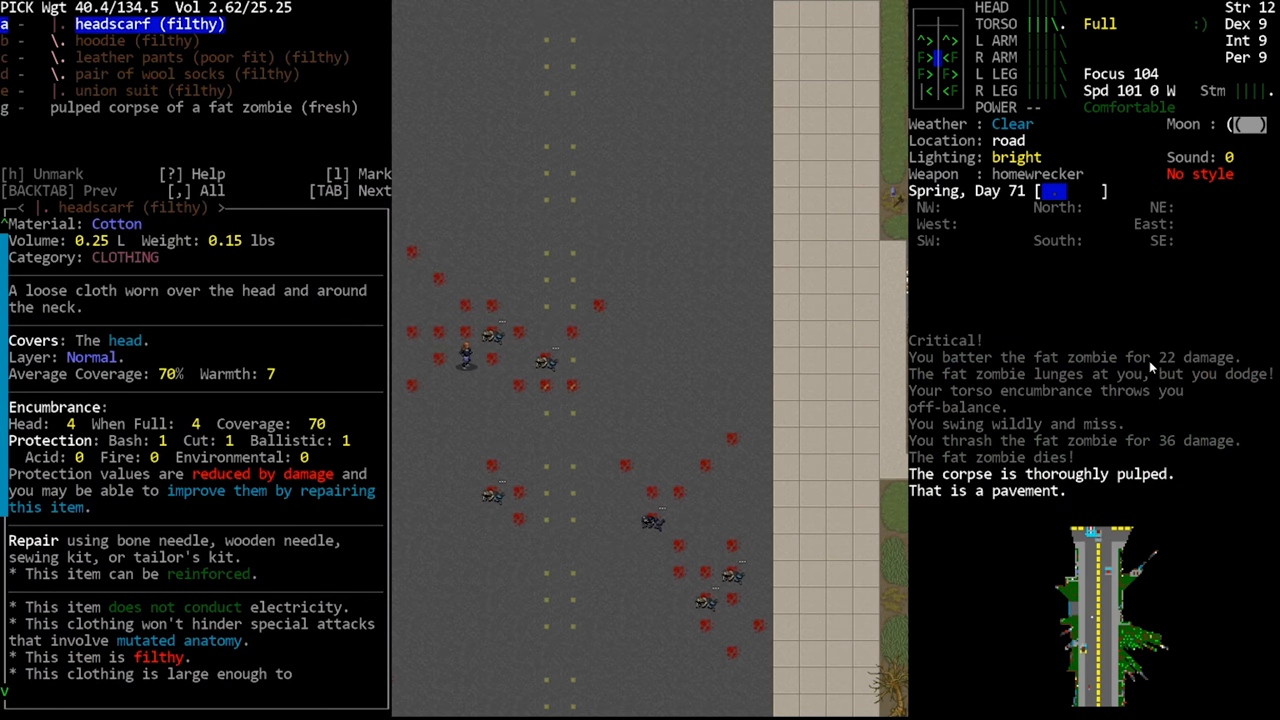
Step: Walk into the forest, fill the gallon jug with water, and head back toward the house
key("Escape")
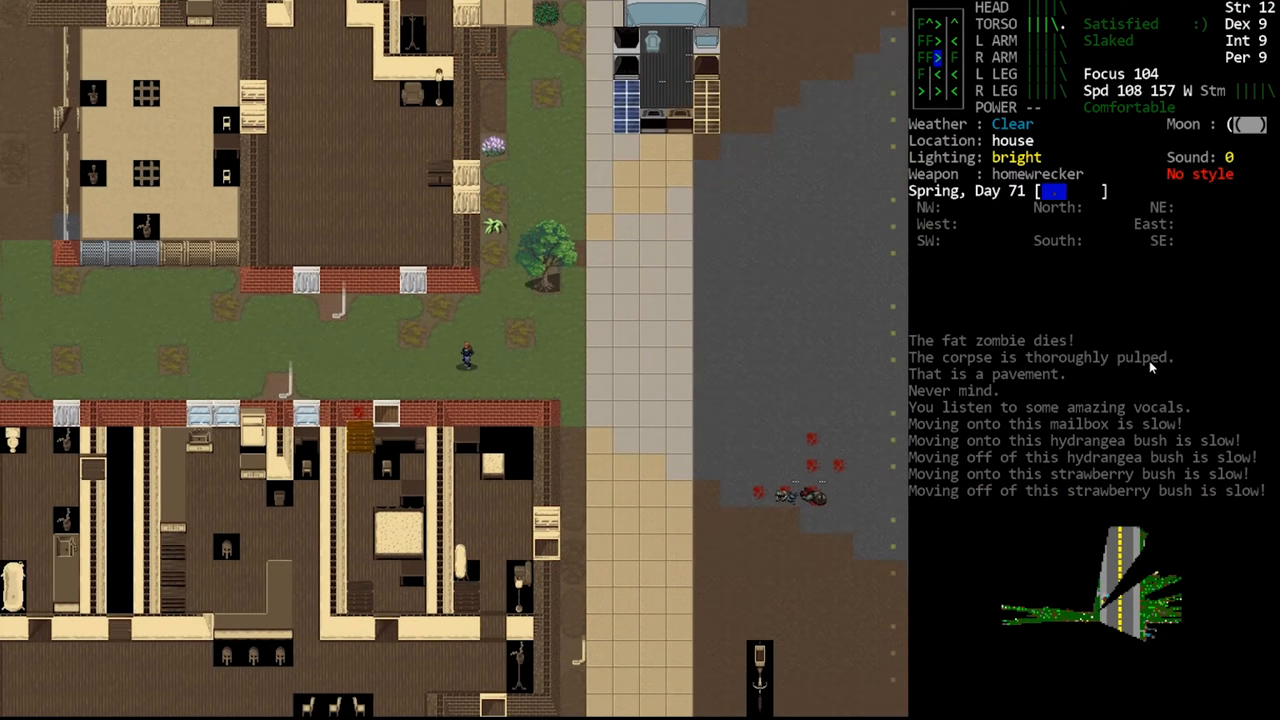
key("right")
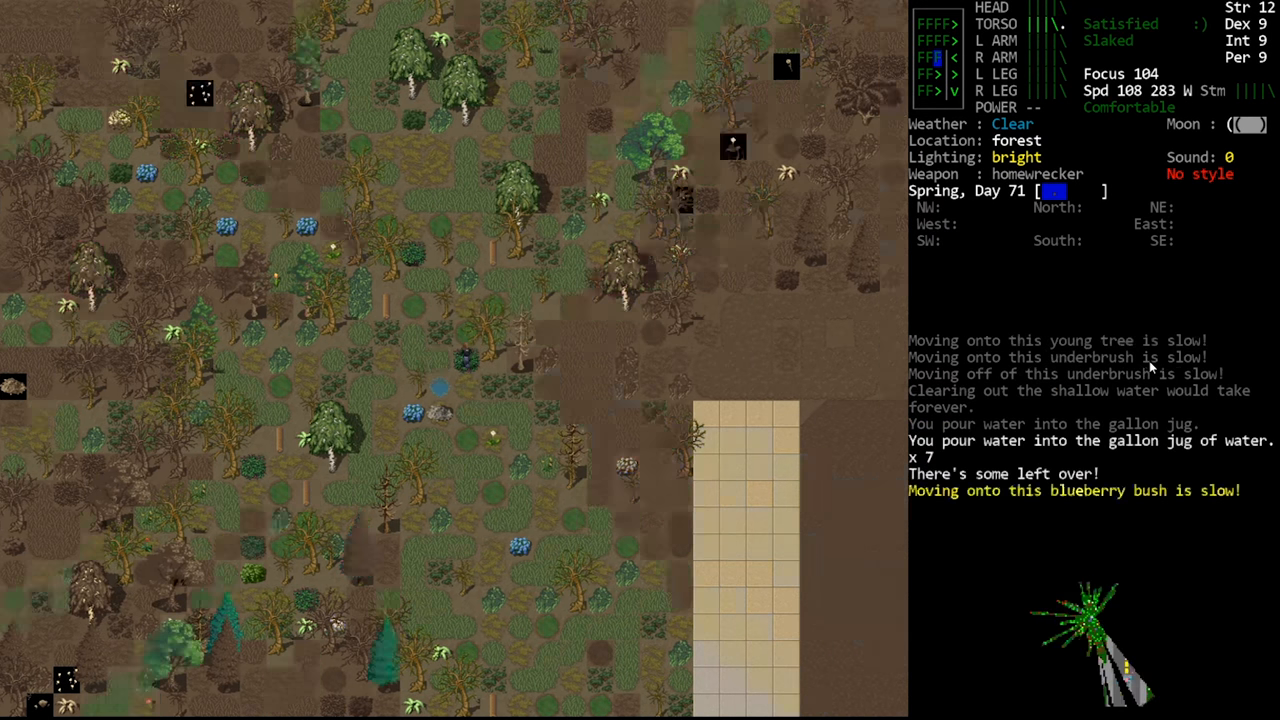
key("i")
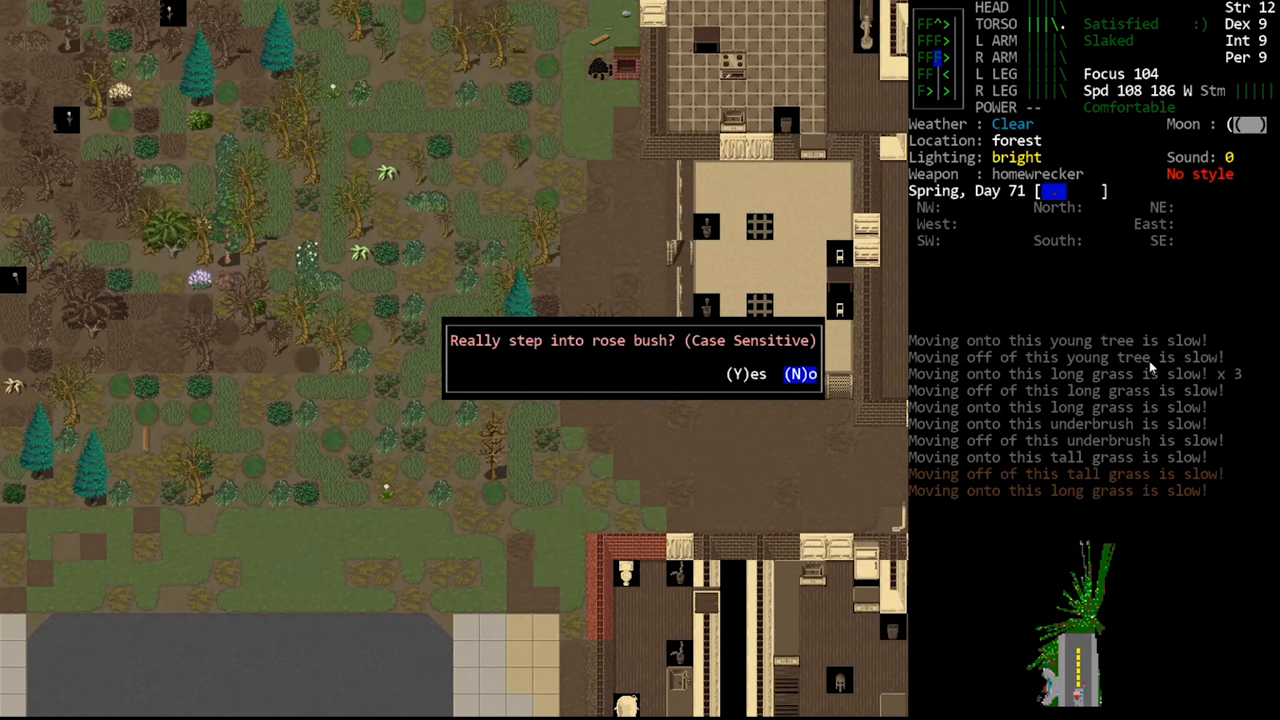
Step: Step through the rose bush into the kitchen and drop one splintered wood on the oven
key("y")
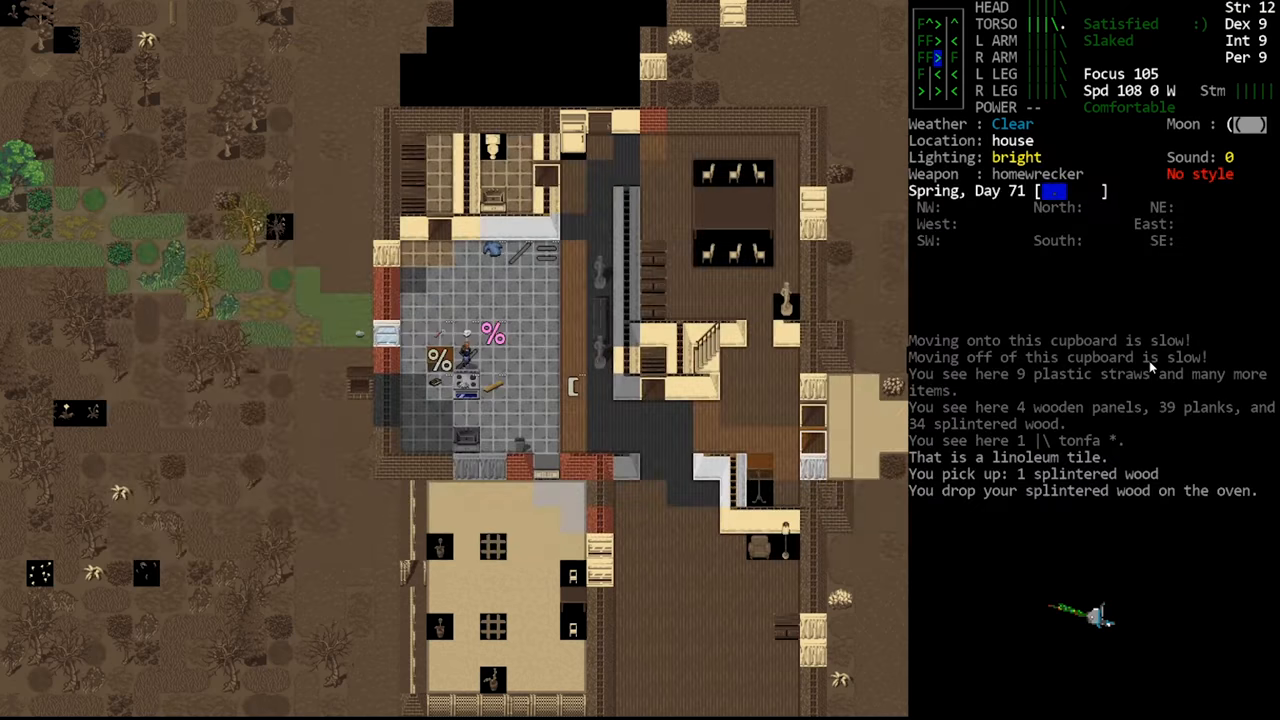
Step: Light the oven wood with the matchbook and read The Bowyer's Buddy to fabrication level 5
key("a")
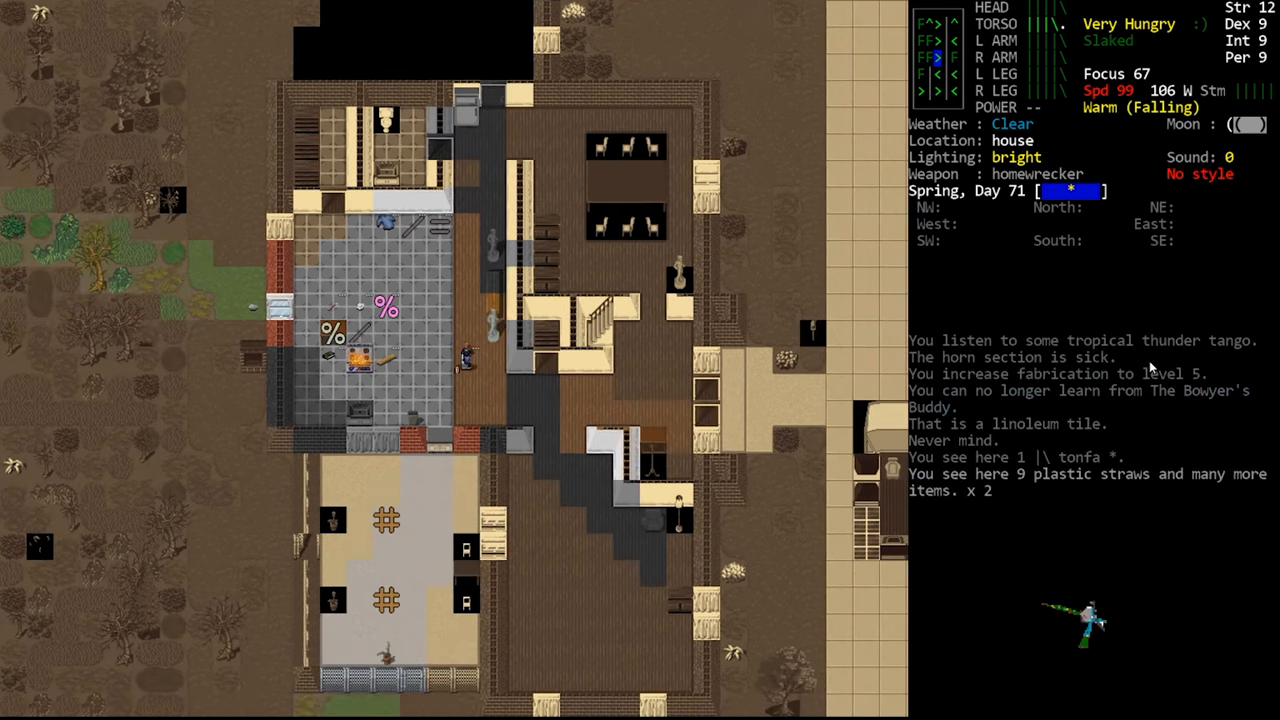
Step: Drop The Bowyer's Buddy, then search crafting for tea to find herbal tea
key("d")
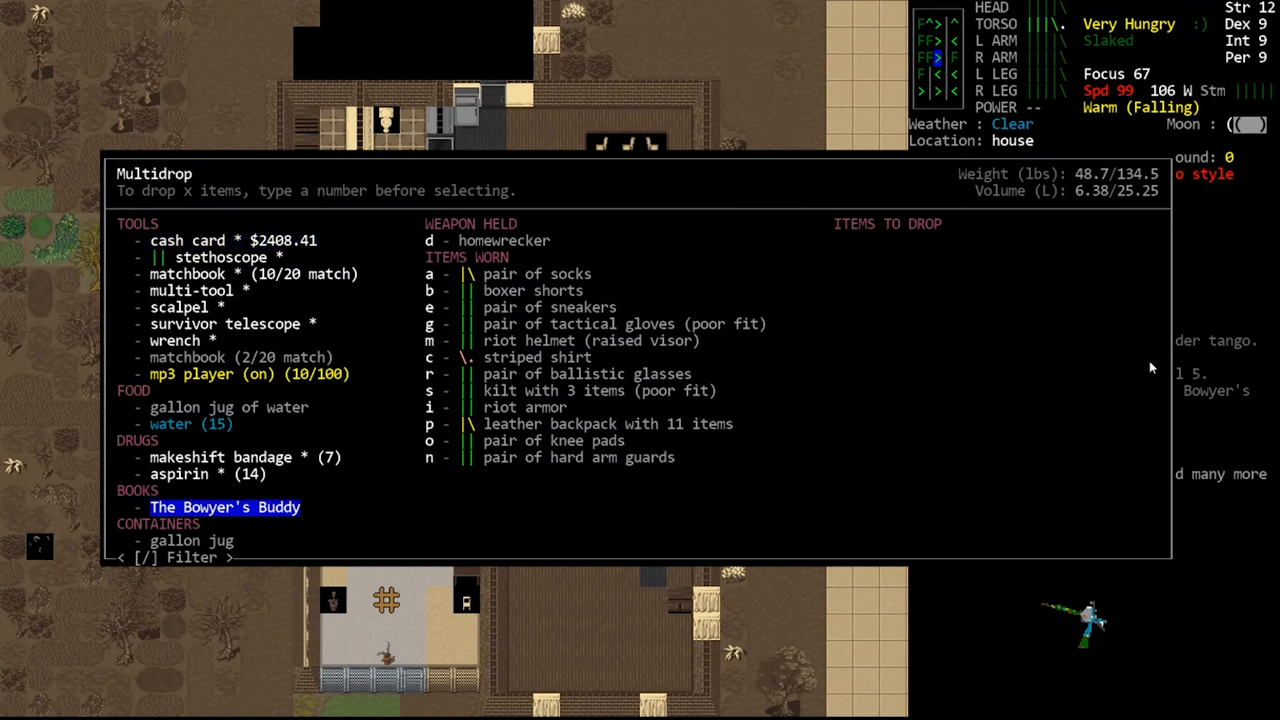
left_click(225, 507)
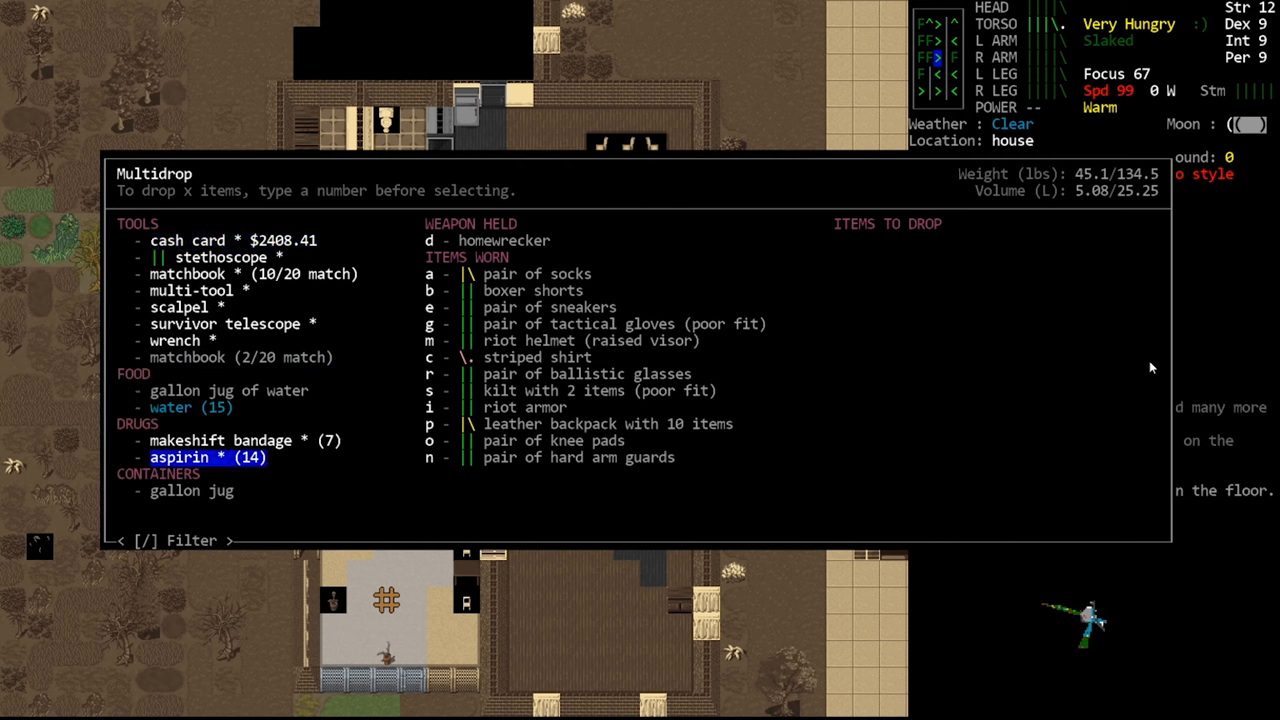
key("Escape")
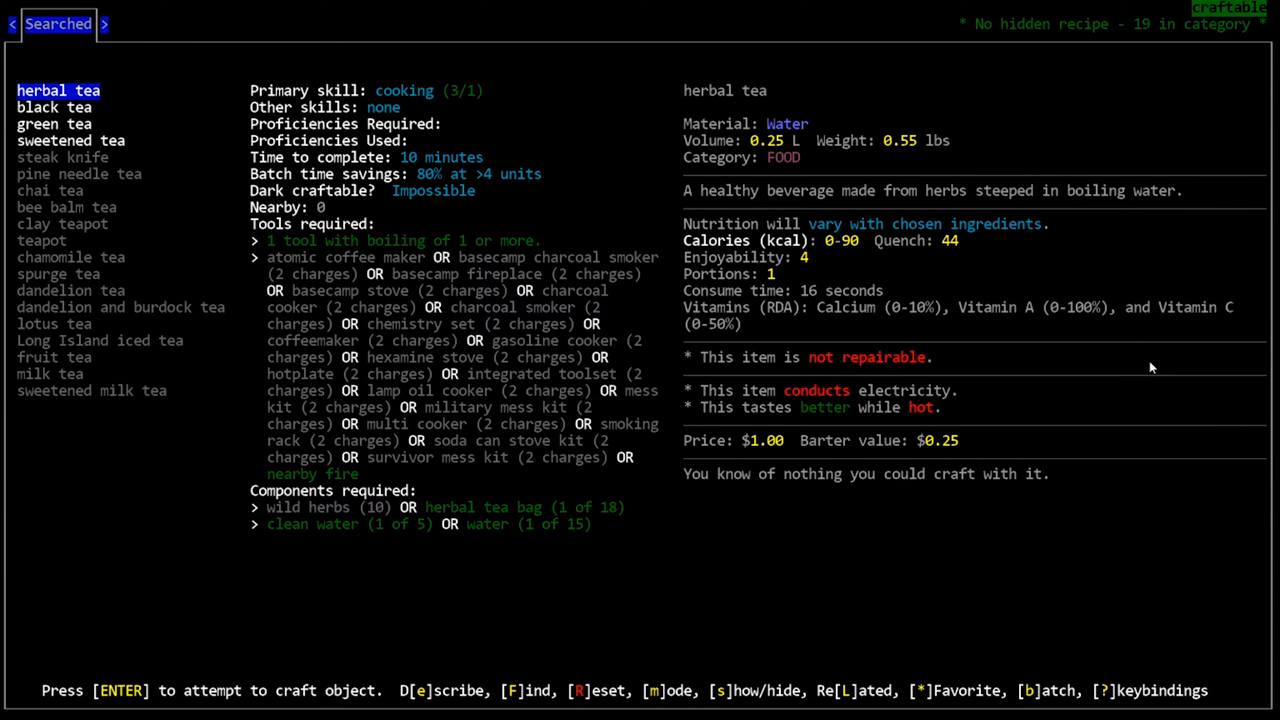
Step: Brew hot herbal tea into the gallon jug and bring up the food list
key("b")
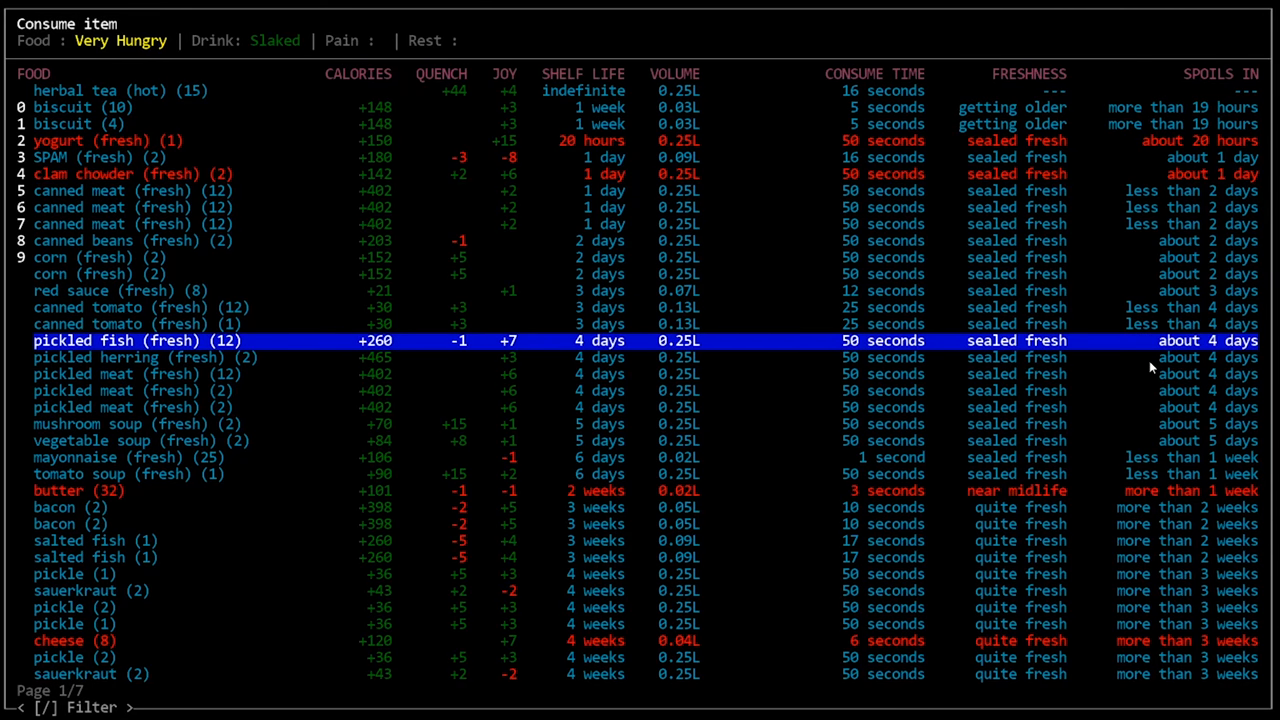
Step: Move through the food list to bacon (2) and eat it
key("Up")
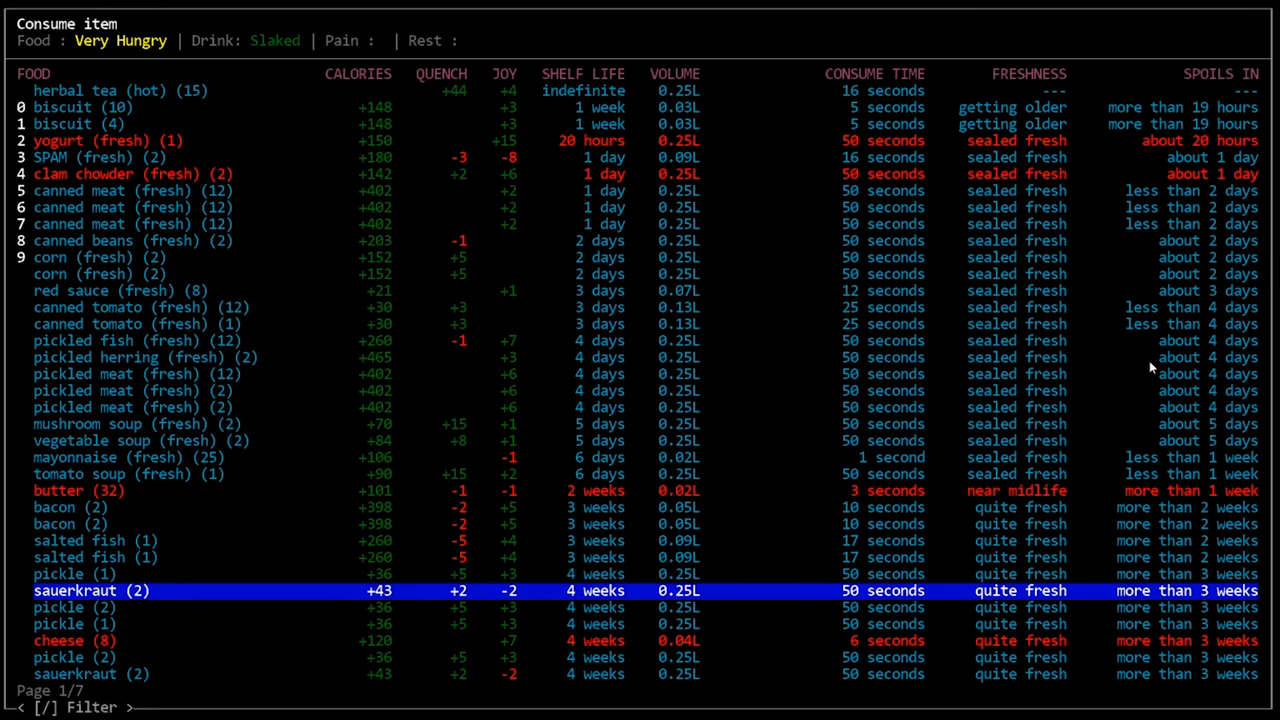
key("Up")
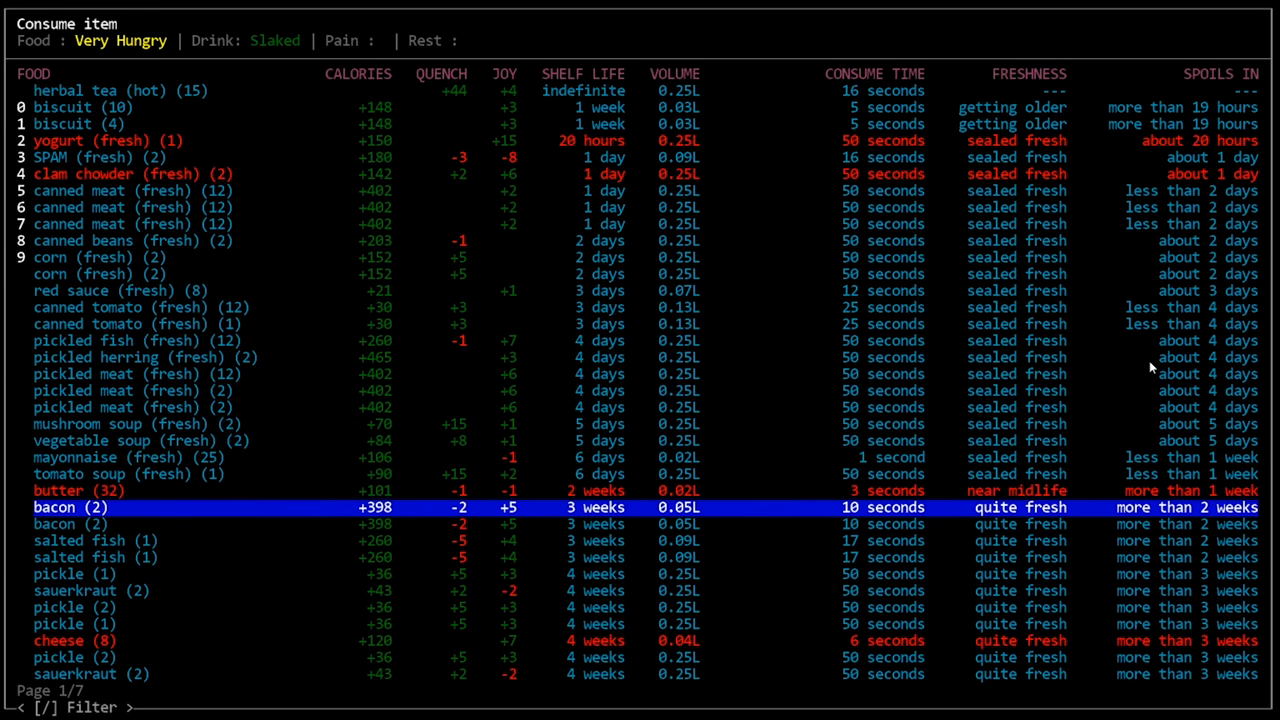
key("Down")
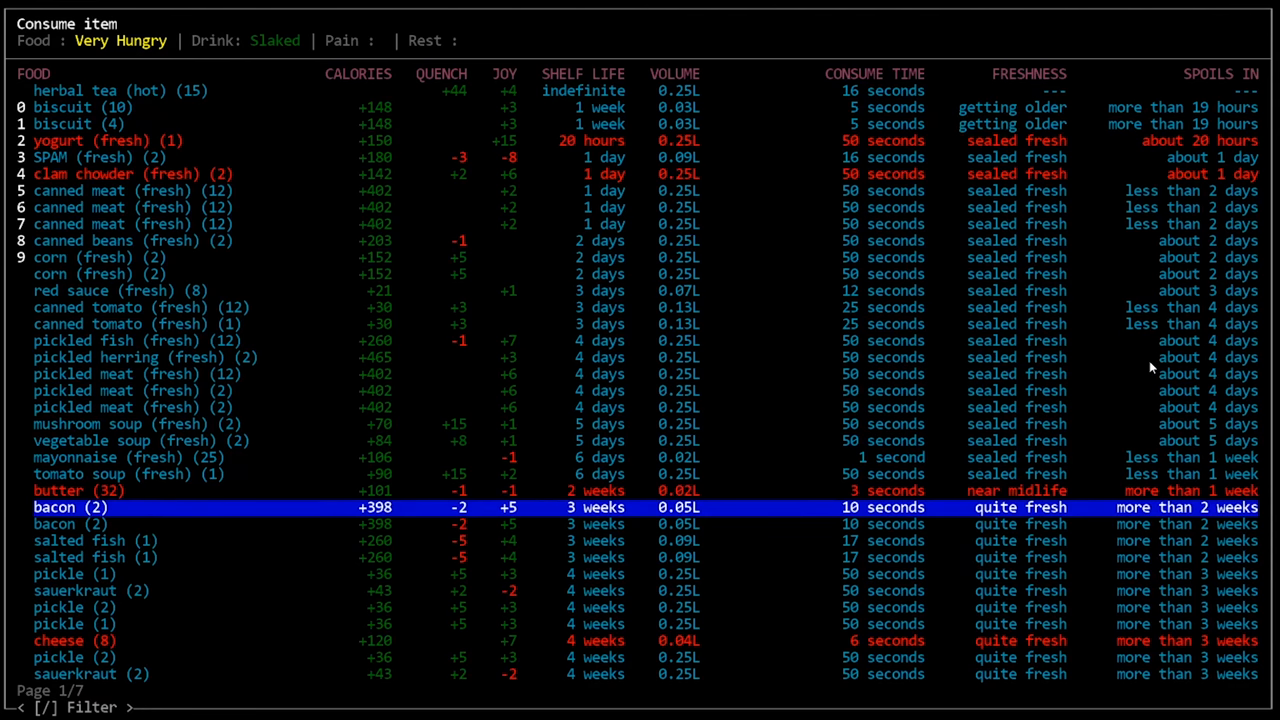
left_click(70, 507)
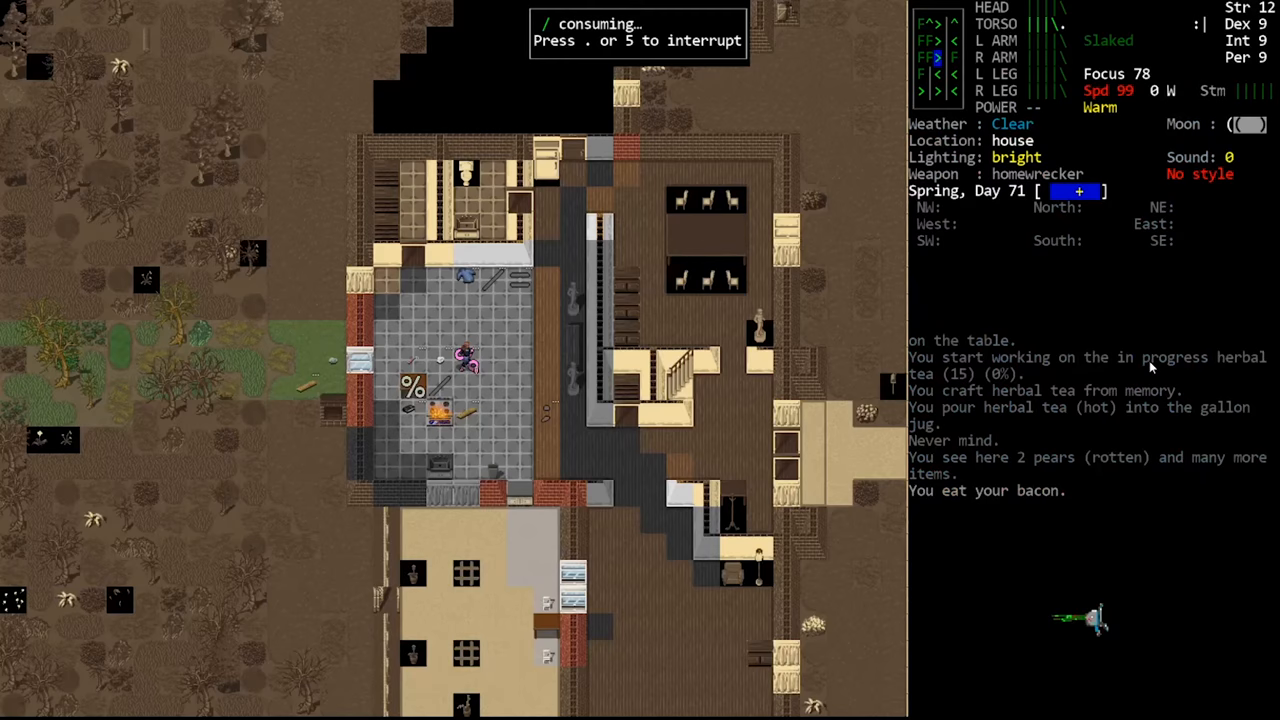
Step: Look up the Rock Forge construction, which needs 43 rocks with 40 available
key("@")
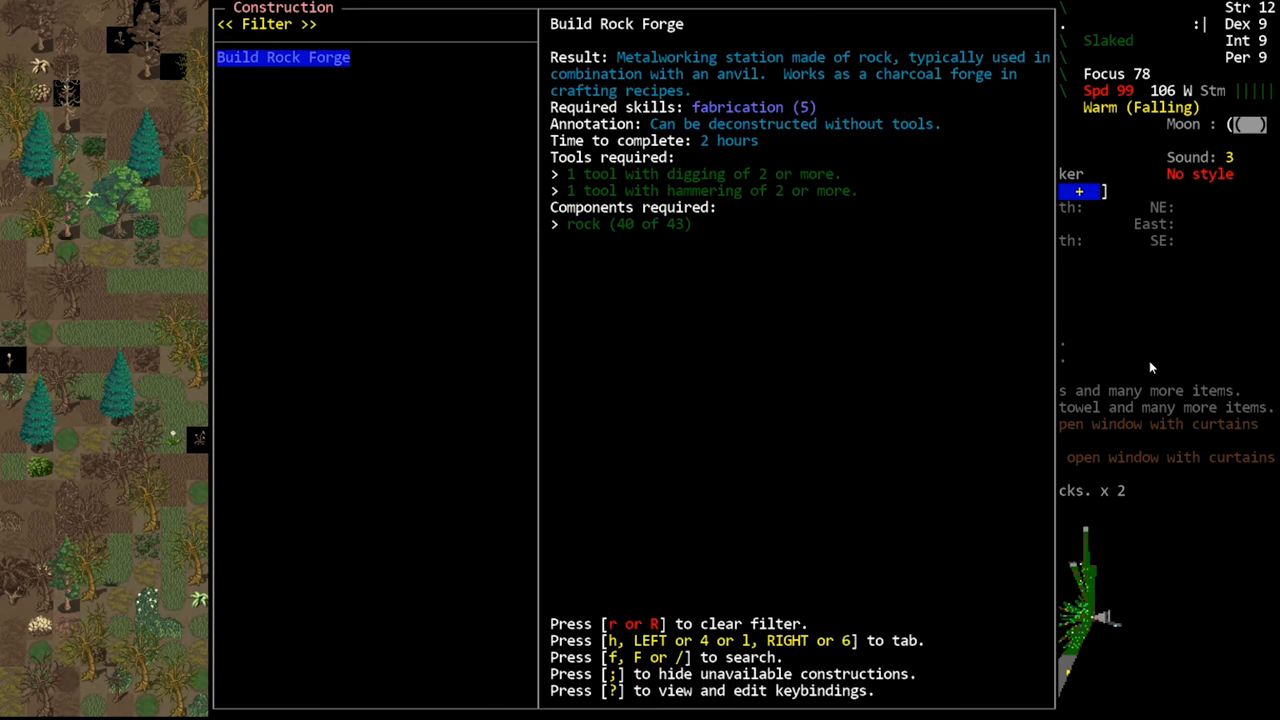
Step: Filter constructions by forge, then browse nearby kitchen items such as the angle grinder
key("f")
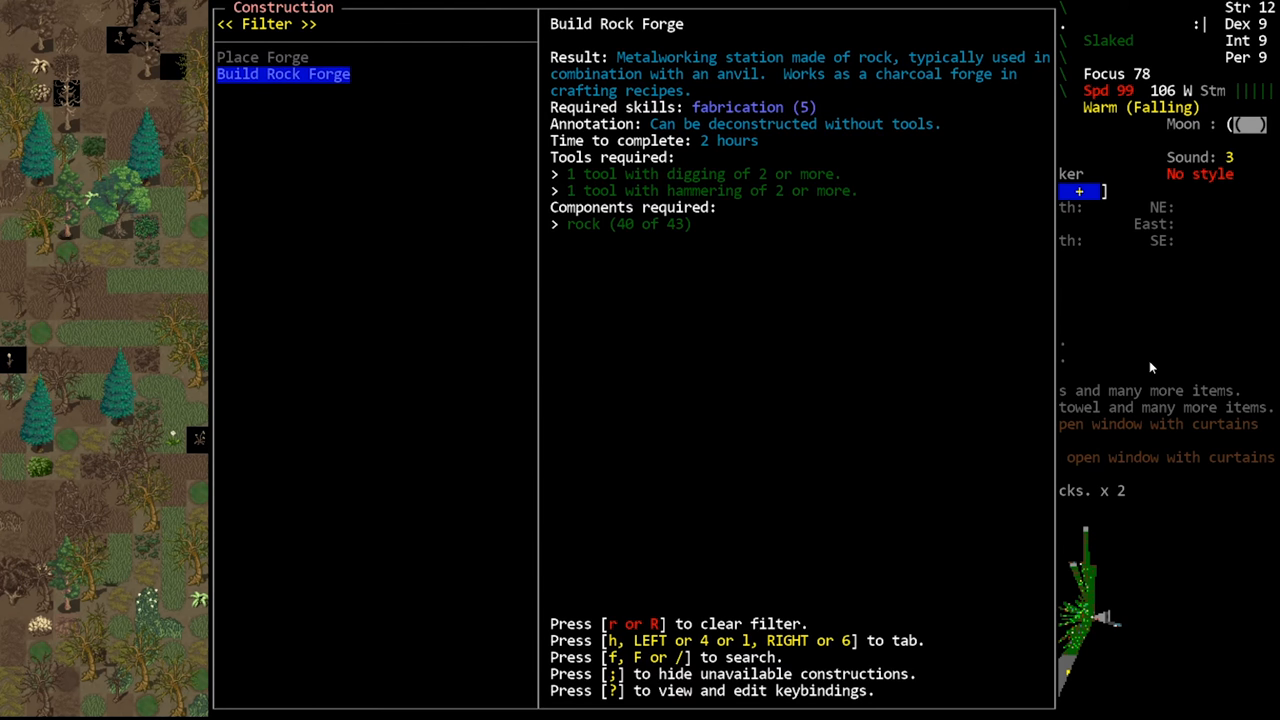
left_click(283, 73)
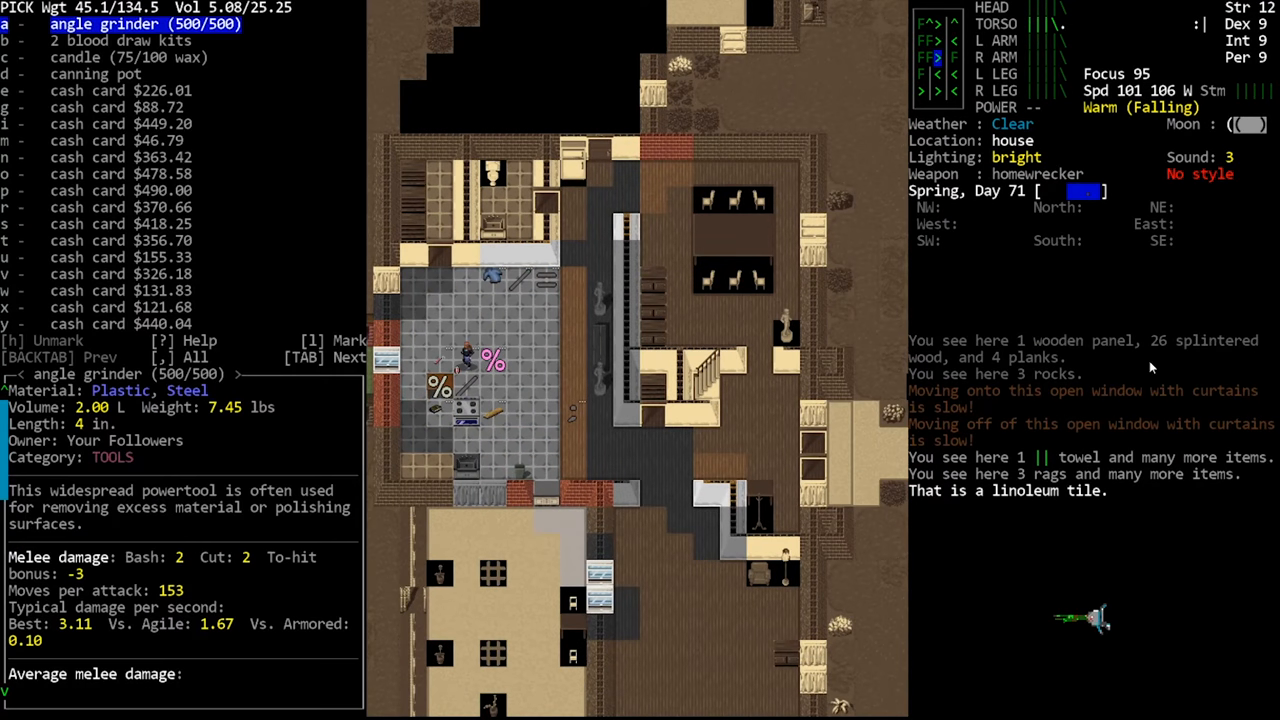
Step: Filter the truck's cargo by name, narrowing it to matchbooks and bandages
type("exc")
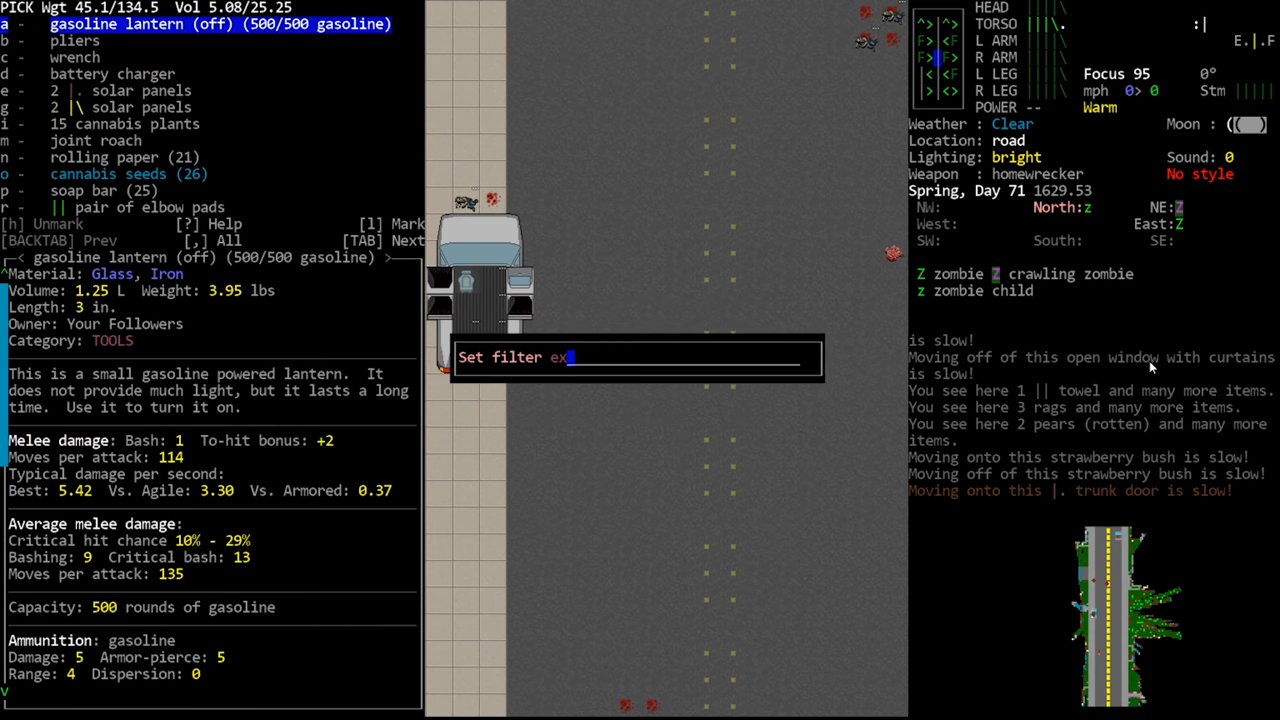
type("c")
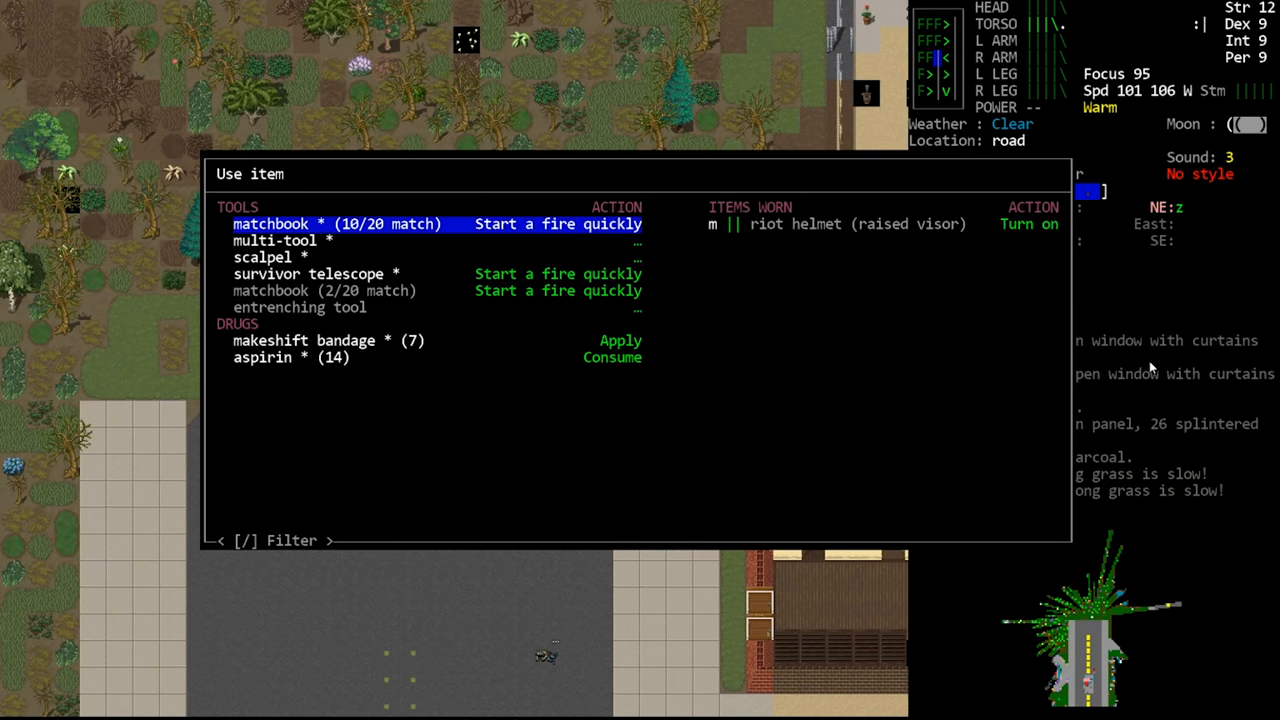
Step: Use the entrenching tool to kill the zombie child and pulp its corpse
key("down")
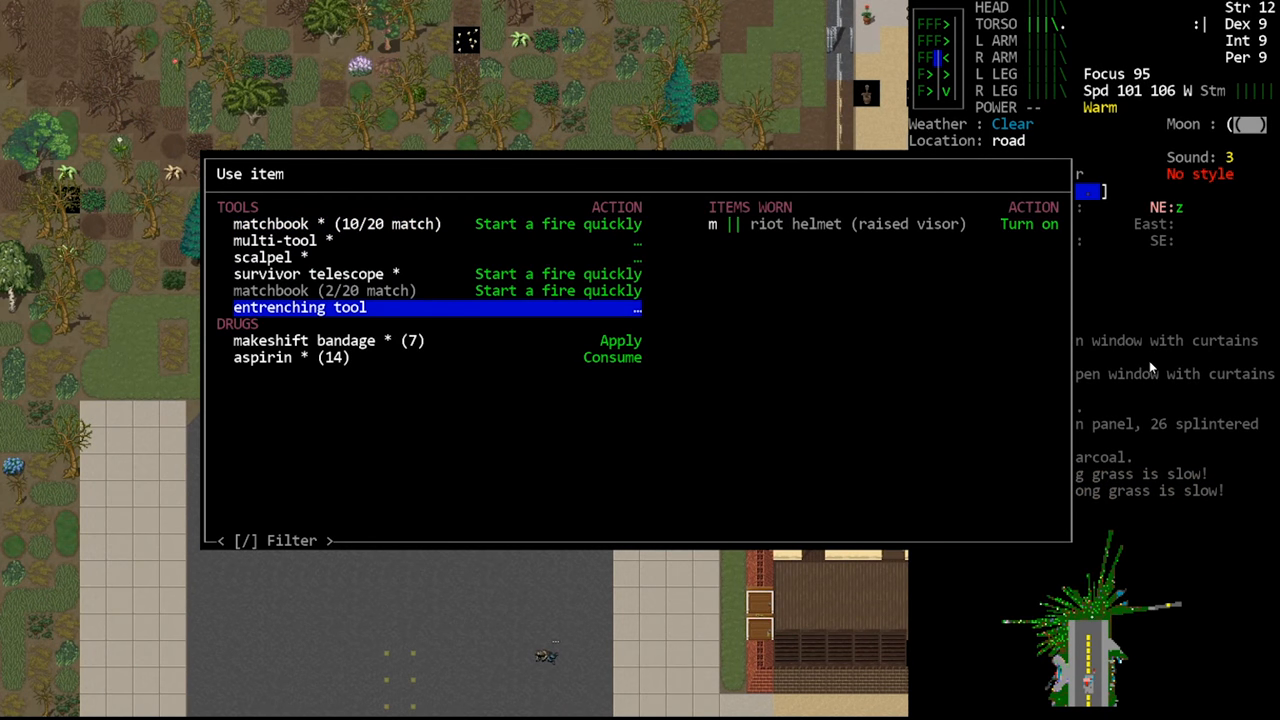
left_click(299, 307)
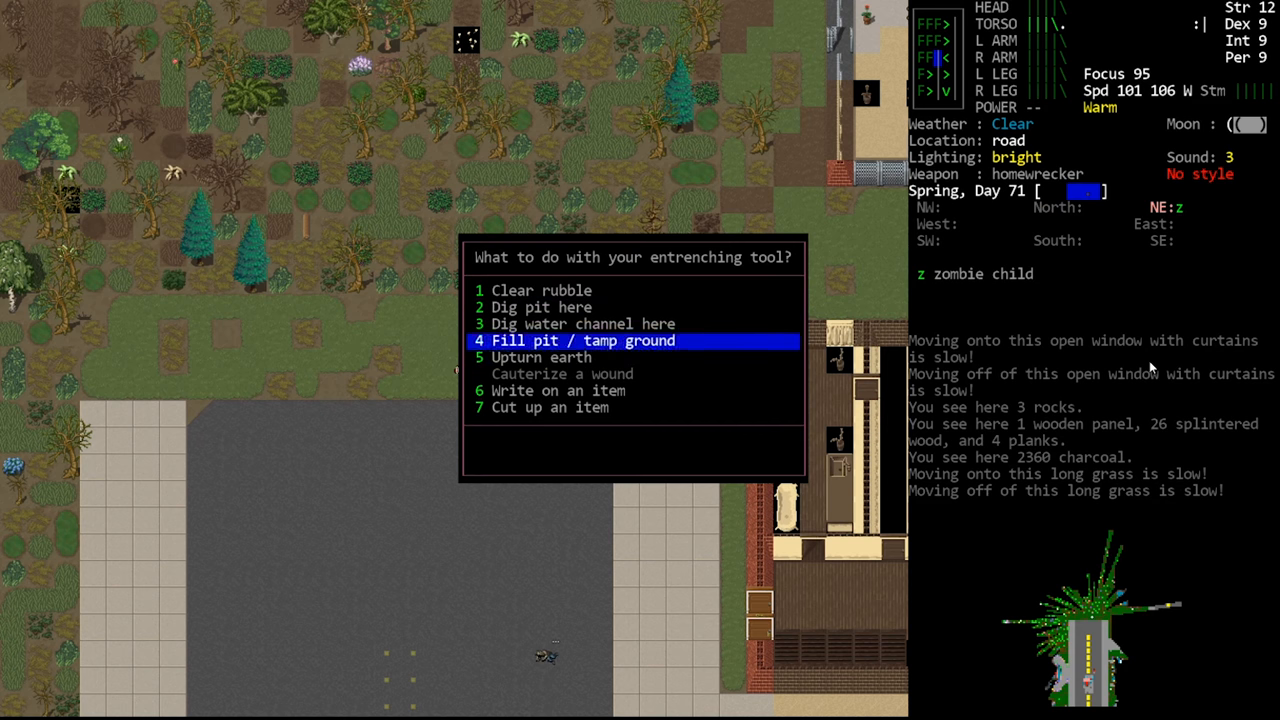
key("4")
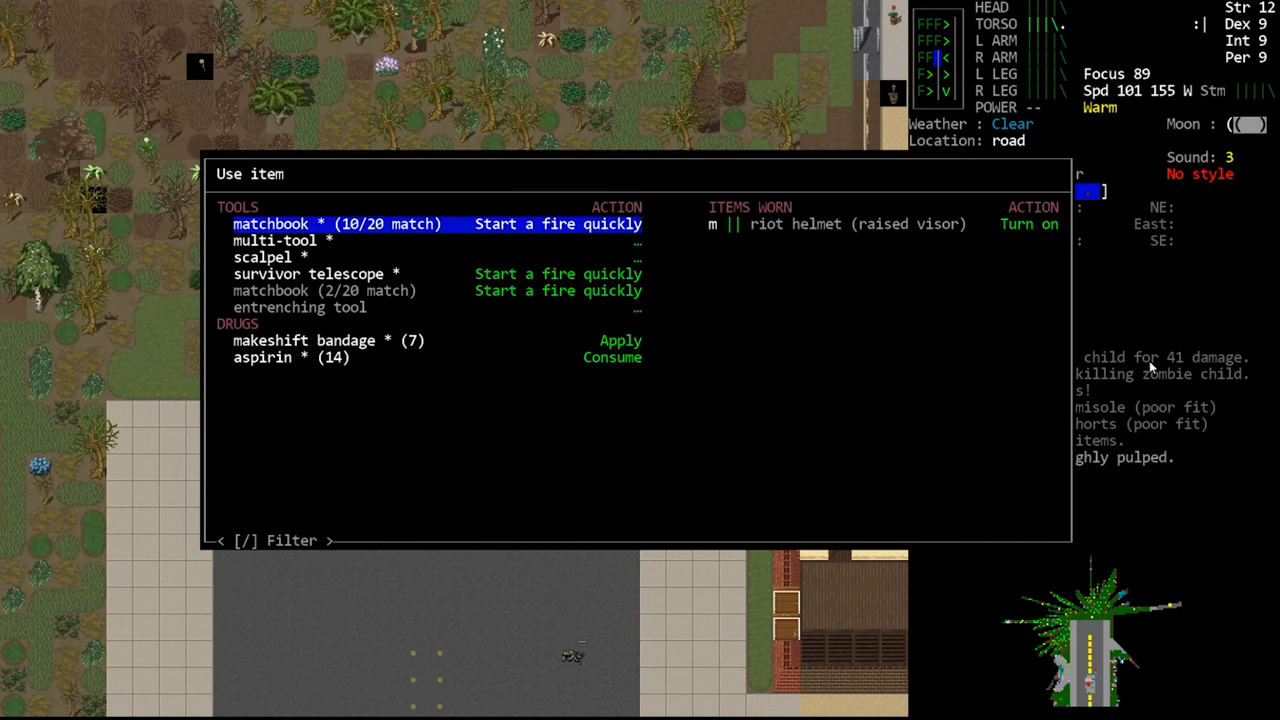
Step: Dig a shallow pit here with the entrenching tool and gather the clay lumps
key("down")
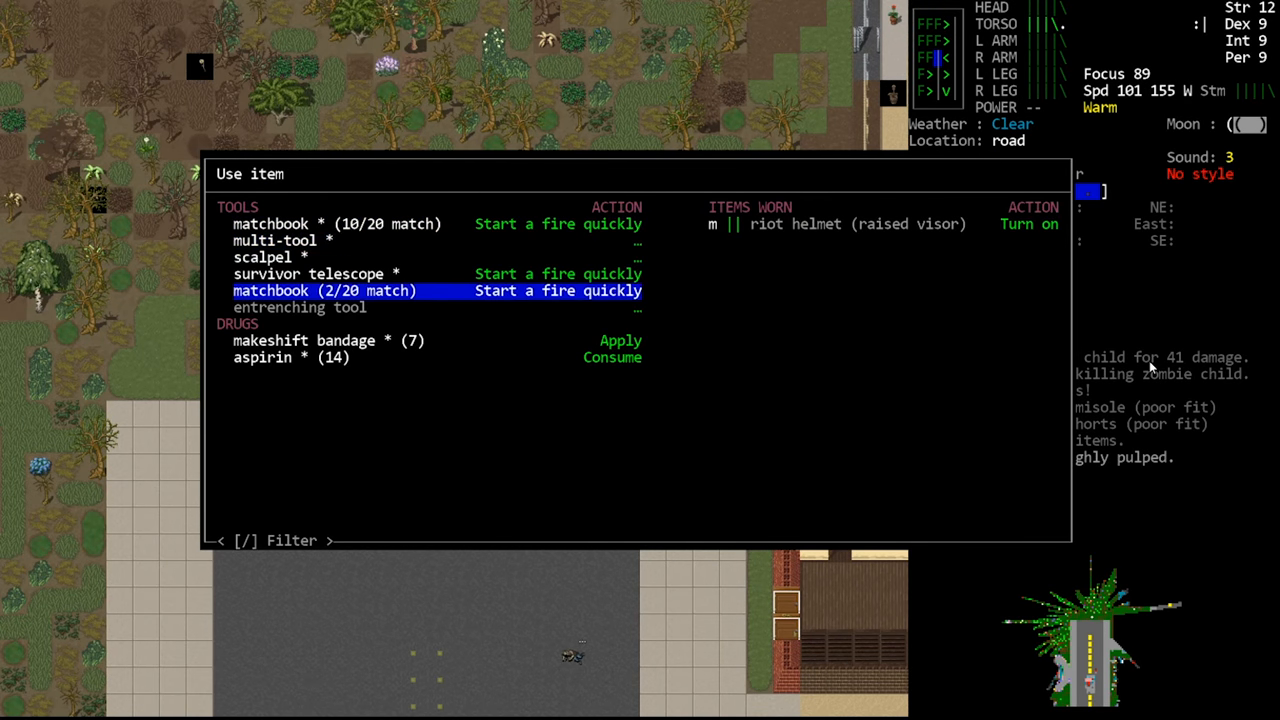
left_click(300, 307)
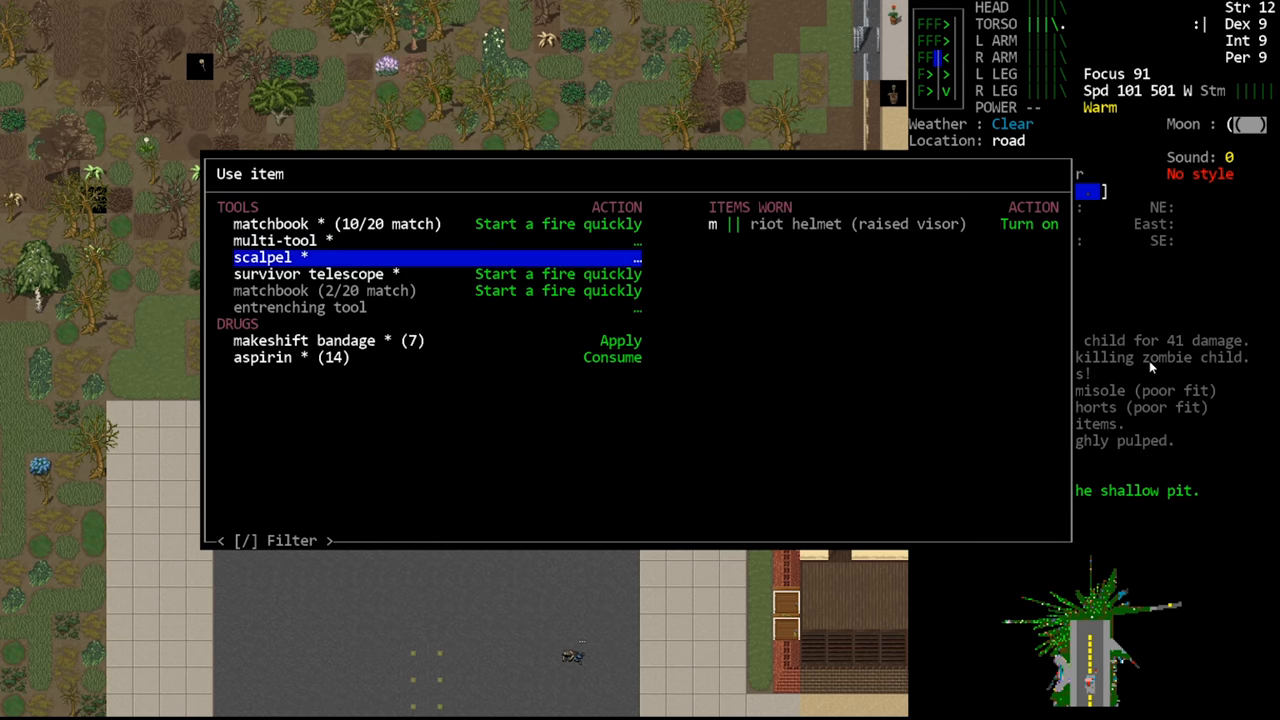
left_click(300, 307)
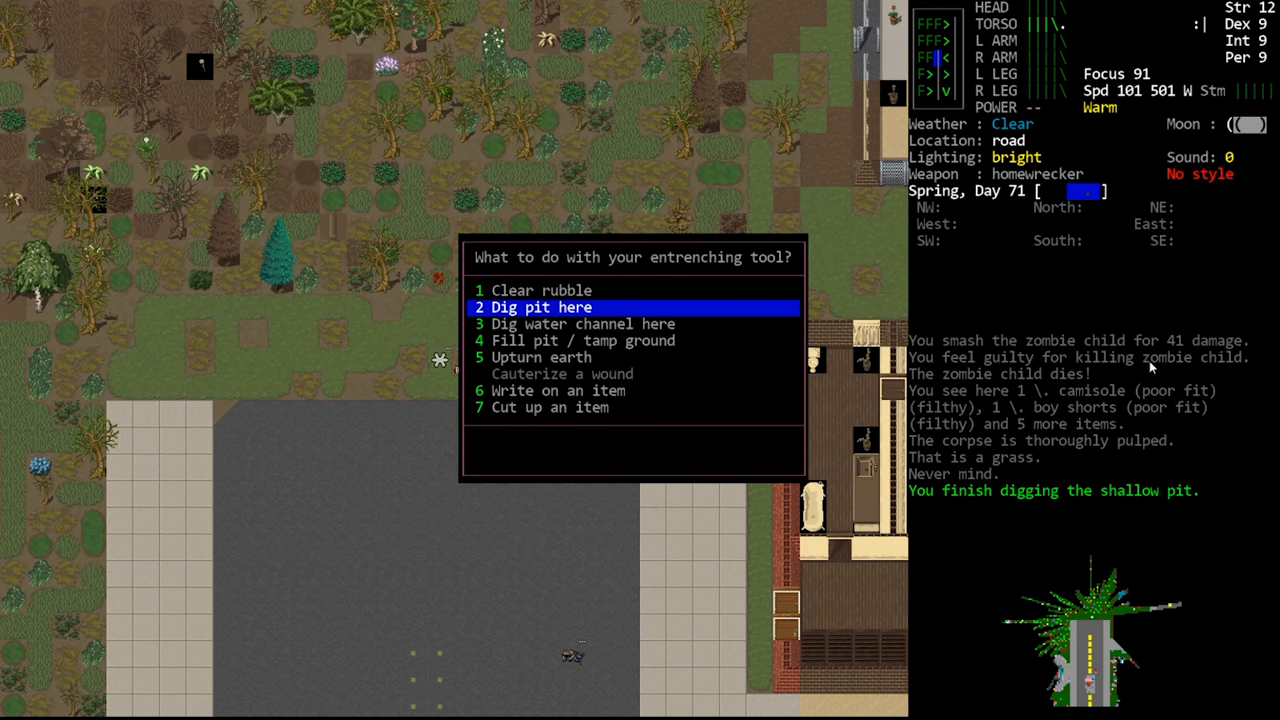
key("2")
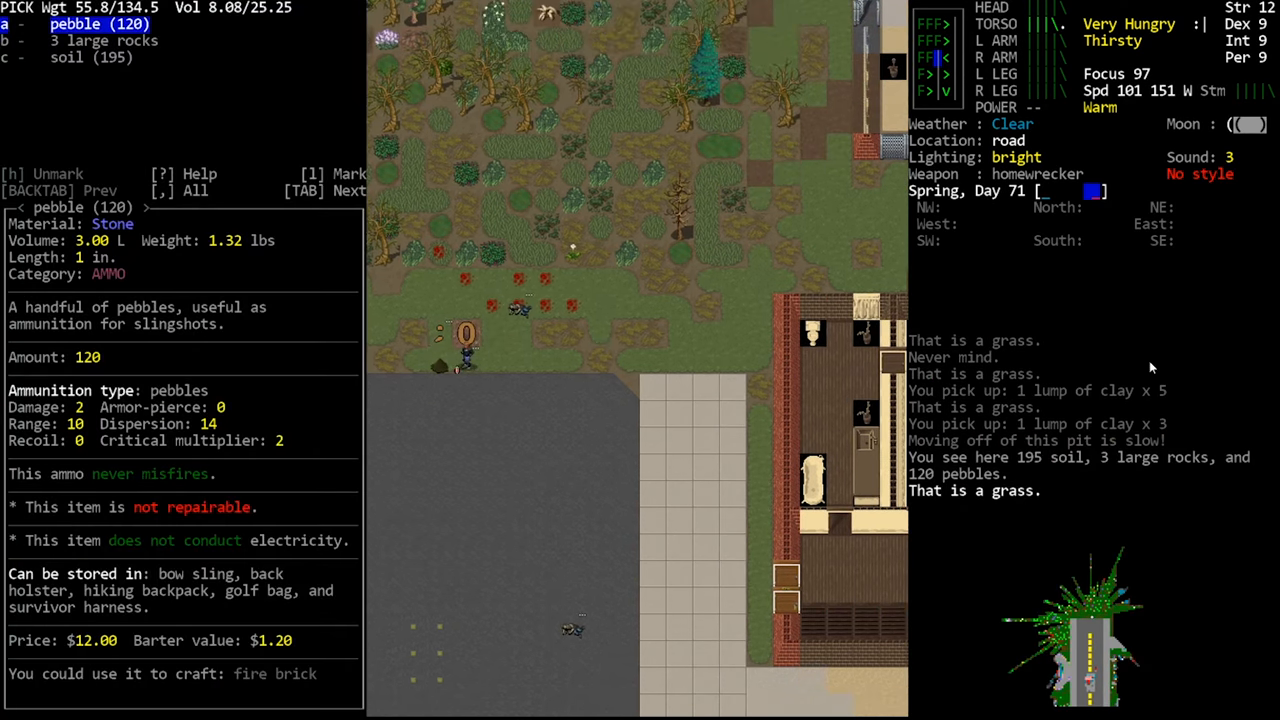
Step: Pick up one of the three large rocks from the pit's soil and pebbles
key("DOWN")
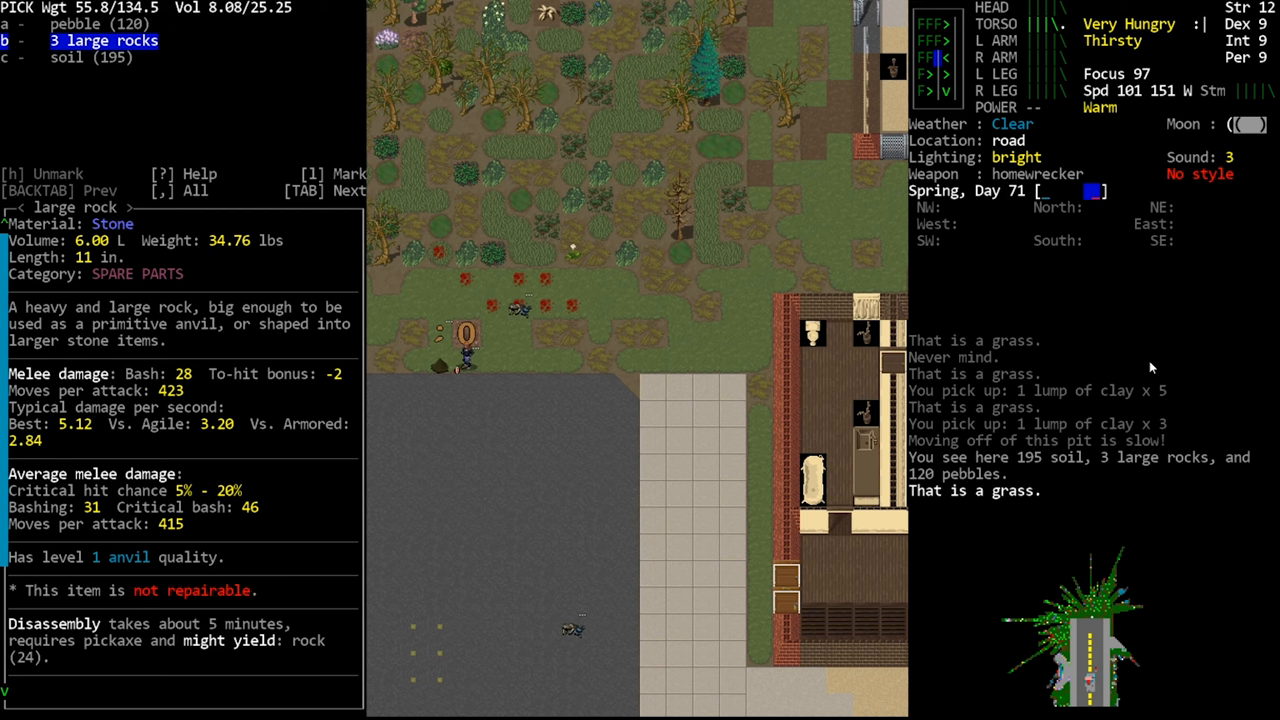
scroll("down", 3)
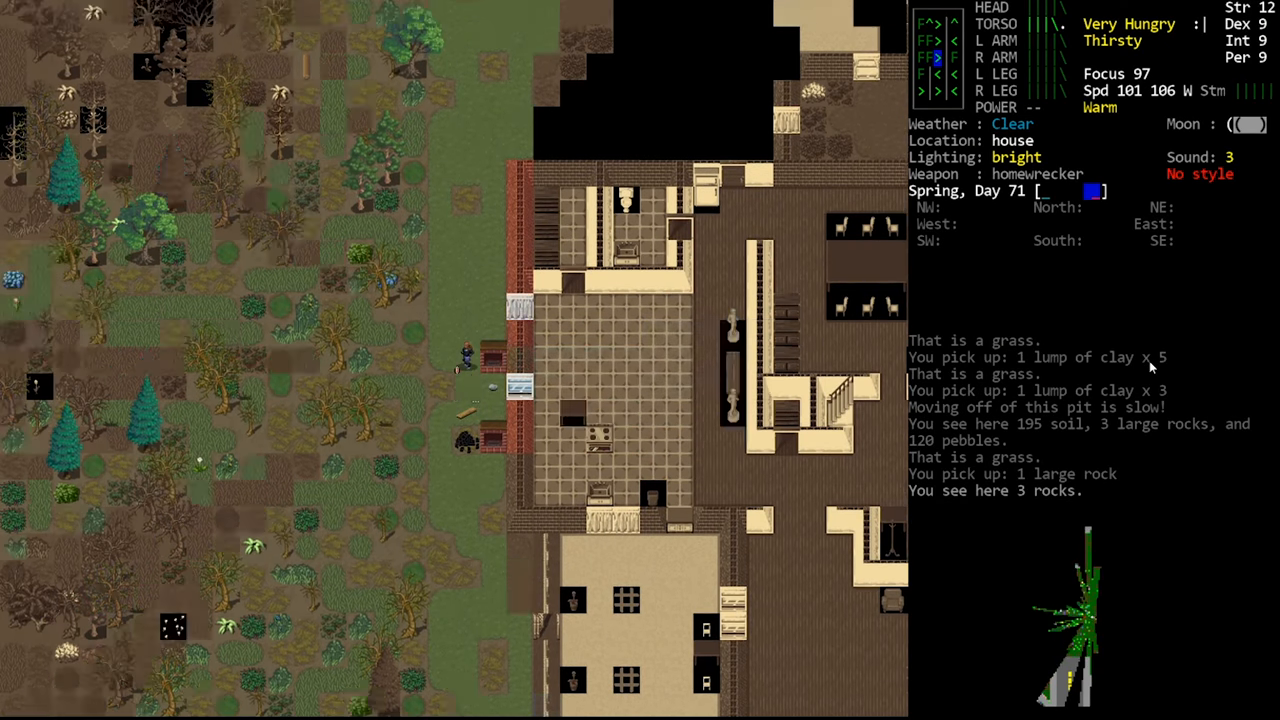
Step: Drop all eight clay lumps and the large rock beside the house wall
key("d")
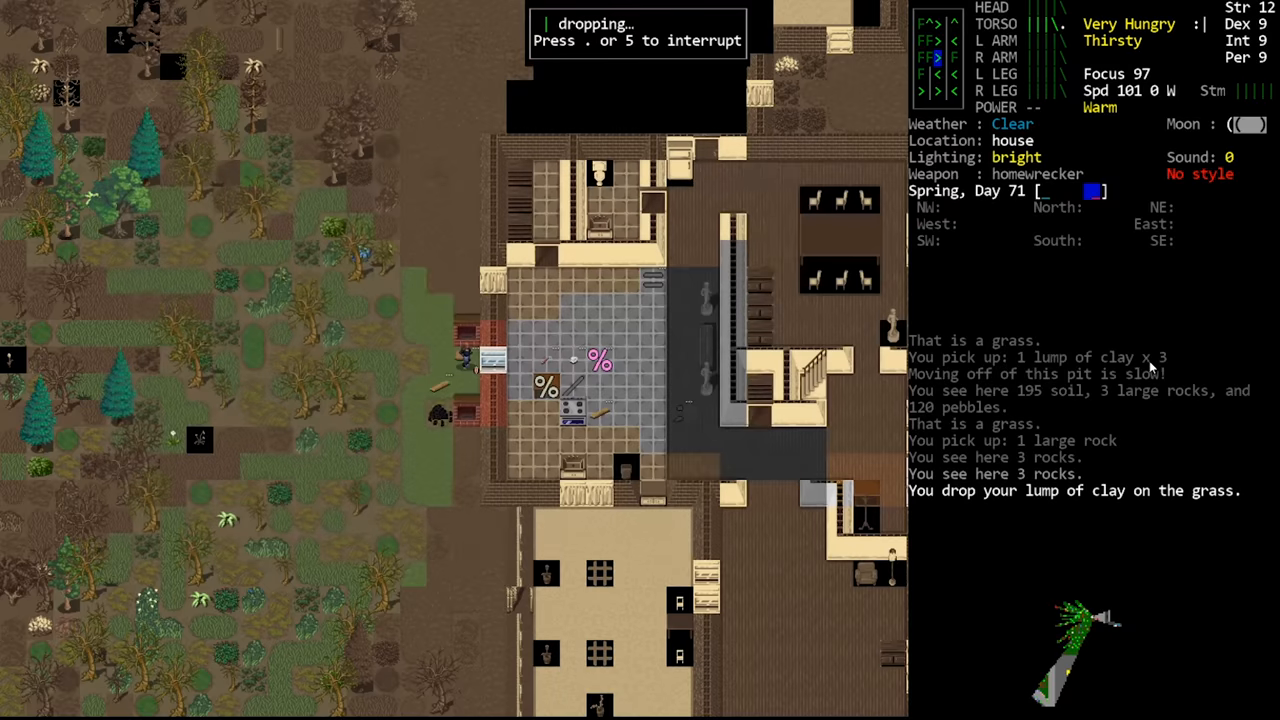
key("d")
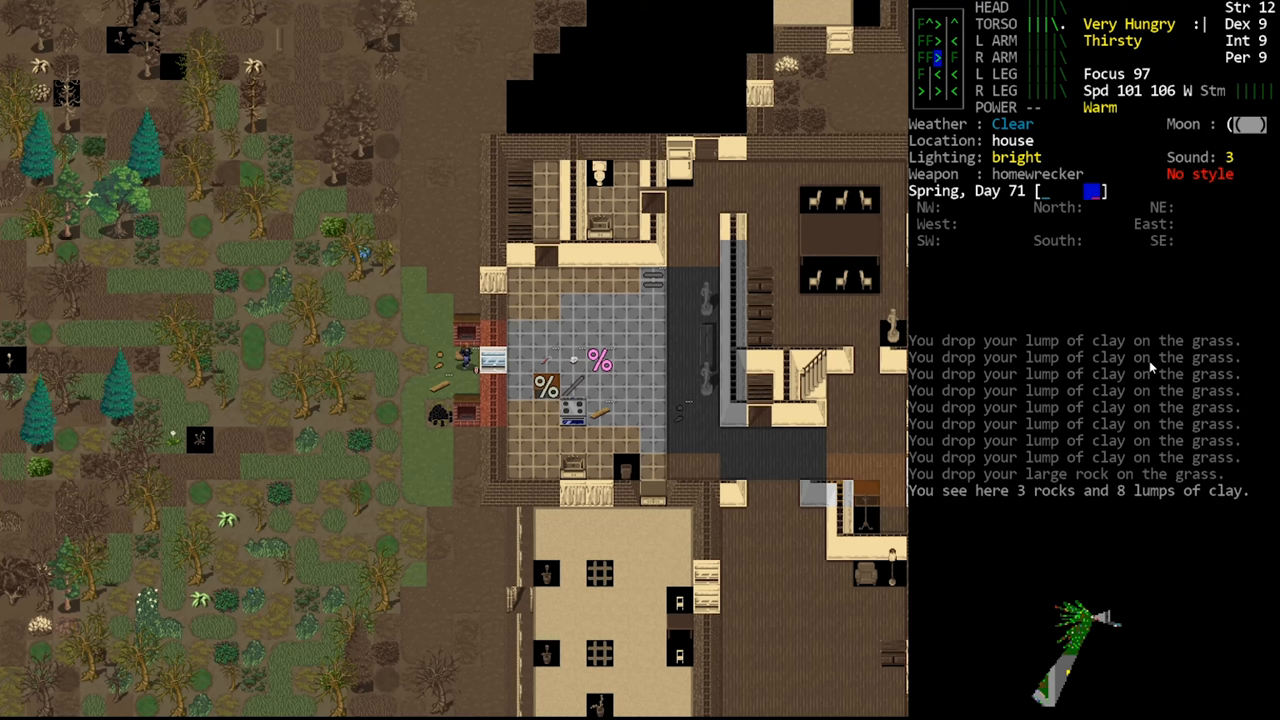
key("c")
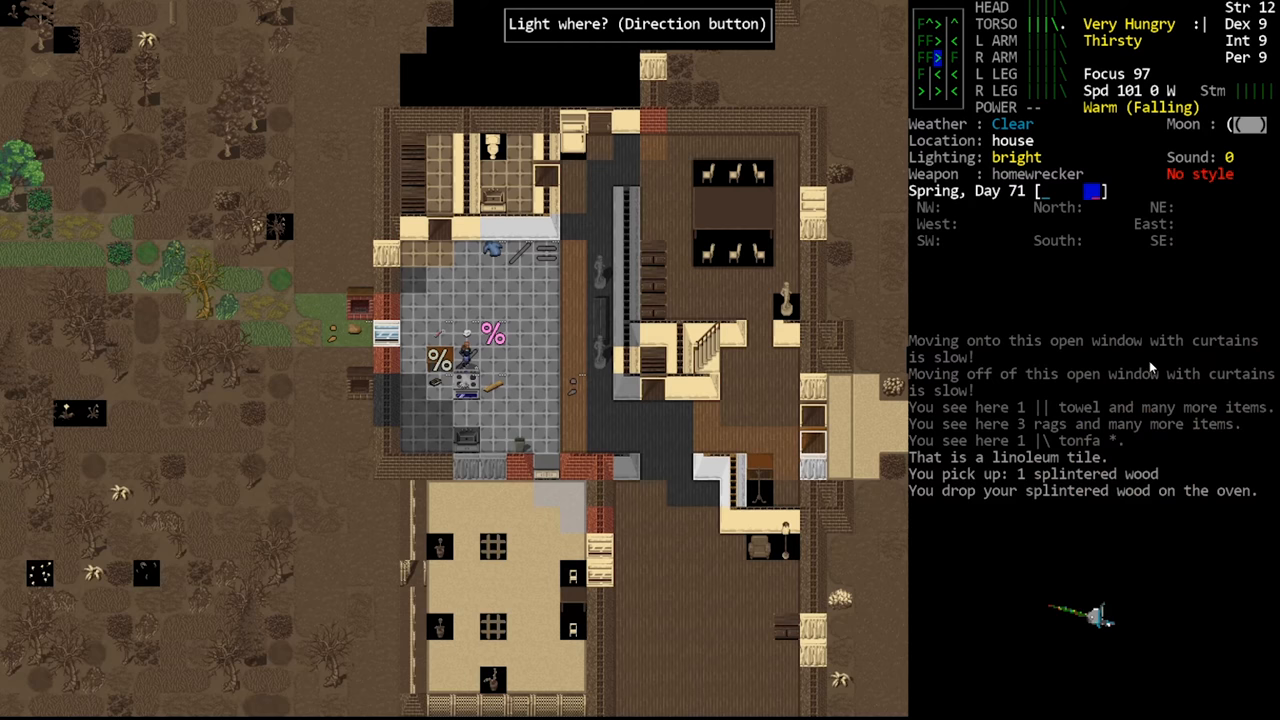
Step: Light the oven fire, try refuelling the rock forge, craft a clay crucible, and quicksave
key("&")
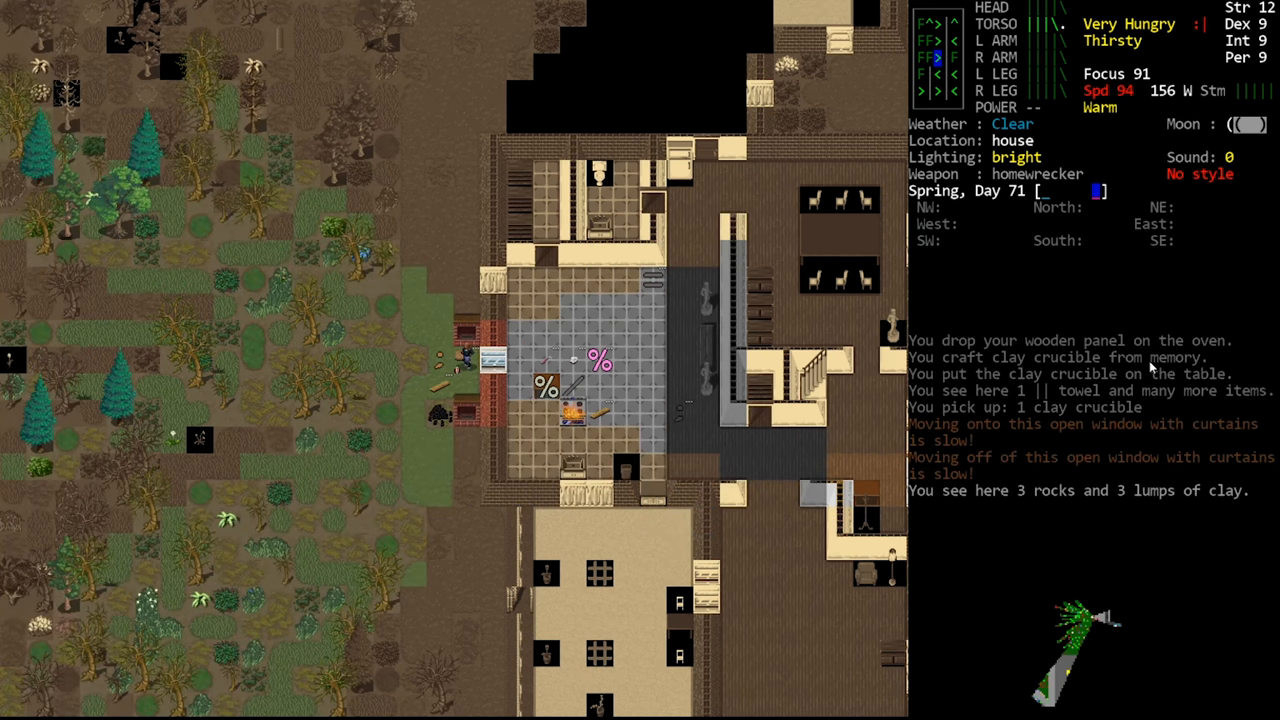
key("d")
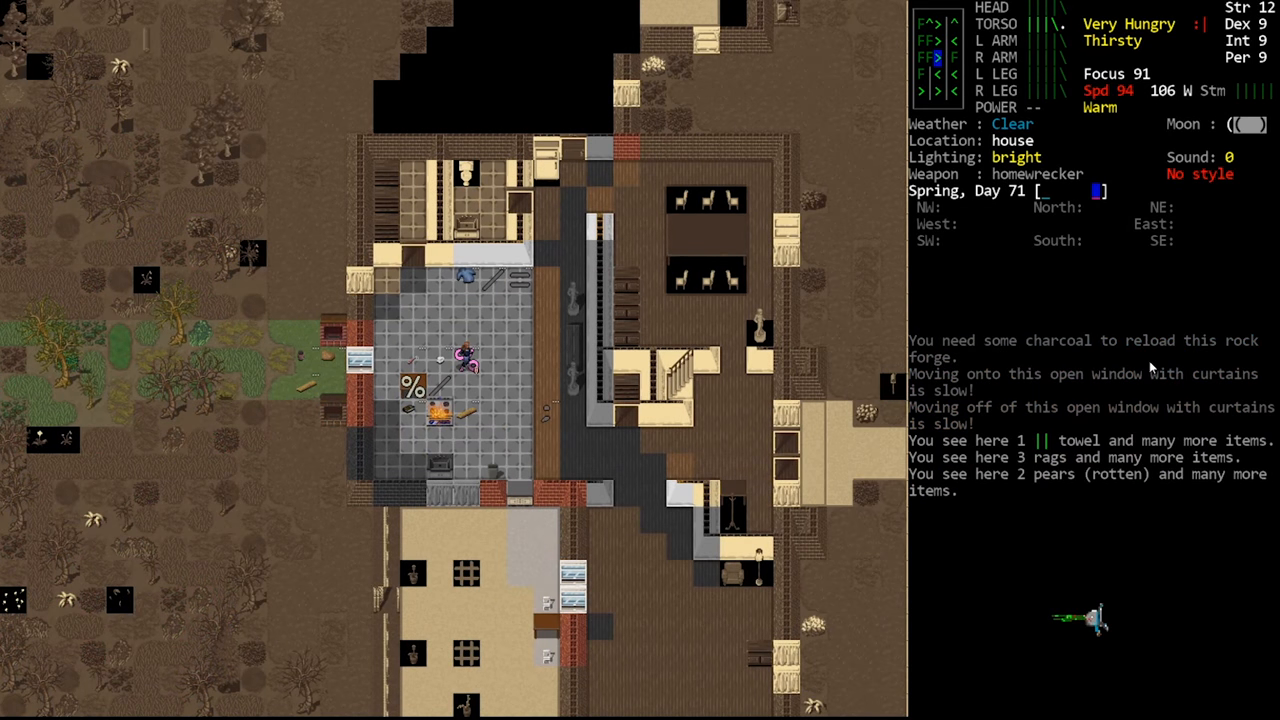
key("Escape")
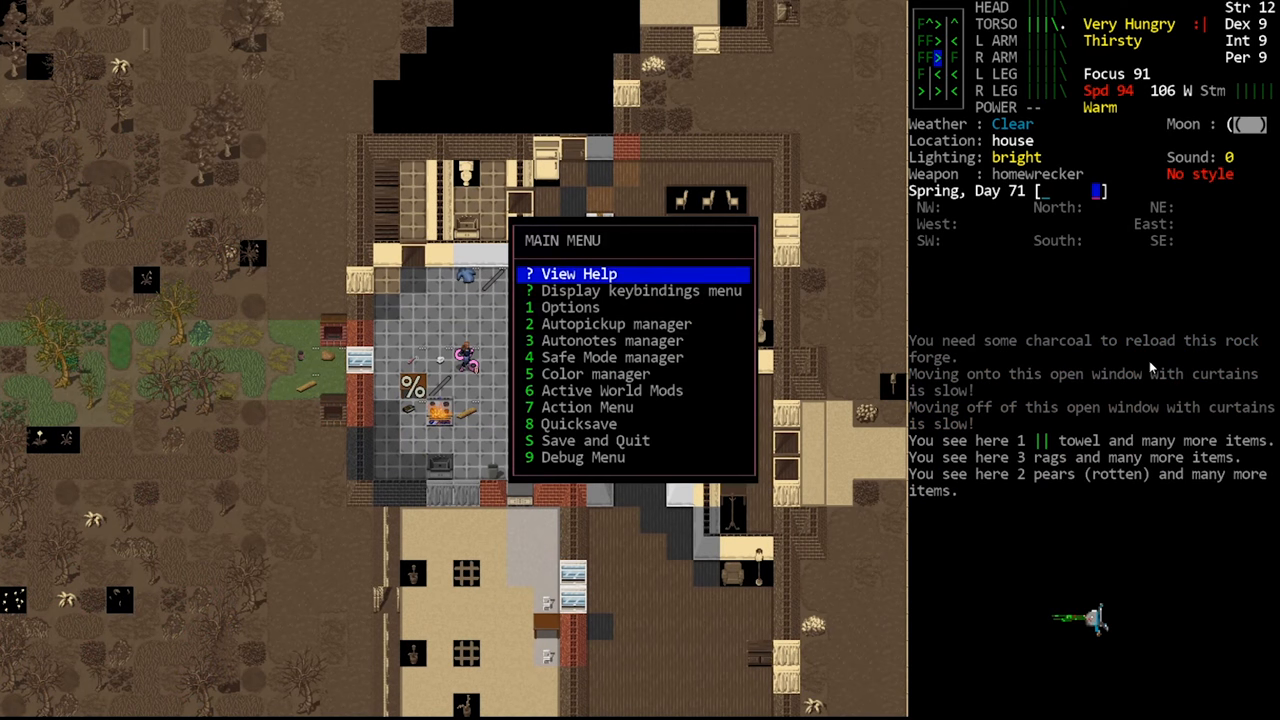
left_click(595, 440)
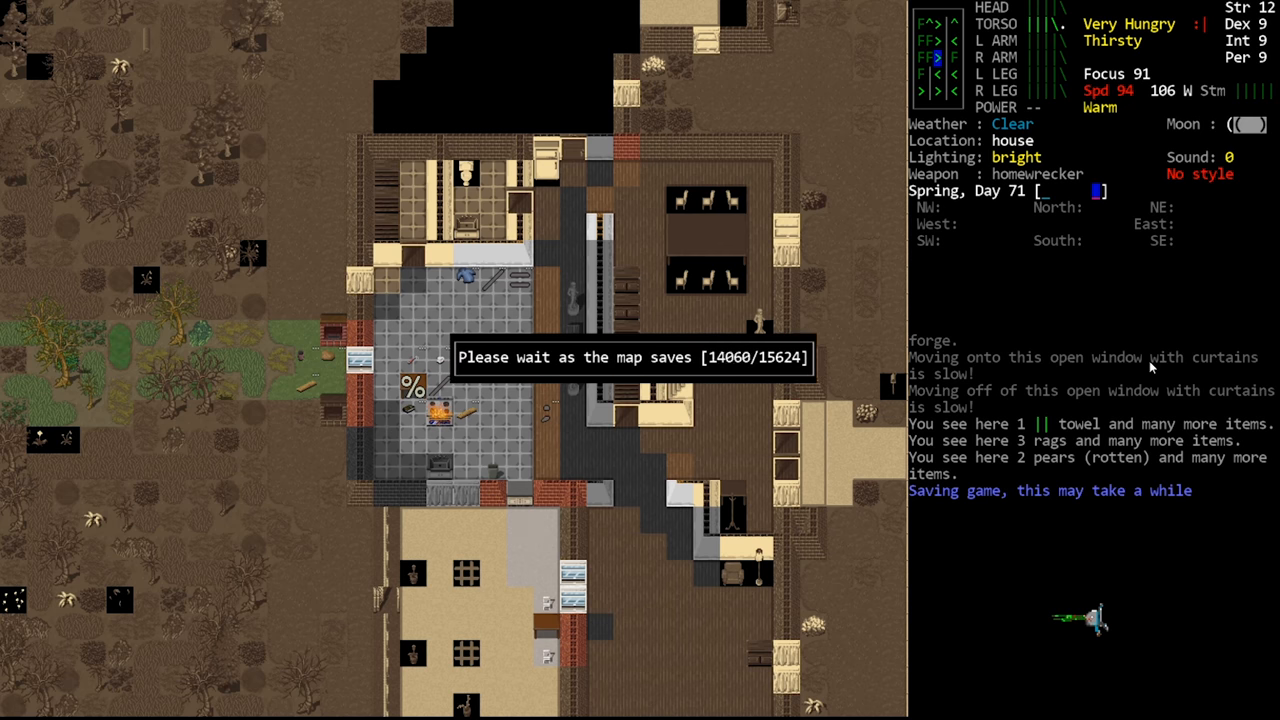